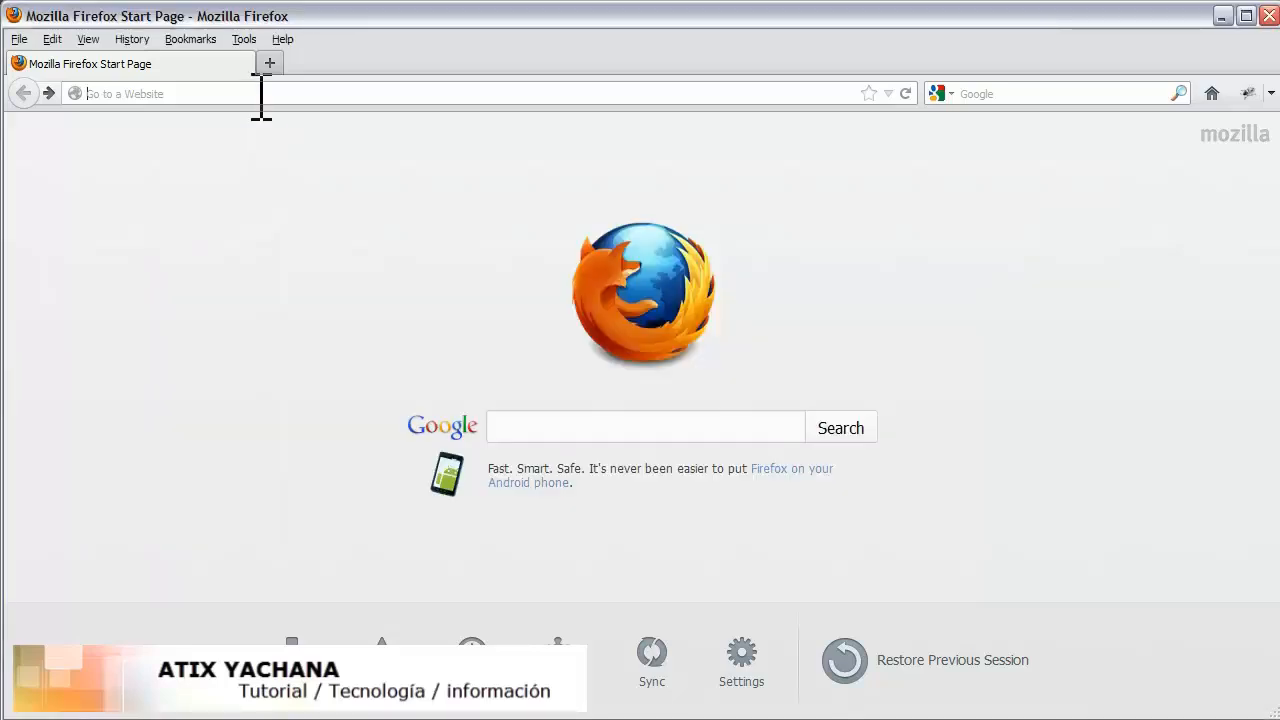
- Load microsoft.com in Firefox
{"action": "type", "text": "mic"}
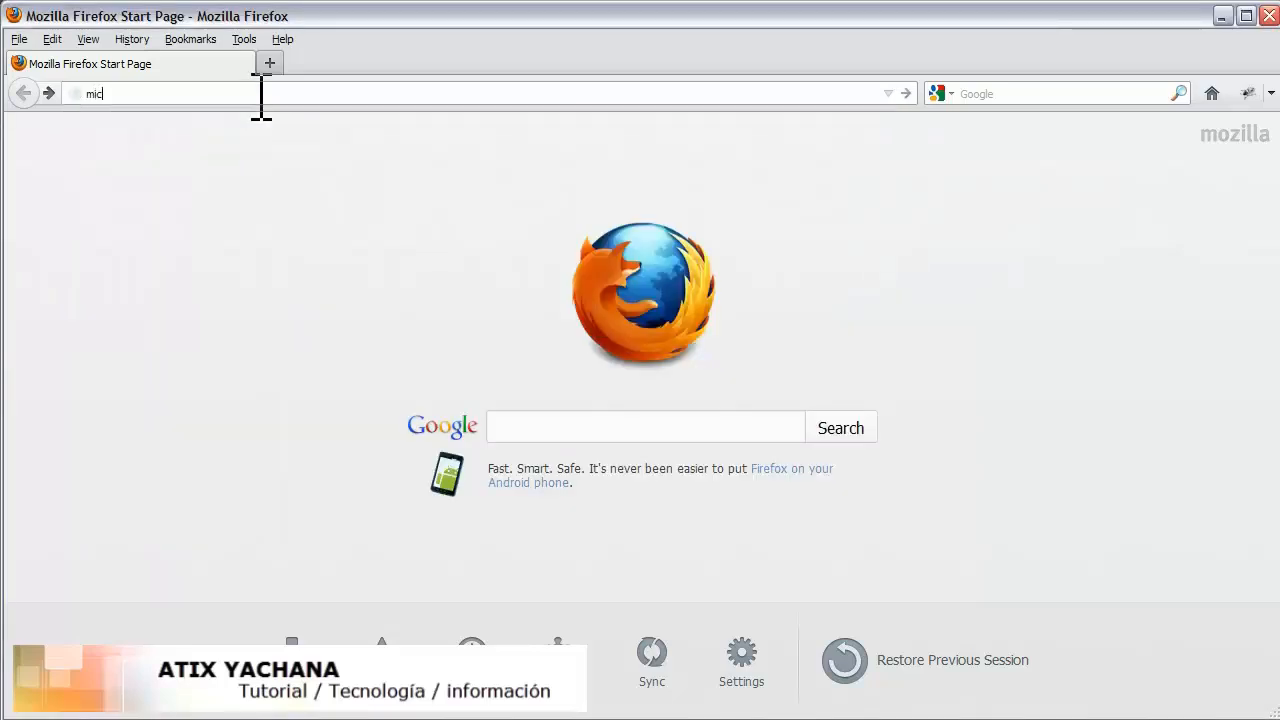
{"action": "type", "text": "rosoft.co"}
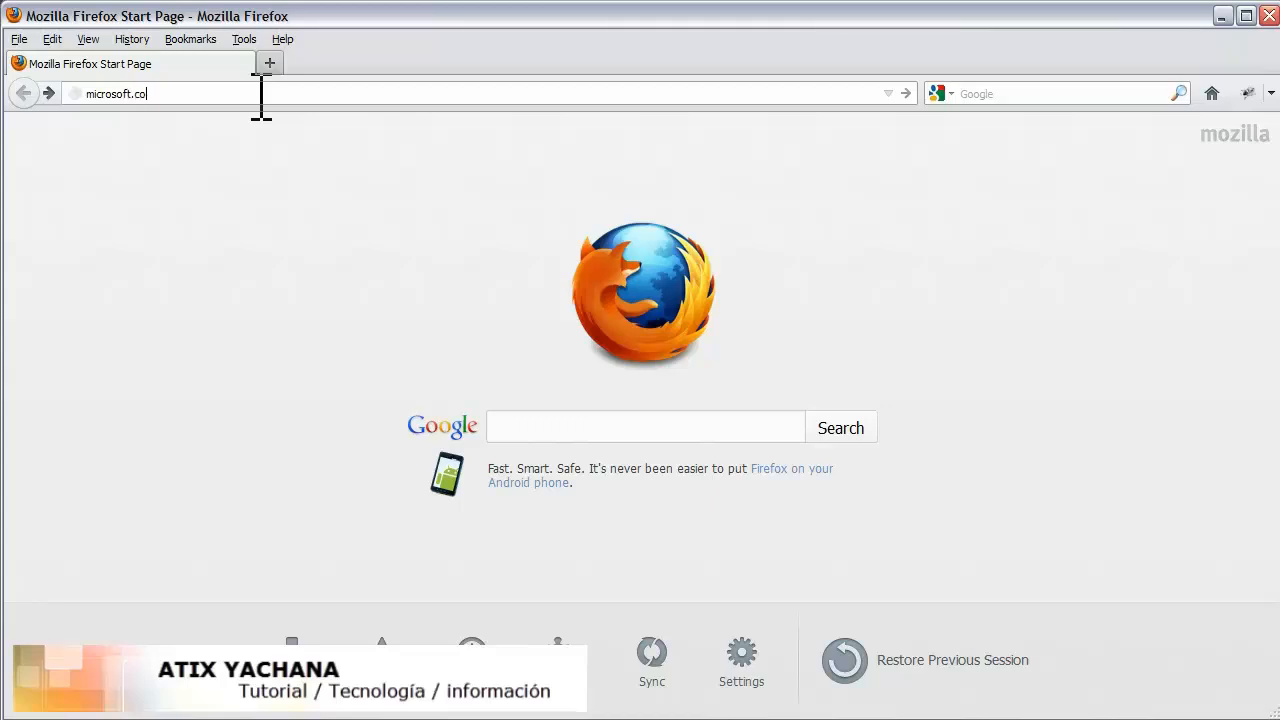
{"action": "key", "text": "Return"}
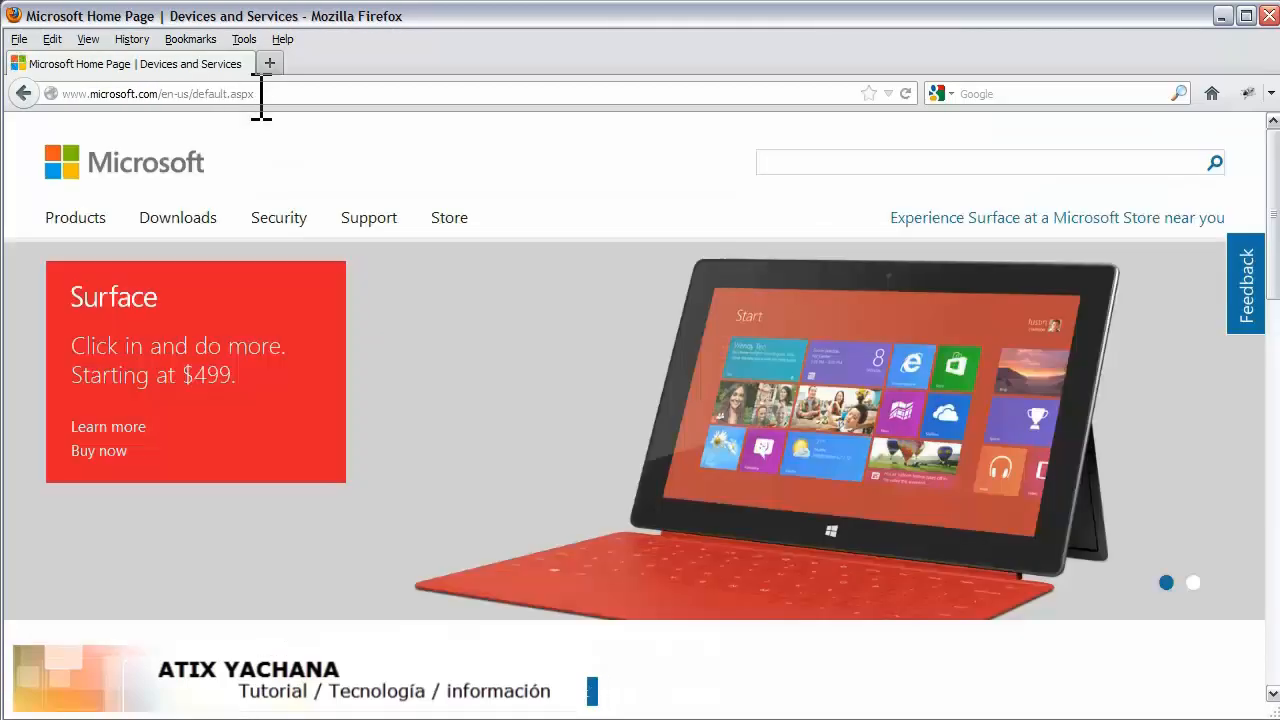
{"action": "mouse_move", "coordinate": [240, 190]}
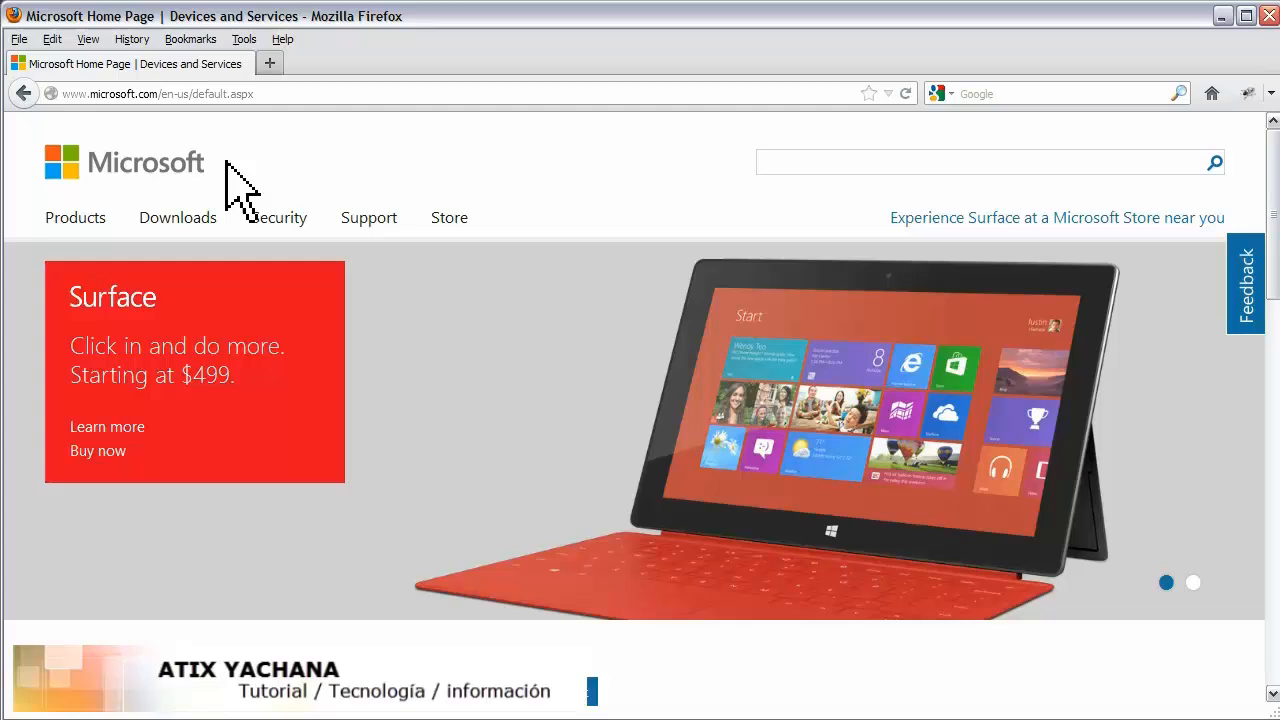
- Open the Windows 8 and Windows RT page from the Products menu and scroll to its bottom
{"action": "left_click", "coordinate": [75, 217]}
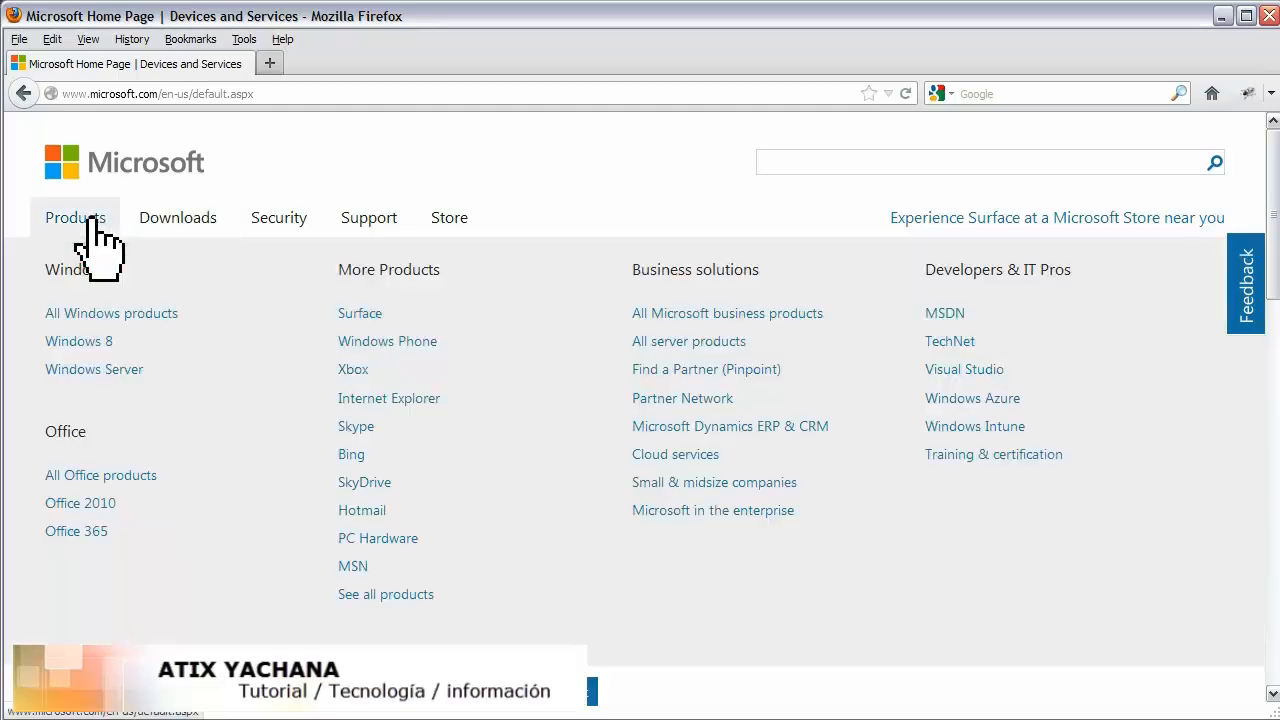
{"action": "left_click", "coordinate": [78, 341]}
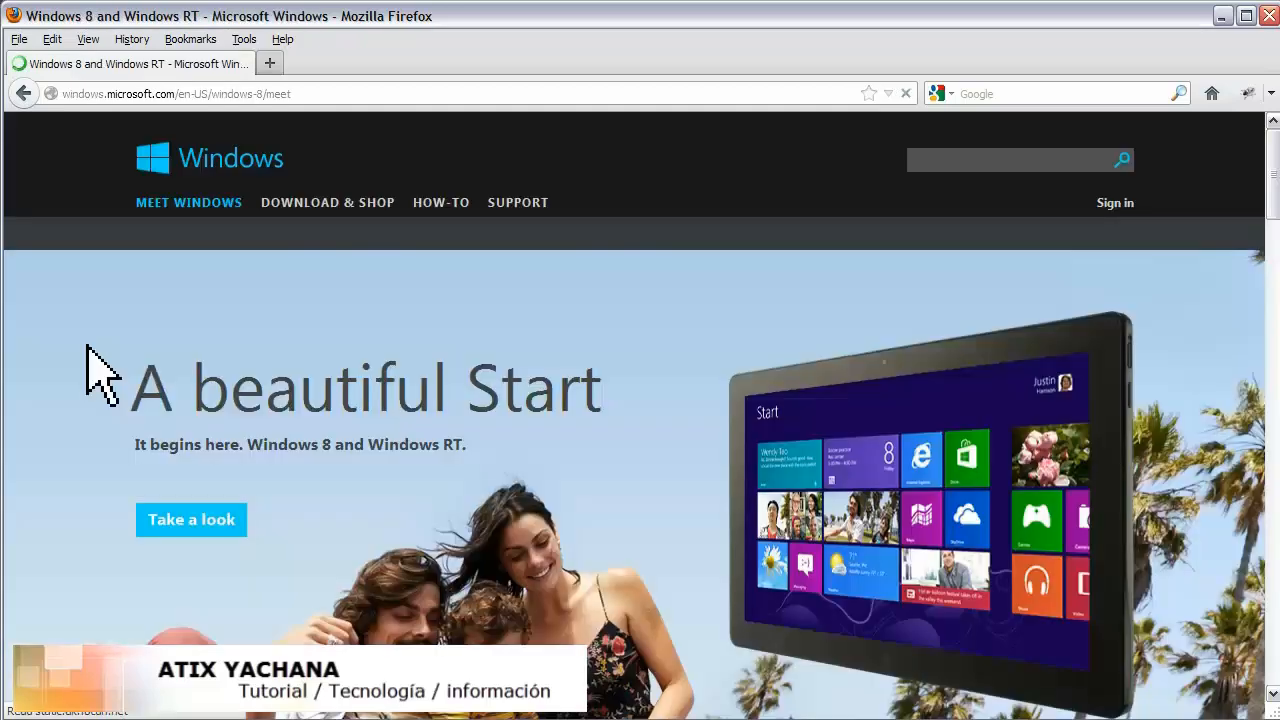
{"action": "scroll", "scroll_direction": "down", "scroll_amount": 3}
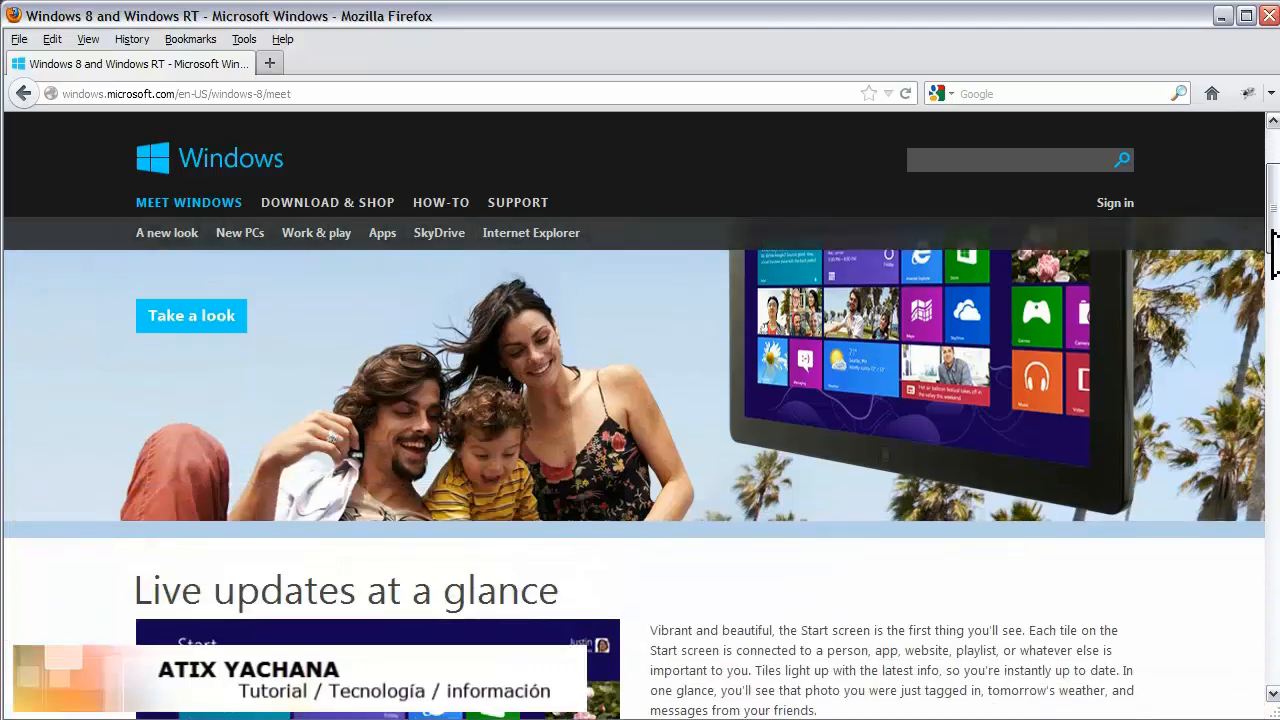
{"action": "scroll", "scroll_direction": "down", "scroll_amount": 3}
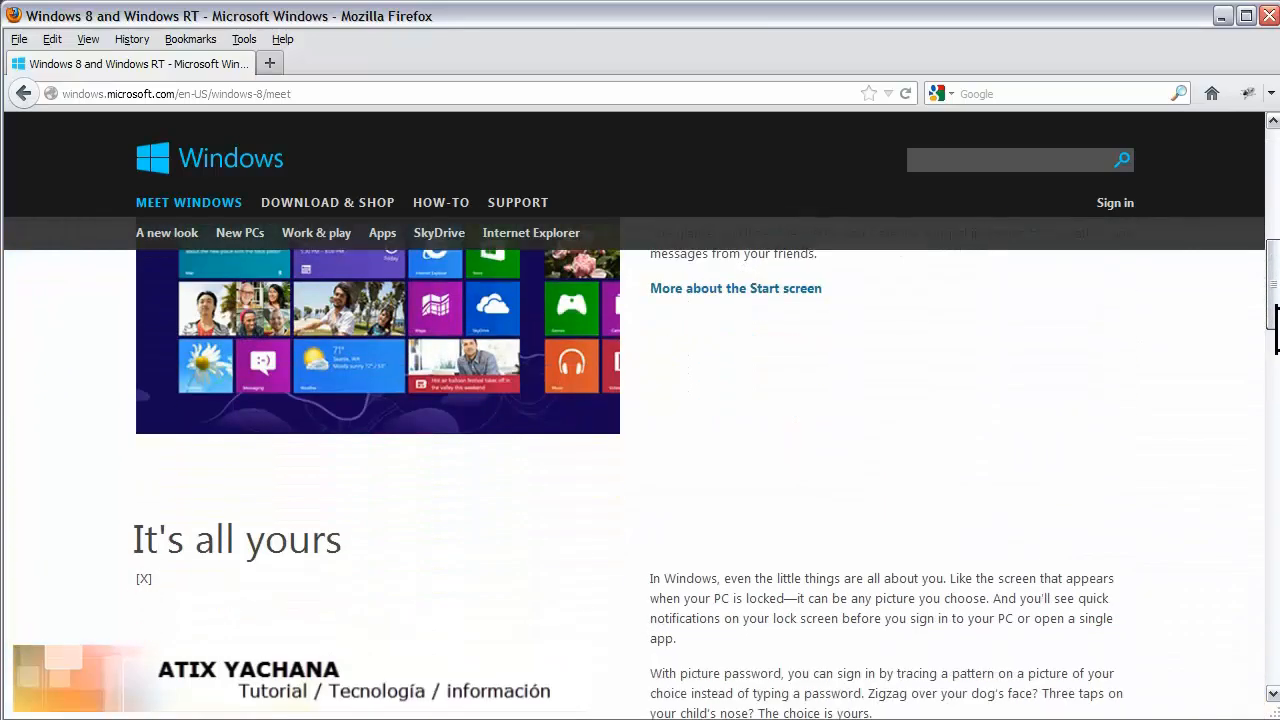
{"action": "scroll", "scroll_direction": "down", "scroll_amount": 3}
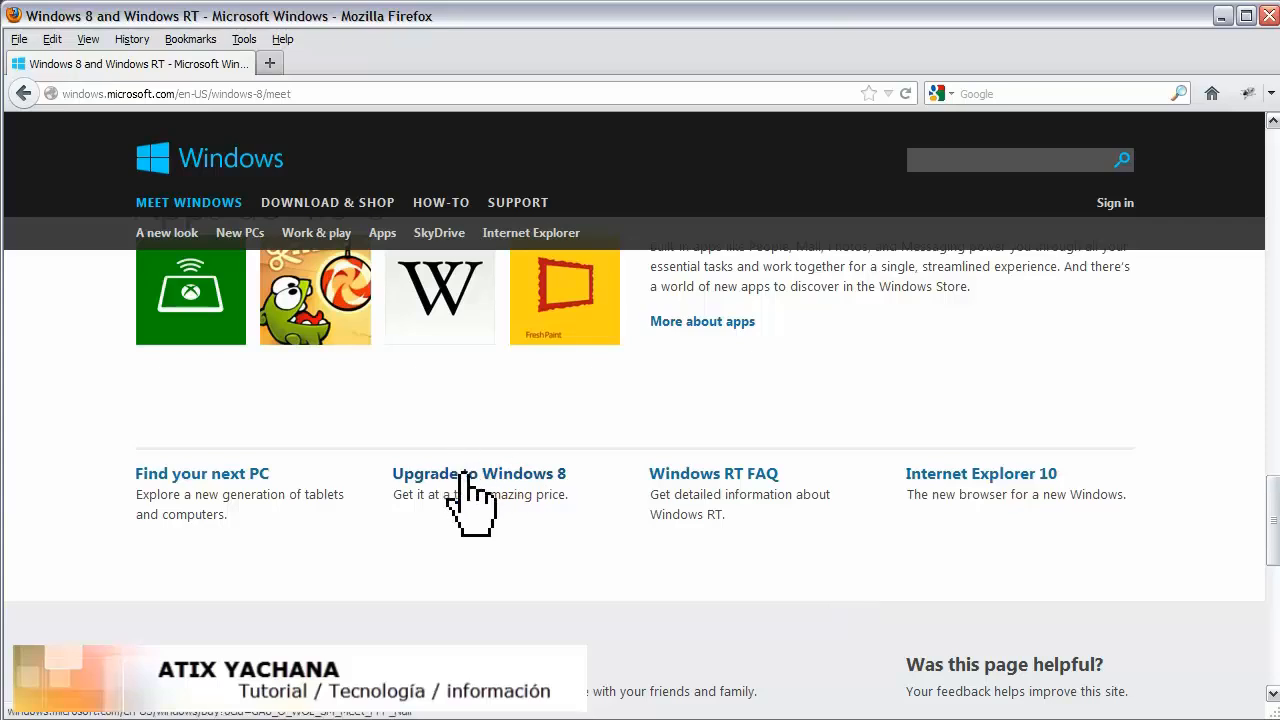
- Follow 'Upgrade to Windows 8' to the Windows 8 Pro offer and scroll to System requirements
{"action": "left_click", "coordinate": [479, 473]}
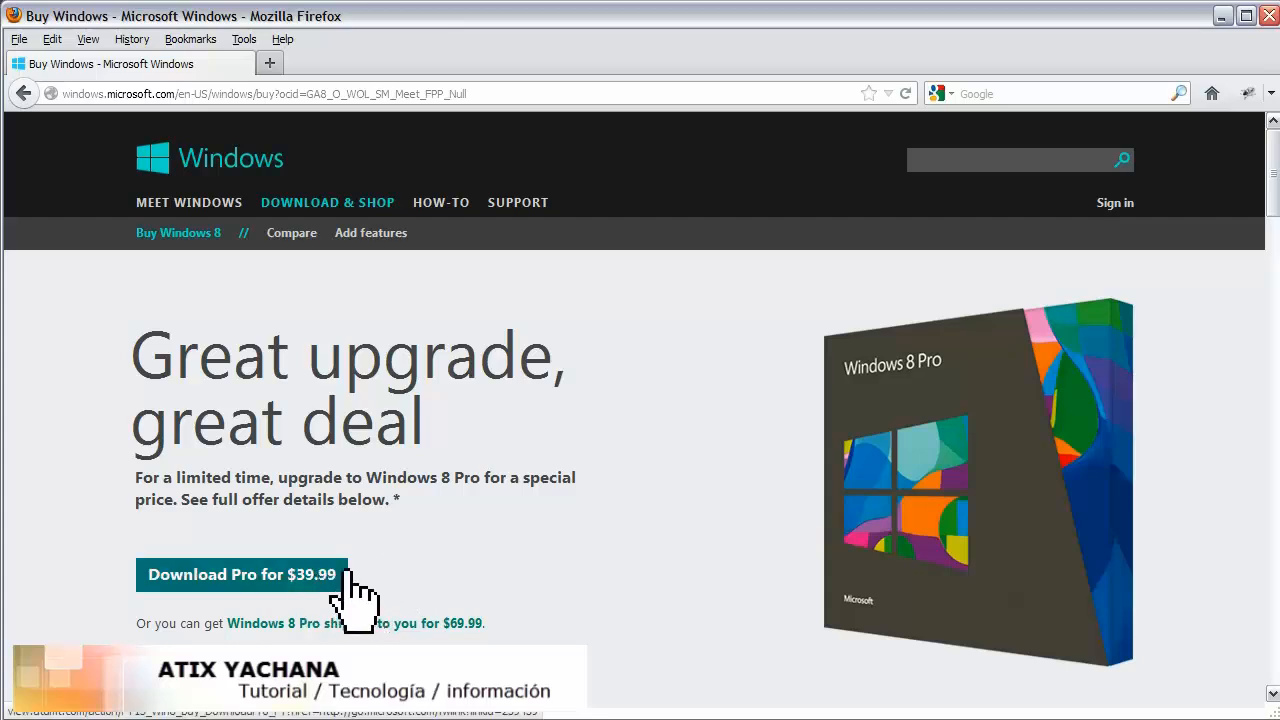
{"action": "mouse_move", "coordinate": [455, 595]}
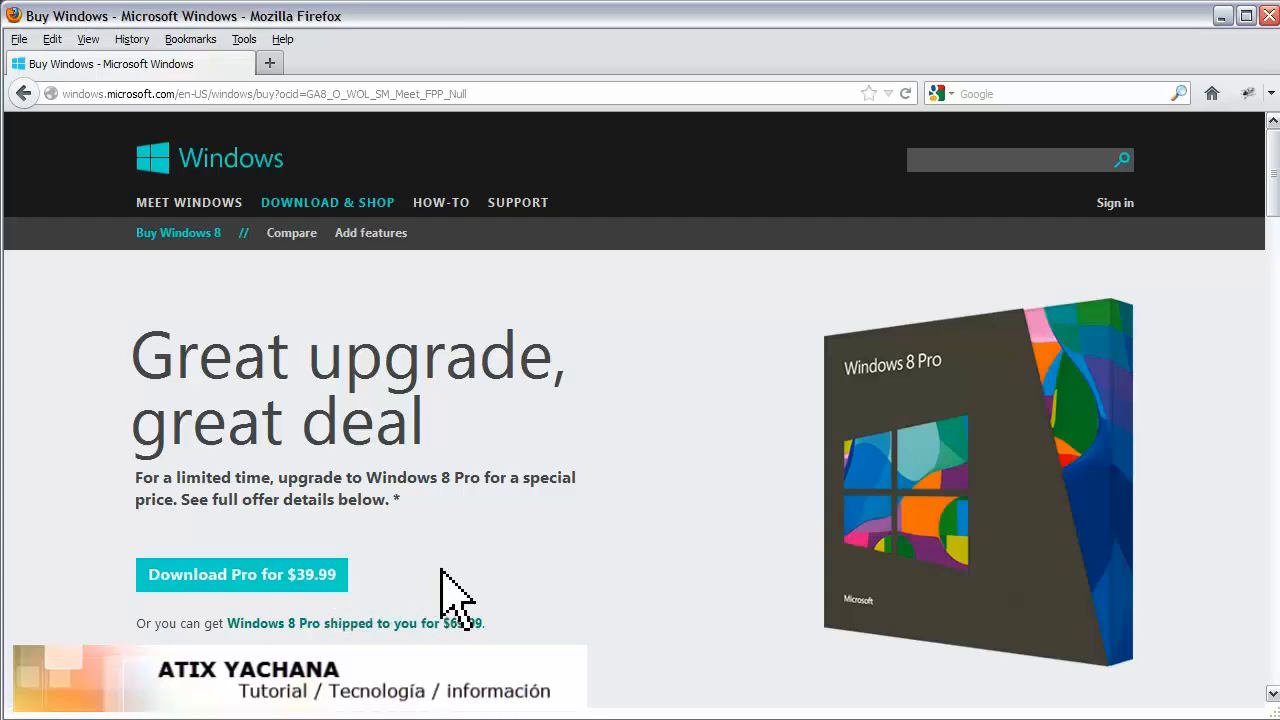
{"action": "mouse_move", "coordinate": [320, 590]}
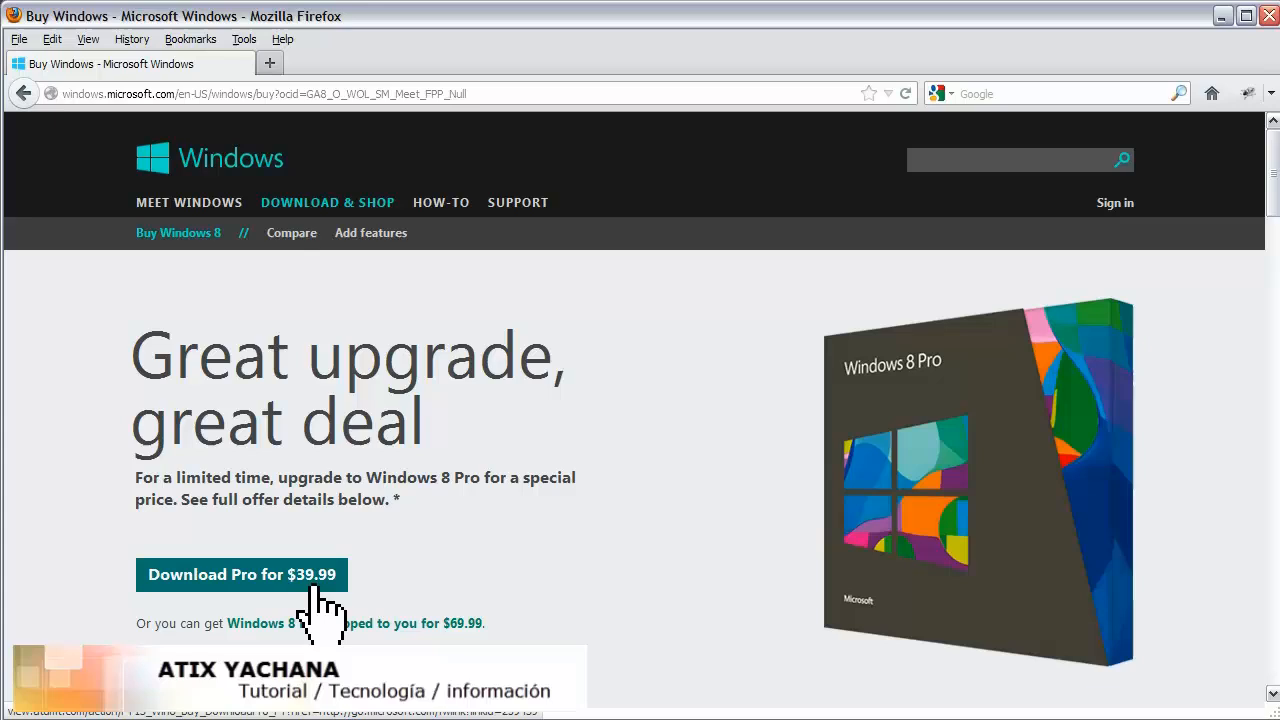
{"action": "mouse_move", "coordinate": [478, 605]}
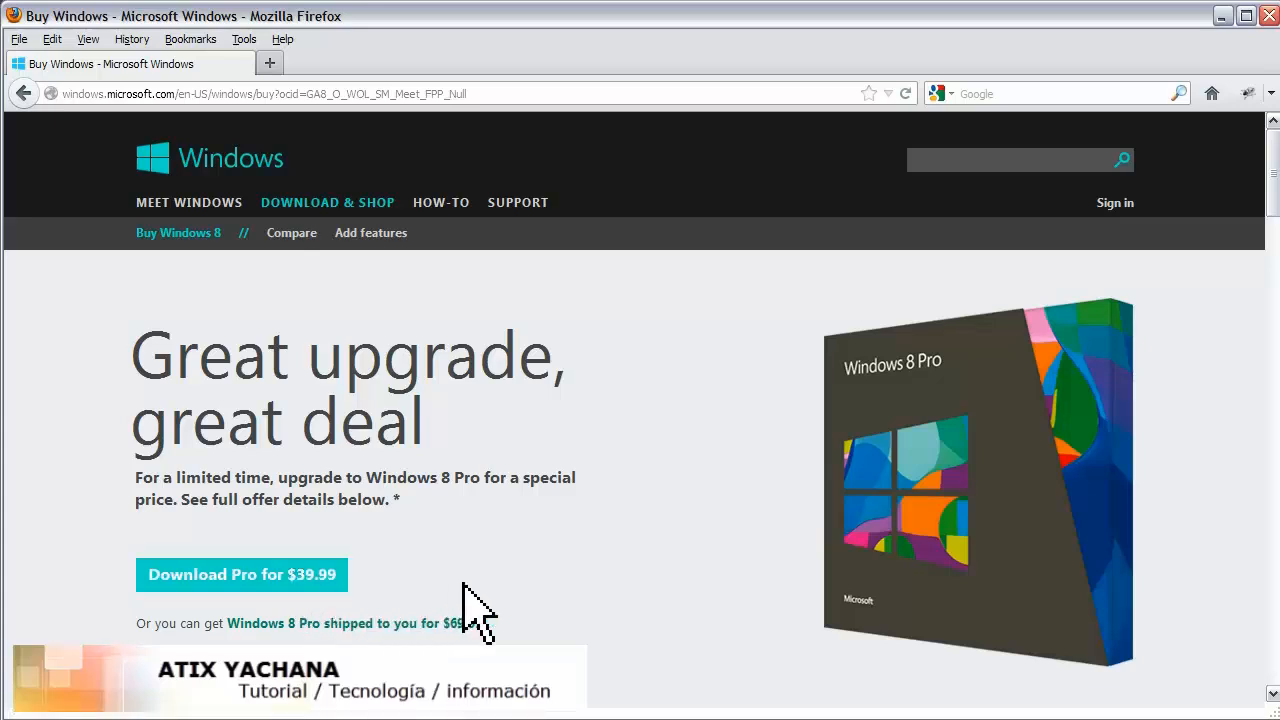
{"action": "scroll", "scroll_direction": "down", "scroll_amount": 3}
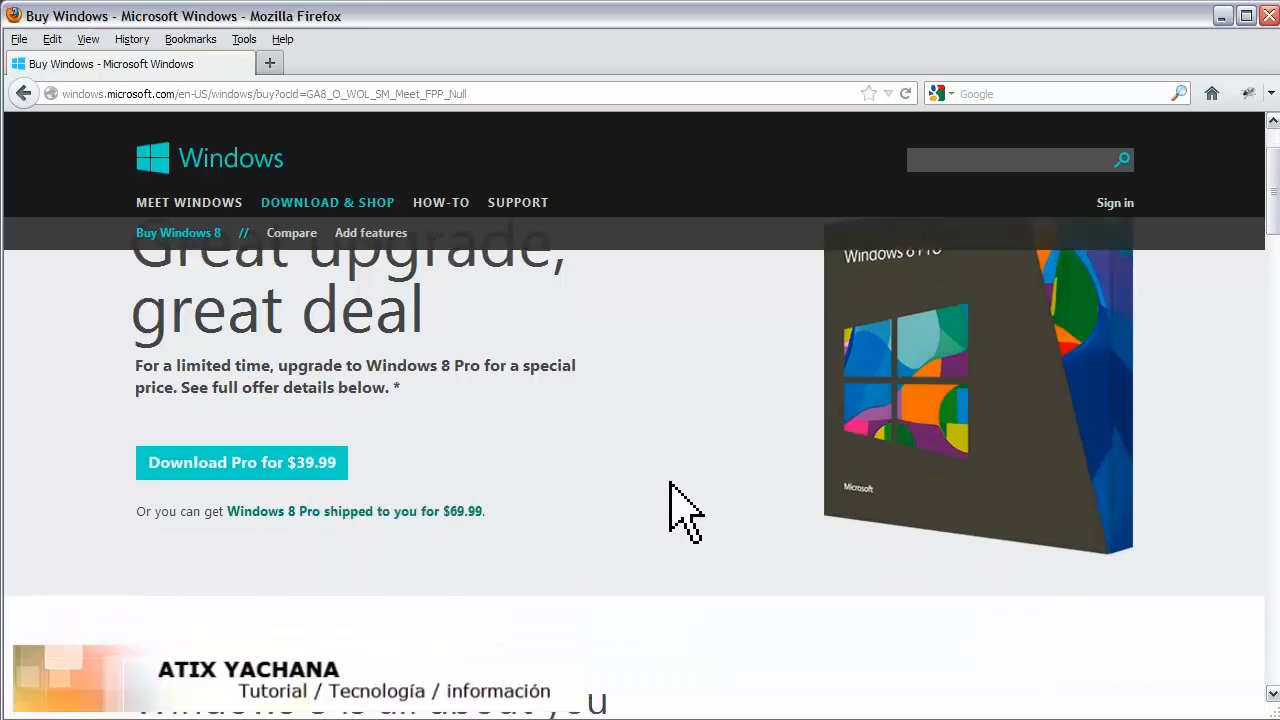
{"action": "scroll", "scroll_direction": "up", "scroll_amount": 3}
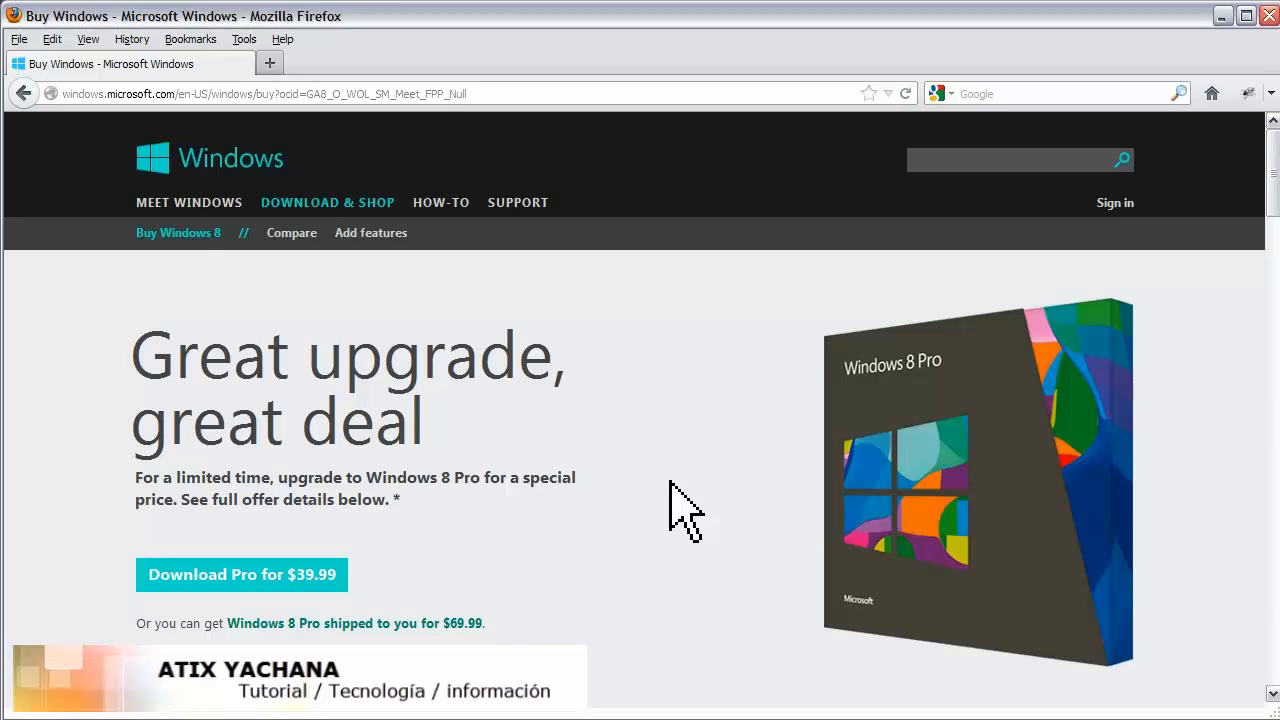
{"action": "mouse_move", "coordinate": [980, 310]}
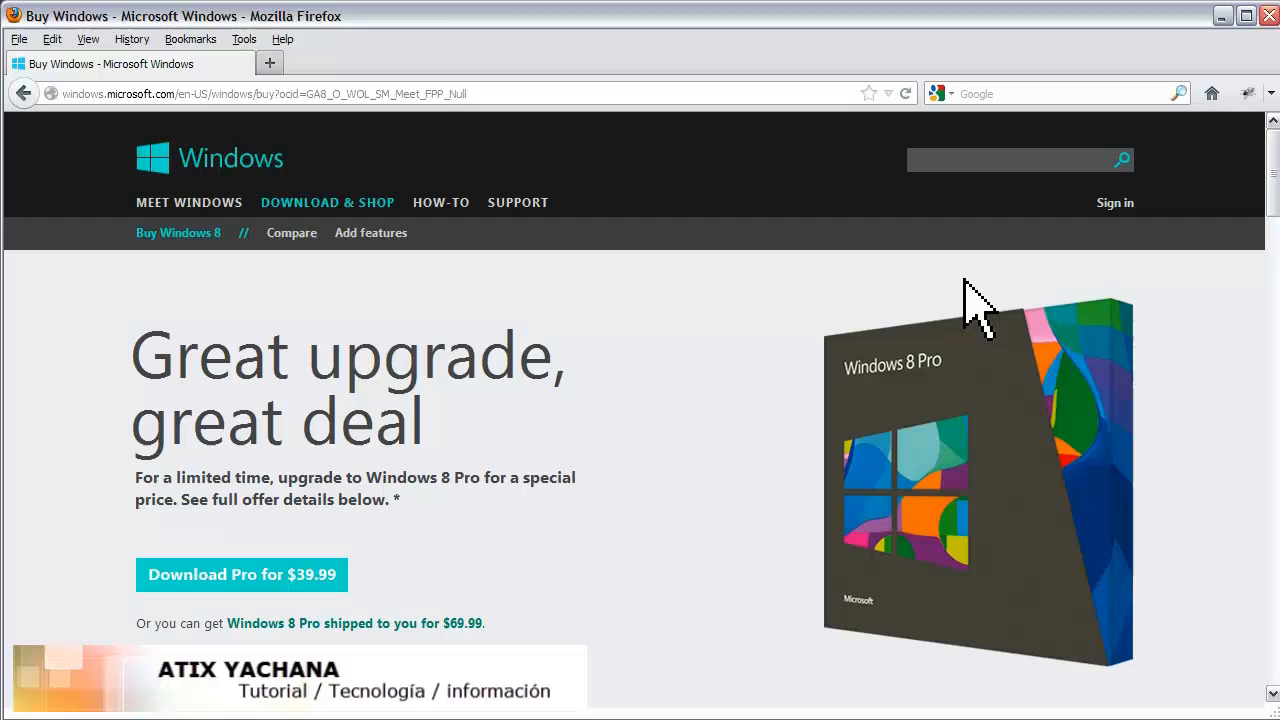
{"action": "scroll", "scroll_direction": "down", "scroll_amount": 3}
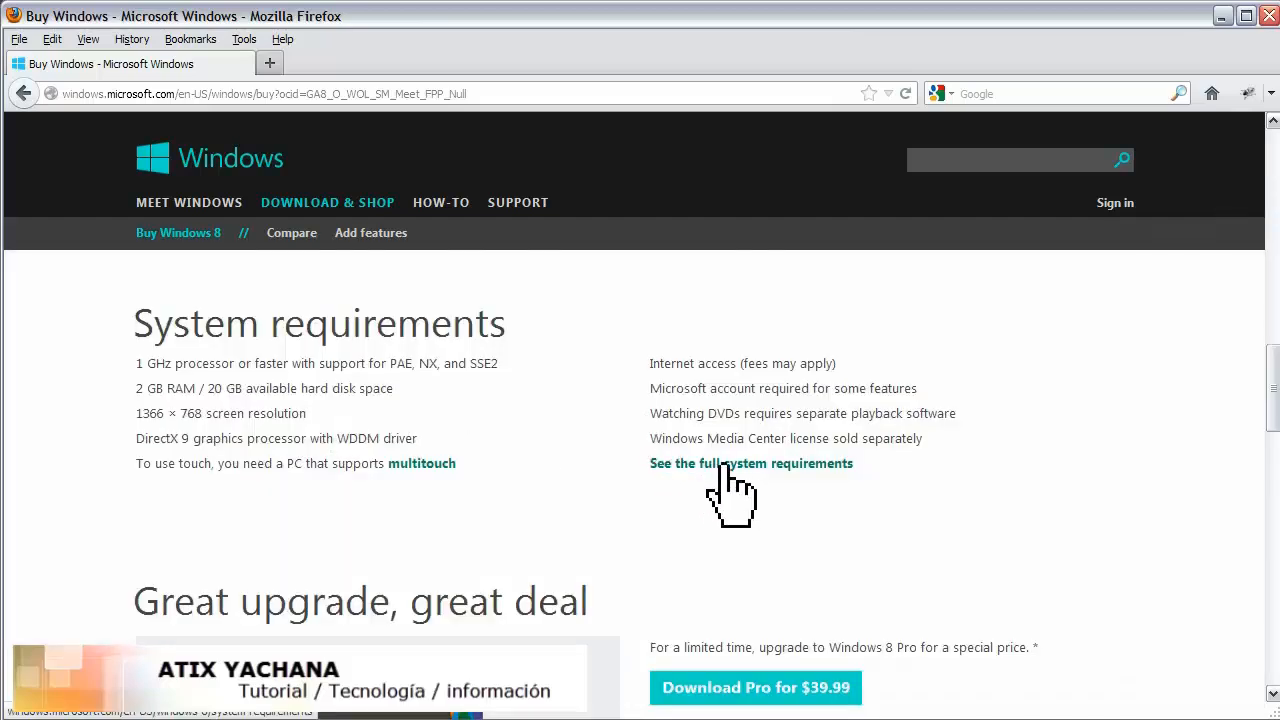
- Read the full Windows 8 system requirements, then follow the 'Upgrade Assistant' link
{"action": "left_click", "coordinate": [751, 463]}
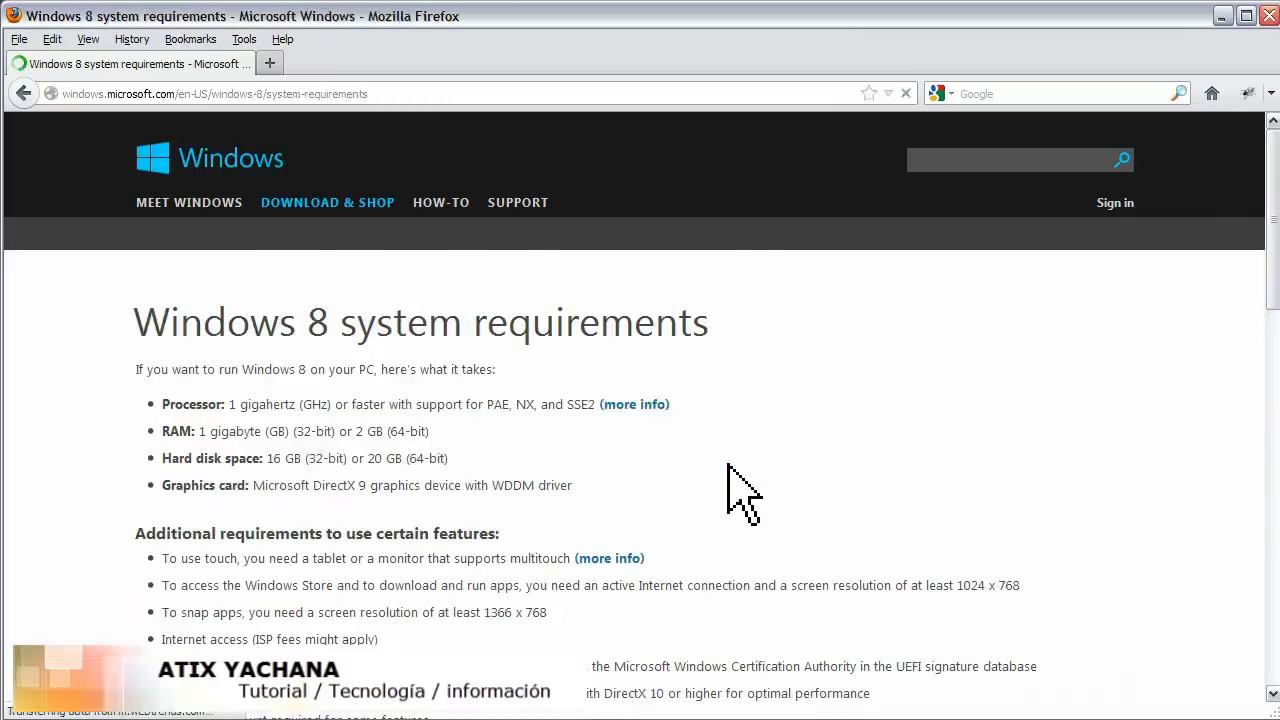
{"action": "scroll", "scroll_direction": "down", "scroll_amount": 3}
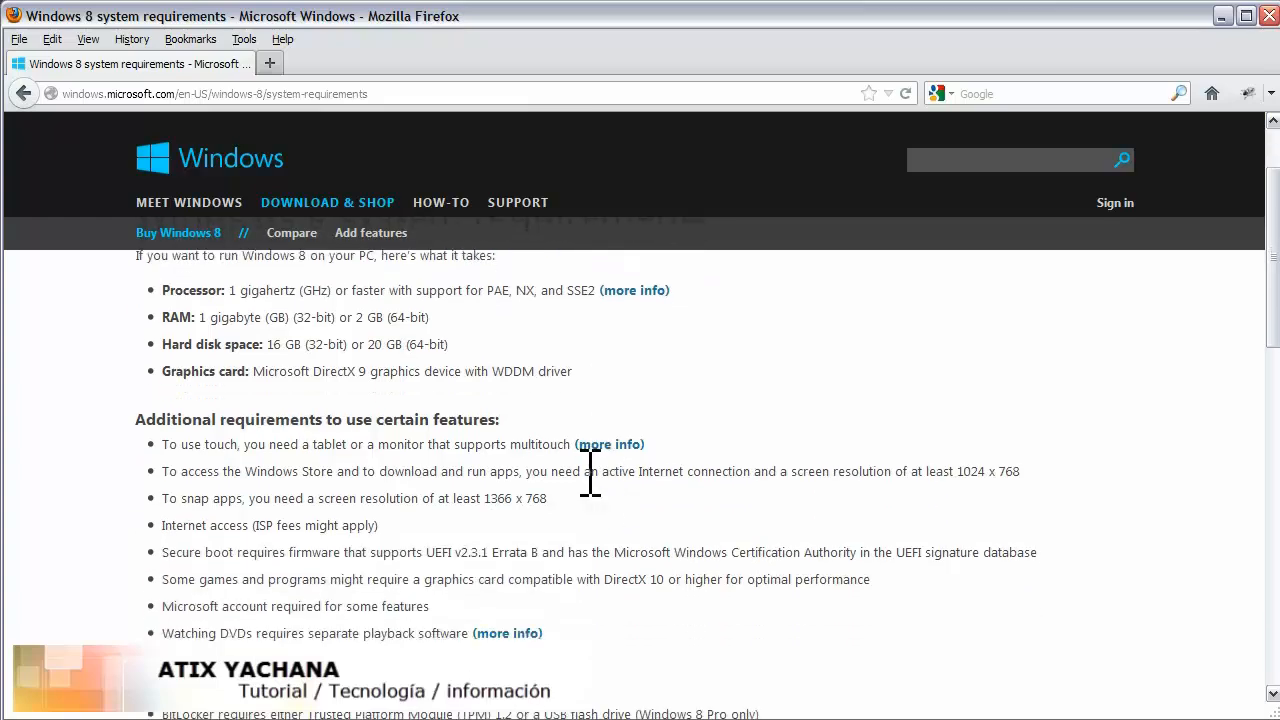
{"action": "scroll", "scroll_direction": "down", "scroll_amount": 3}
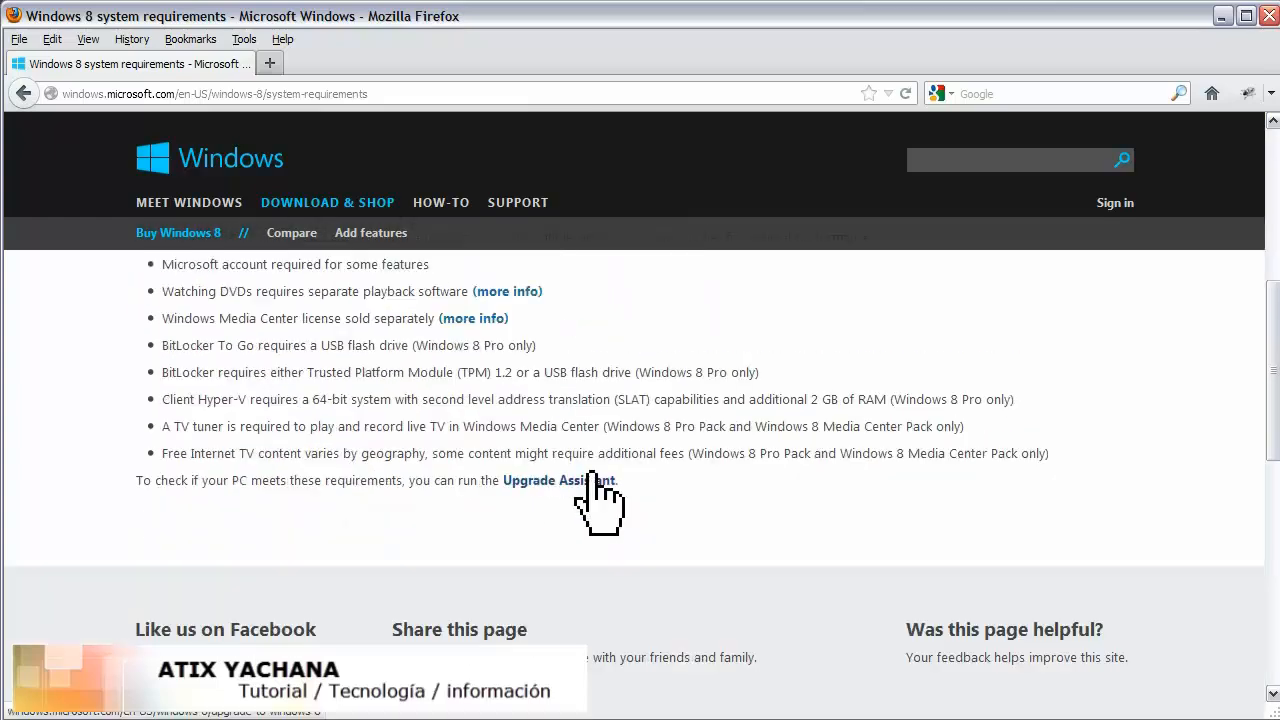
{"action": "mouse_move", "coordinate": [565, 515]}
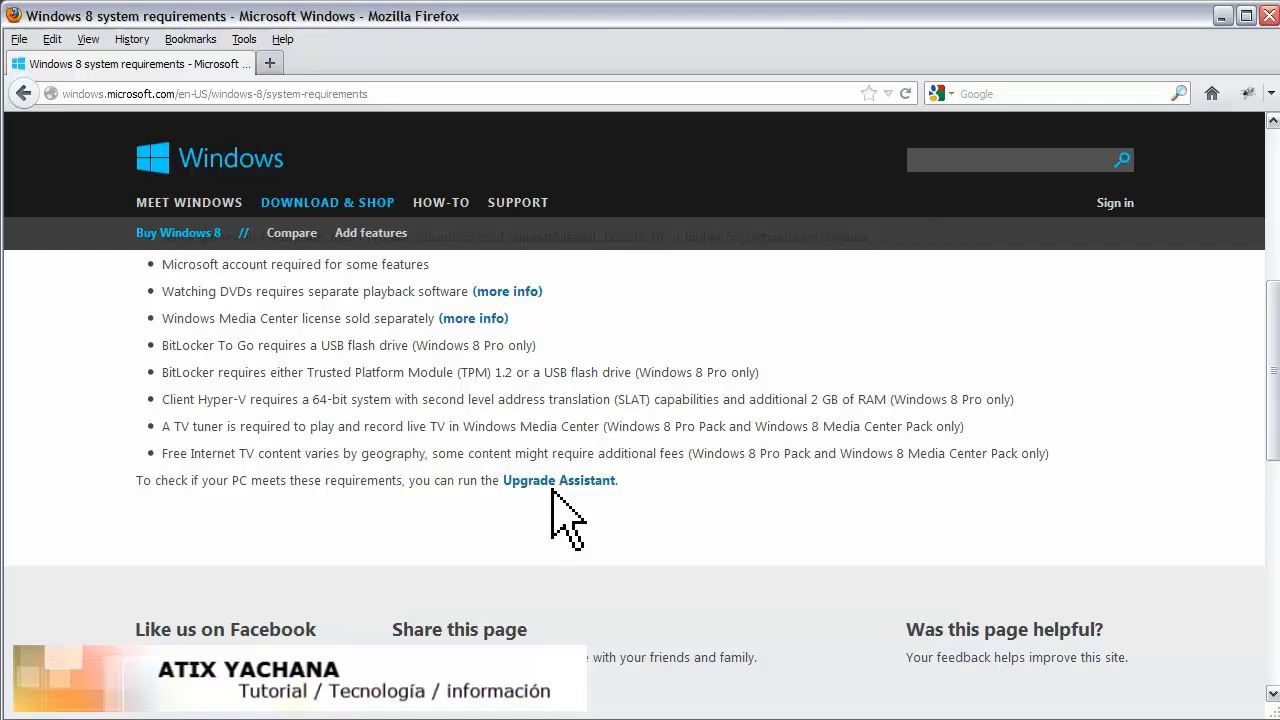
{"action": "left_click", "coordinate": [559, 480]}
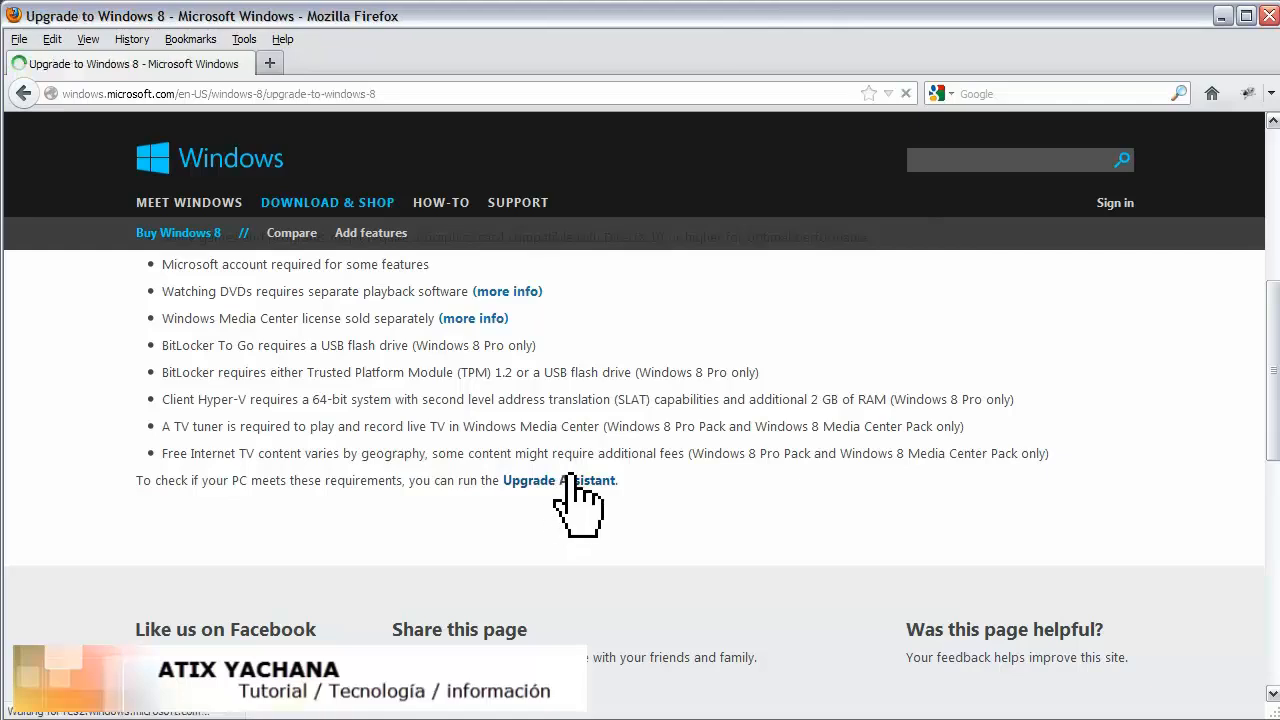
- Save the Windows 8 Upgrade Assistant download and run it past the security warning
{"action": "left_click", "coordinate": [560, 480]}
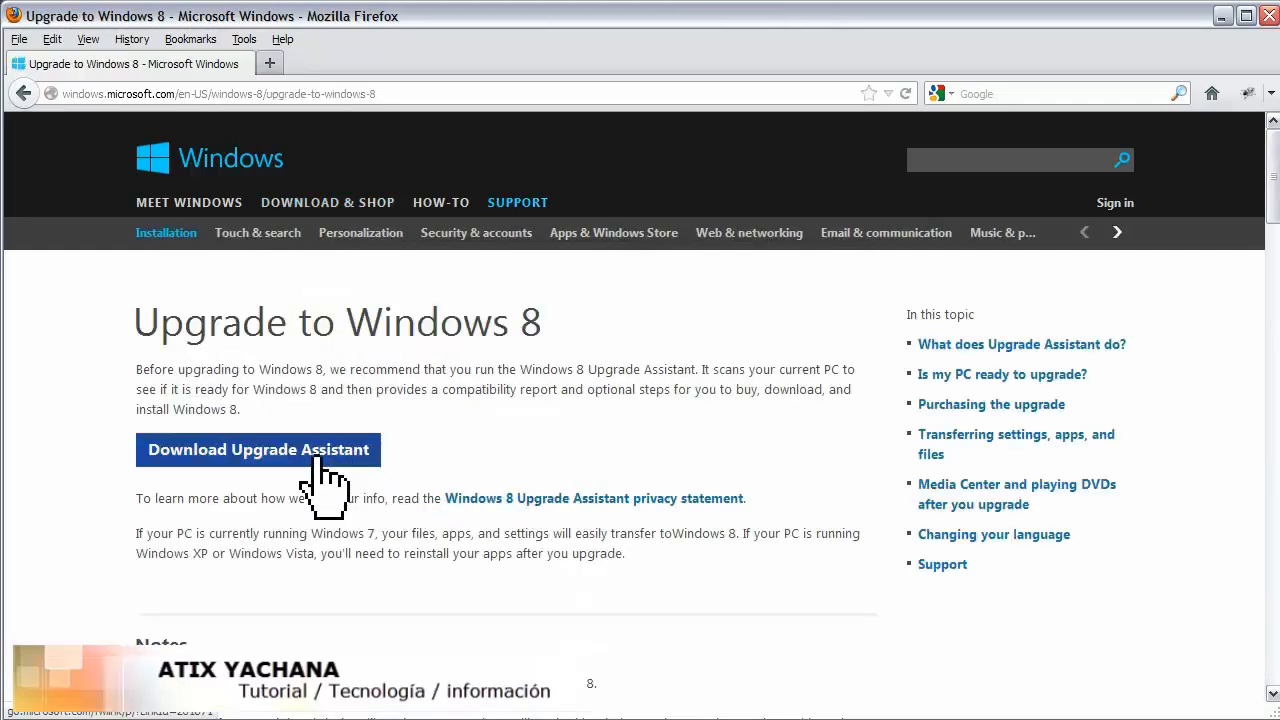
{"action": "left_click", "coordinate": [258, 449]}
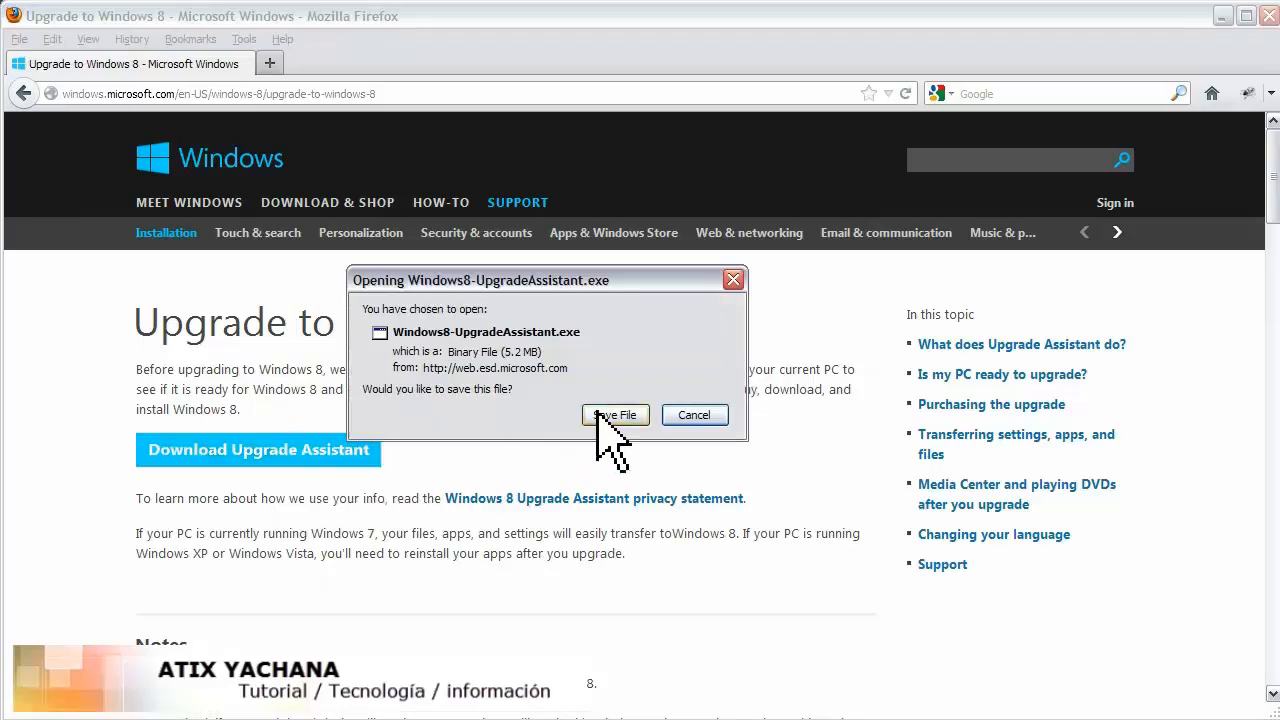
{"action": "left_click", "coordinate": [614, 415]}
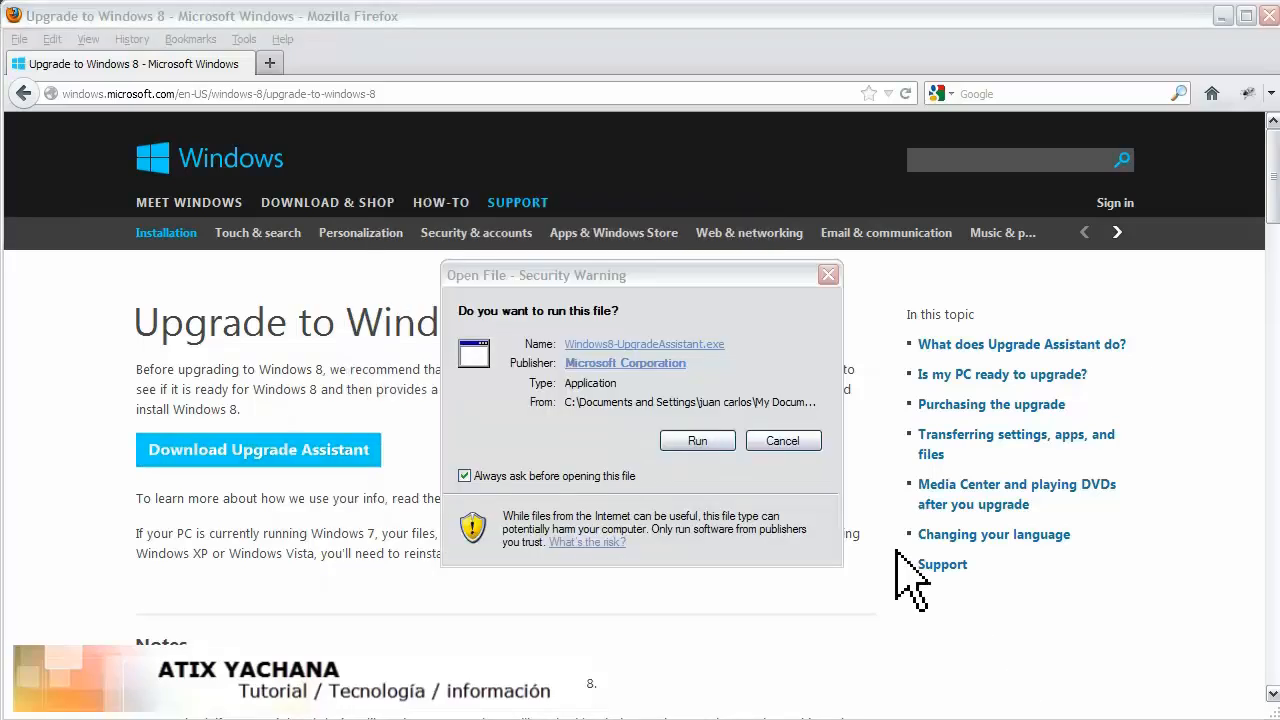
{"action": "mouse_move", "coordinate": [795, 550]}
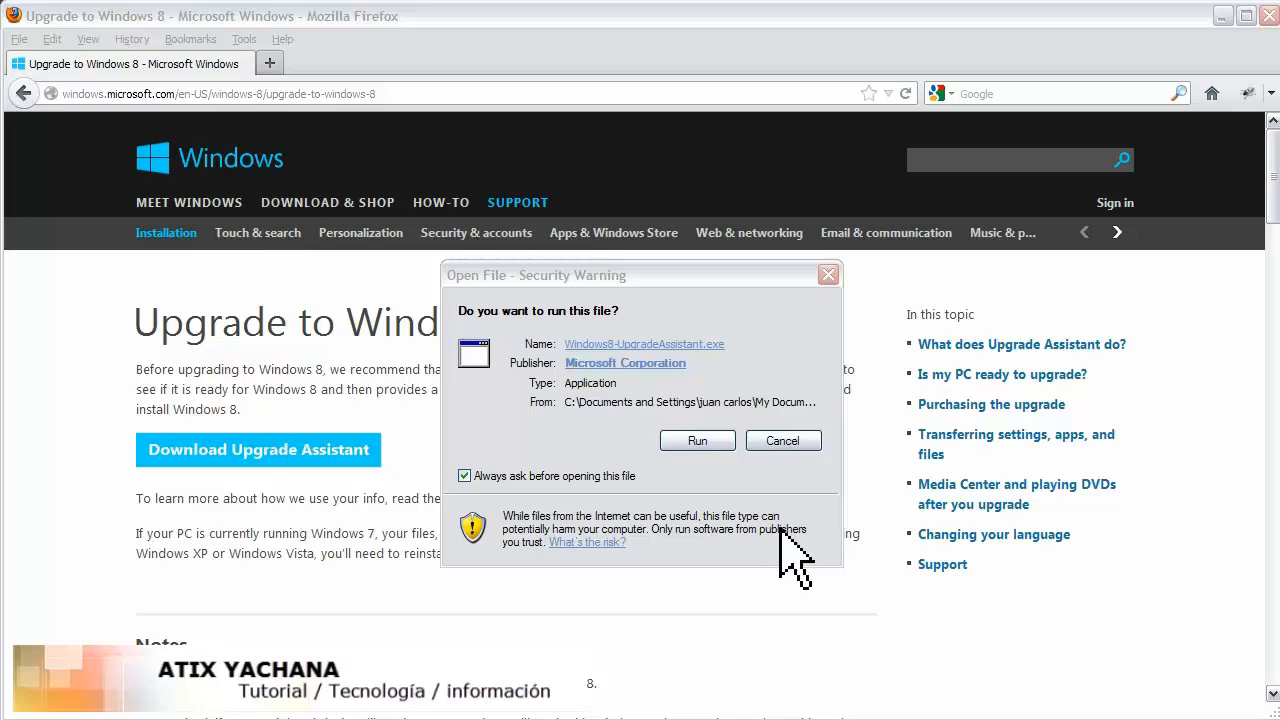
{"action": "left_click", "coordinate": [782, 440]}
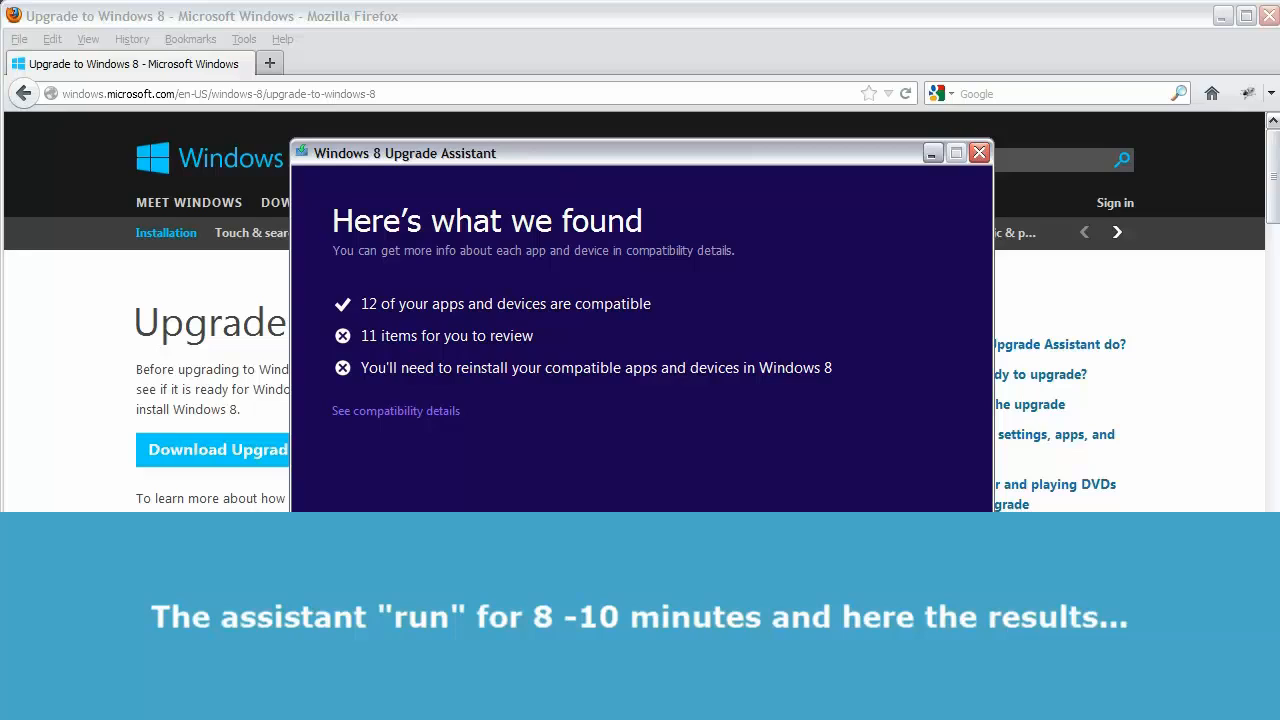
{"action": "mouse_move", "coordinate": [405, 345]}
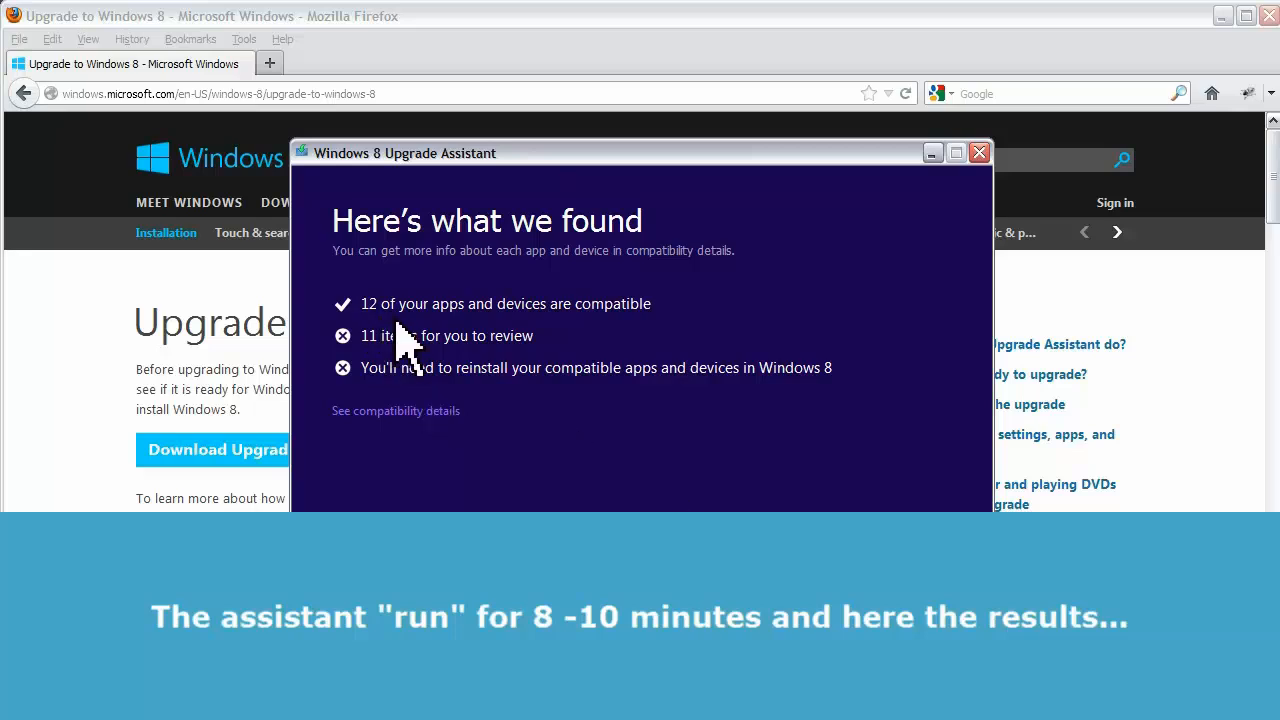
{"action": "mouse_move", "coordinate": [445, 310]}
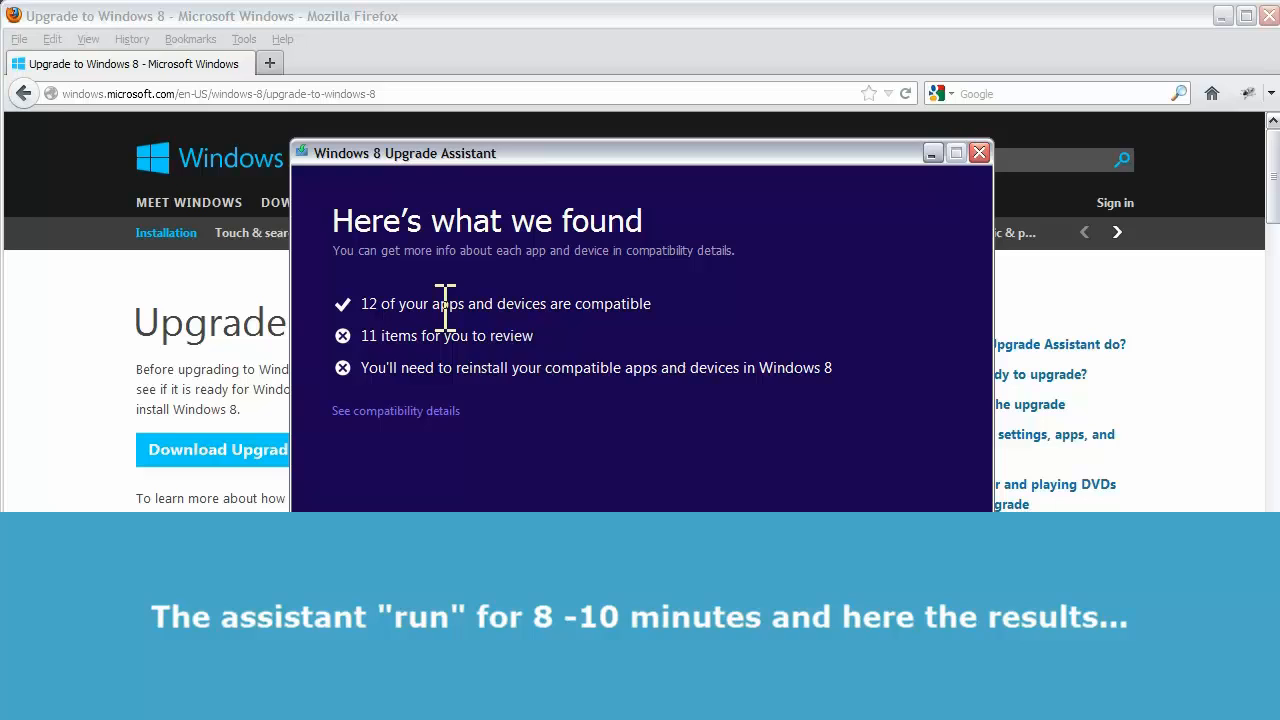
{"action": "mouse_move", "coordinate": [451, 315]}
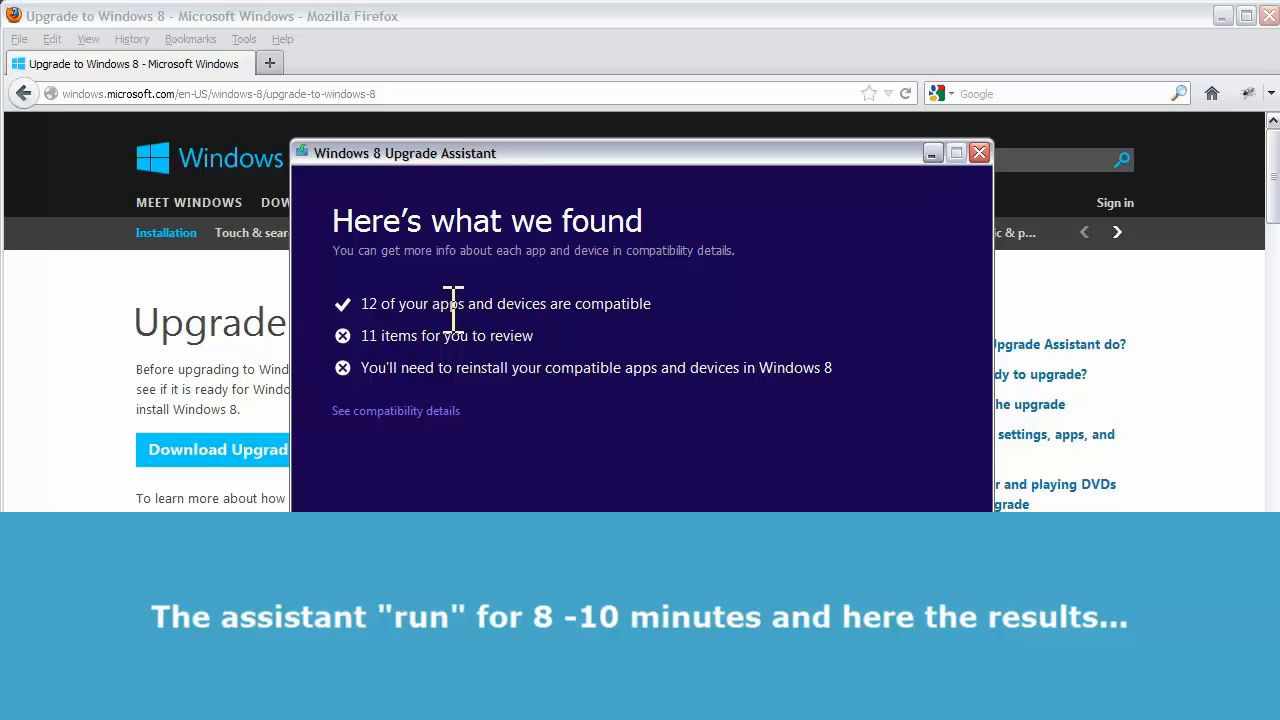
{"action": "mouse_move", "coordinate": [395, 350]}
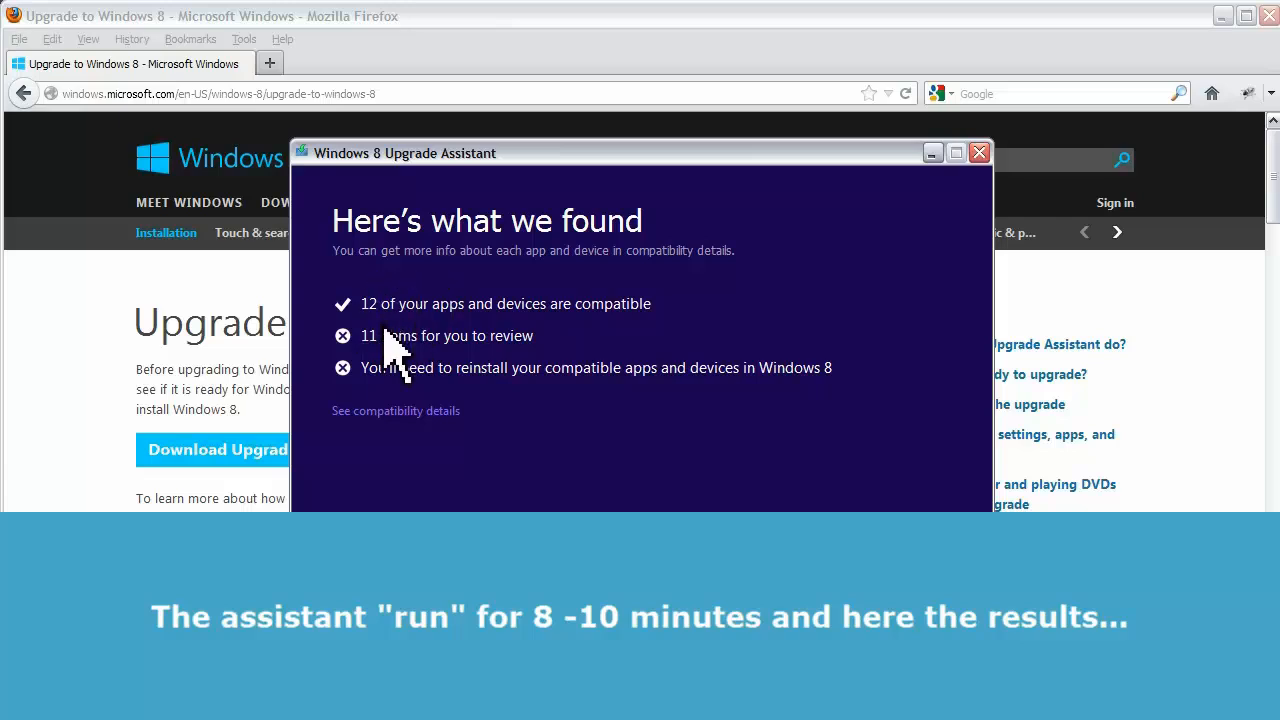
{"action": "mouse_move", "coordinate": [455, 343]}
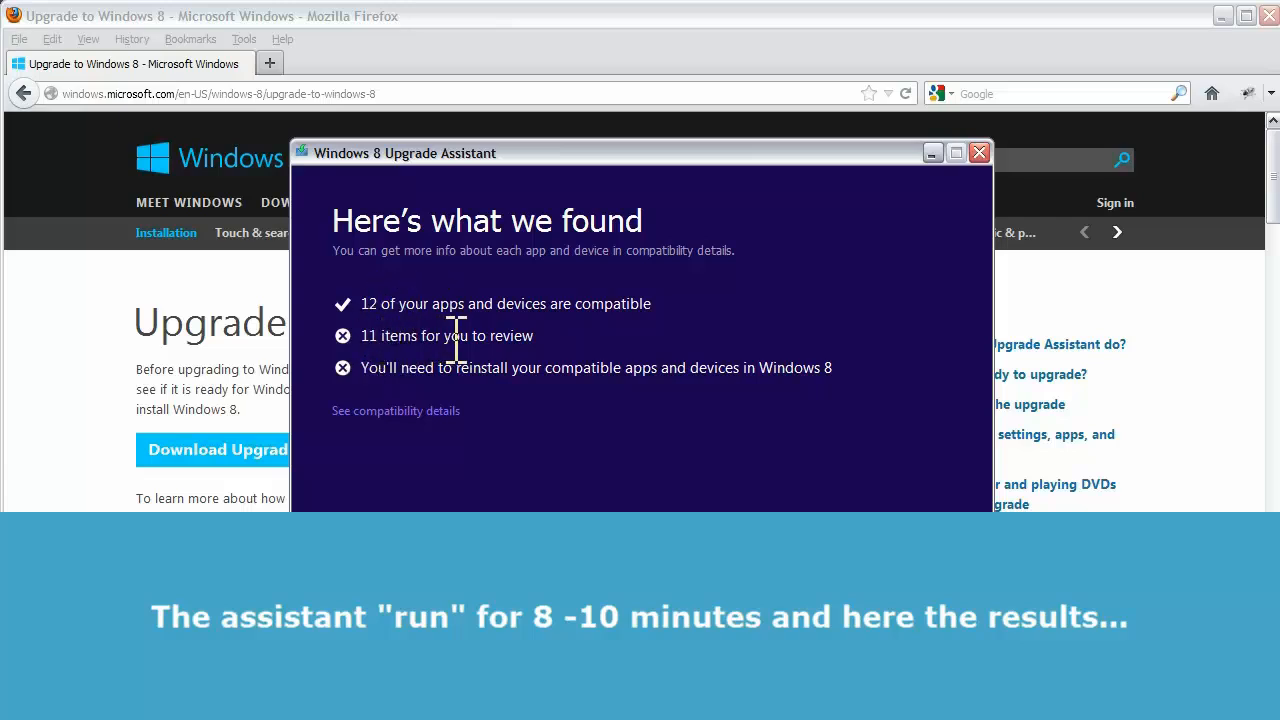
{"action": "mouse_move", "coordinate": [370, 400]}
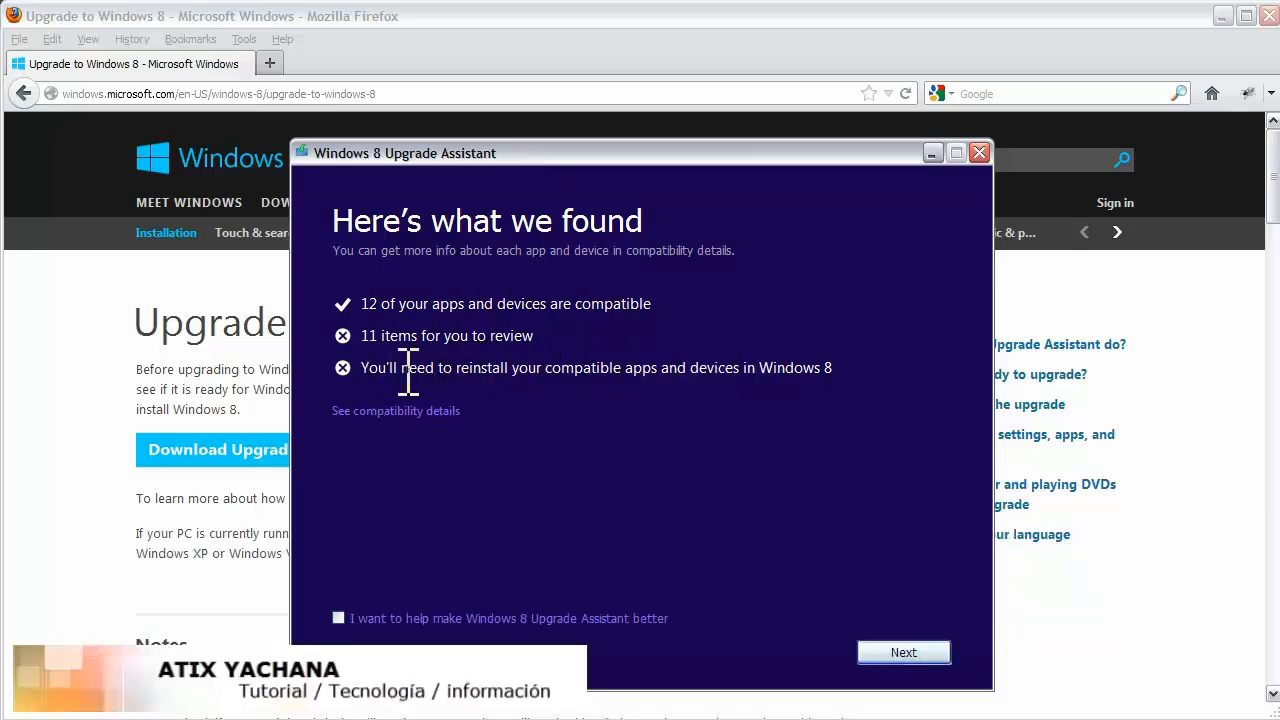
{"action": "mouse_move", "coordinate": [440, 440]}
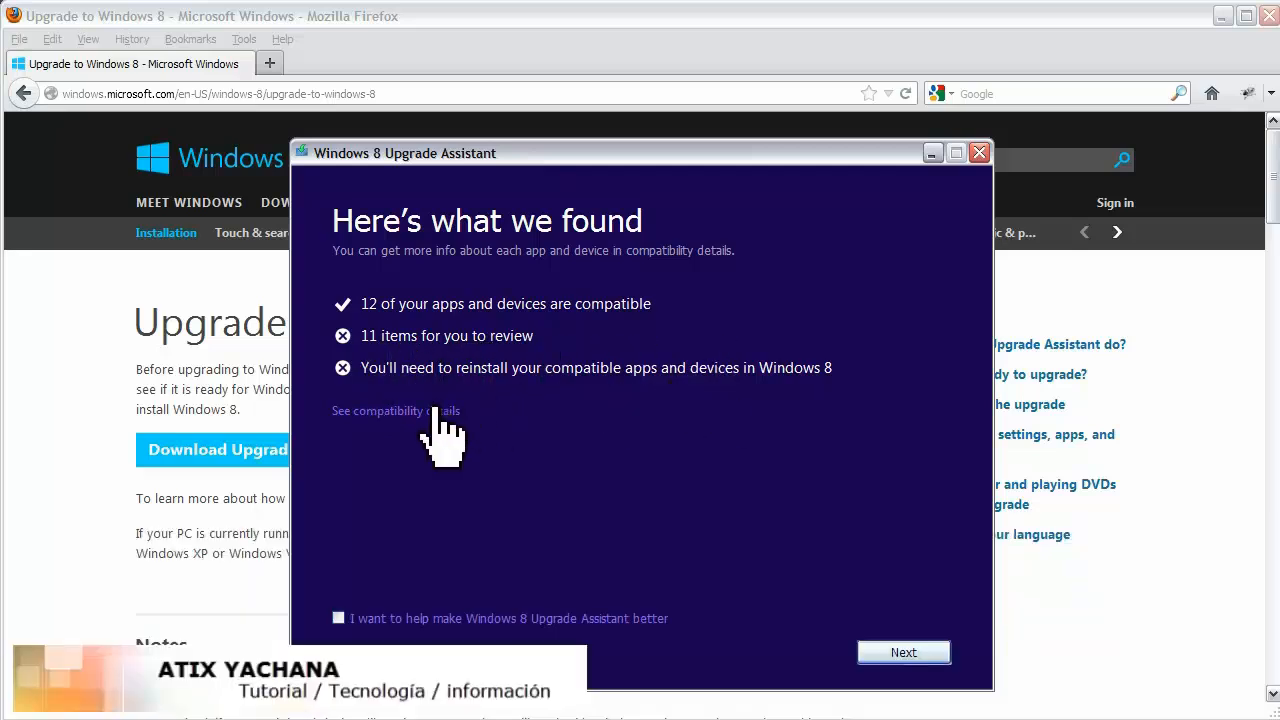
- Scroll the compatibility details to the devices, then open 'Why aren't all my apps or devices listed?'
{"action": "left_click", "coordinate": [395, 410]}
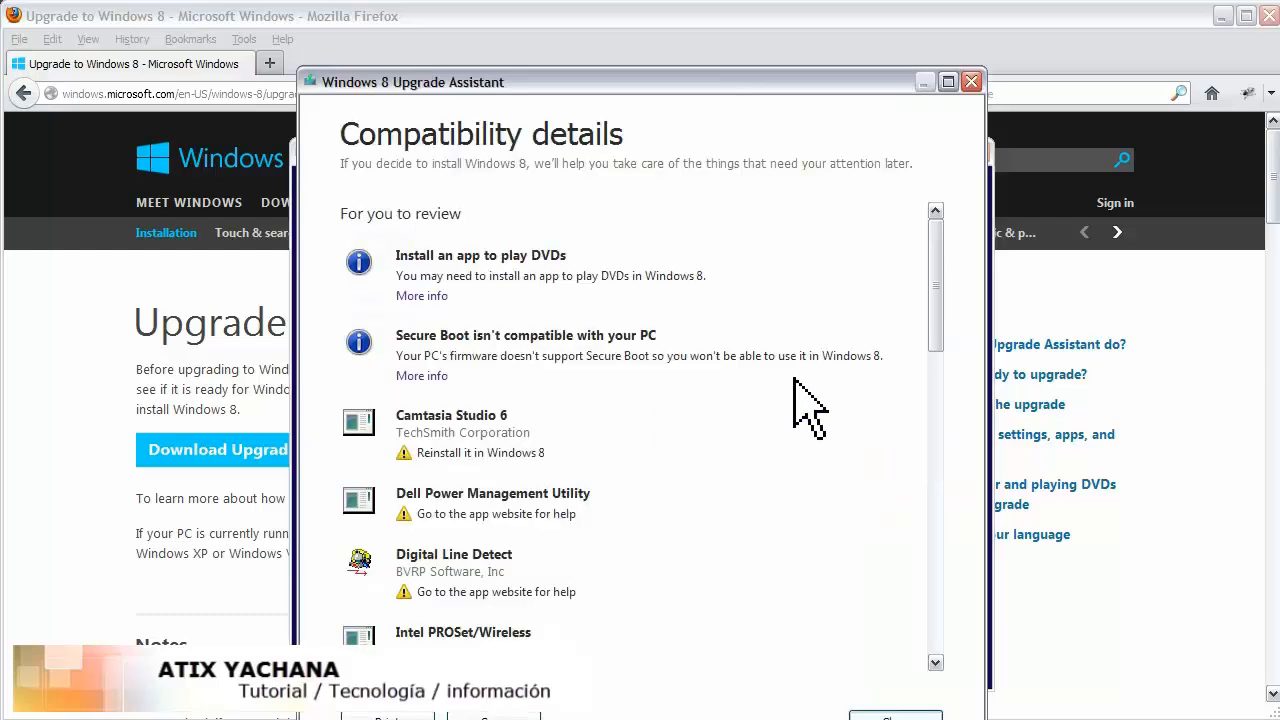
{"action": "mouse_move", "coordinate": [467, 258]}
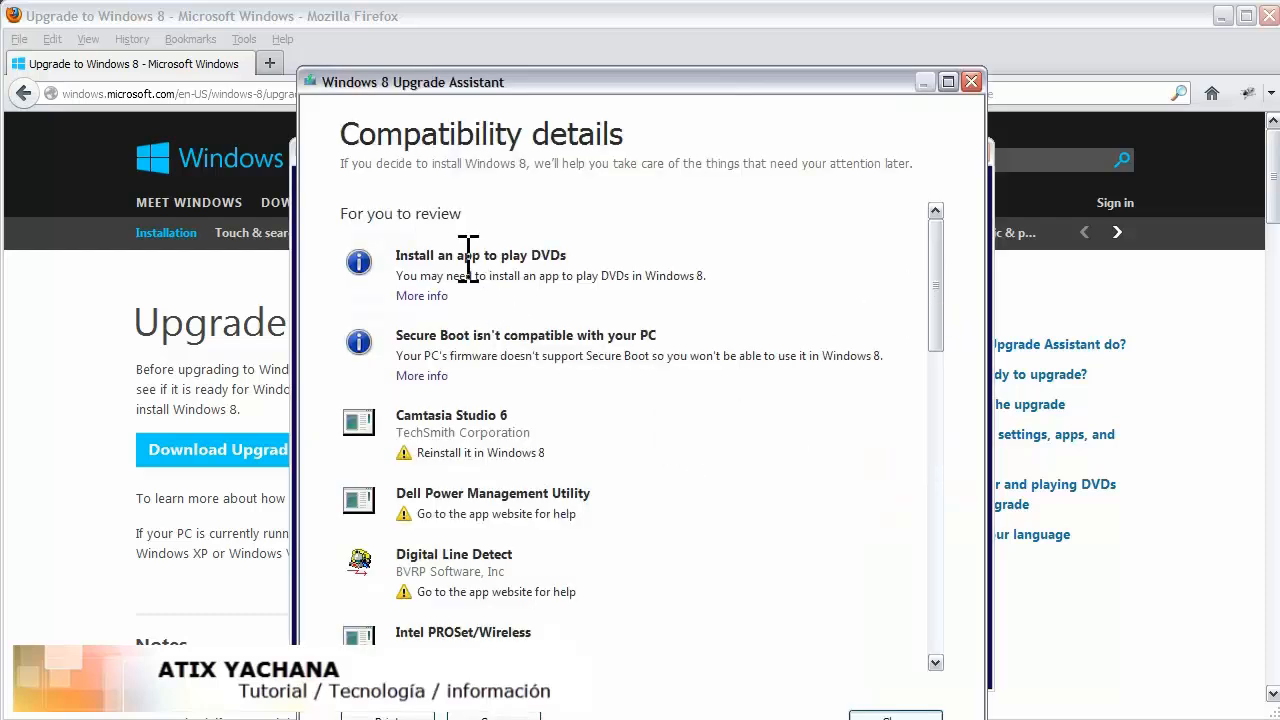
{"action": "mouse_move", "coordinate": [580, 345]}
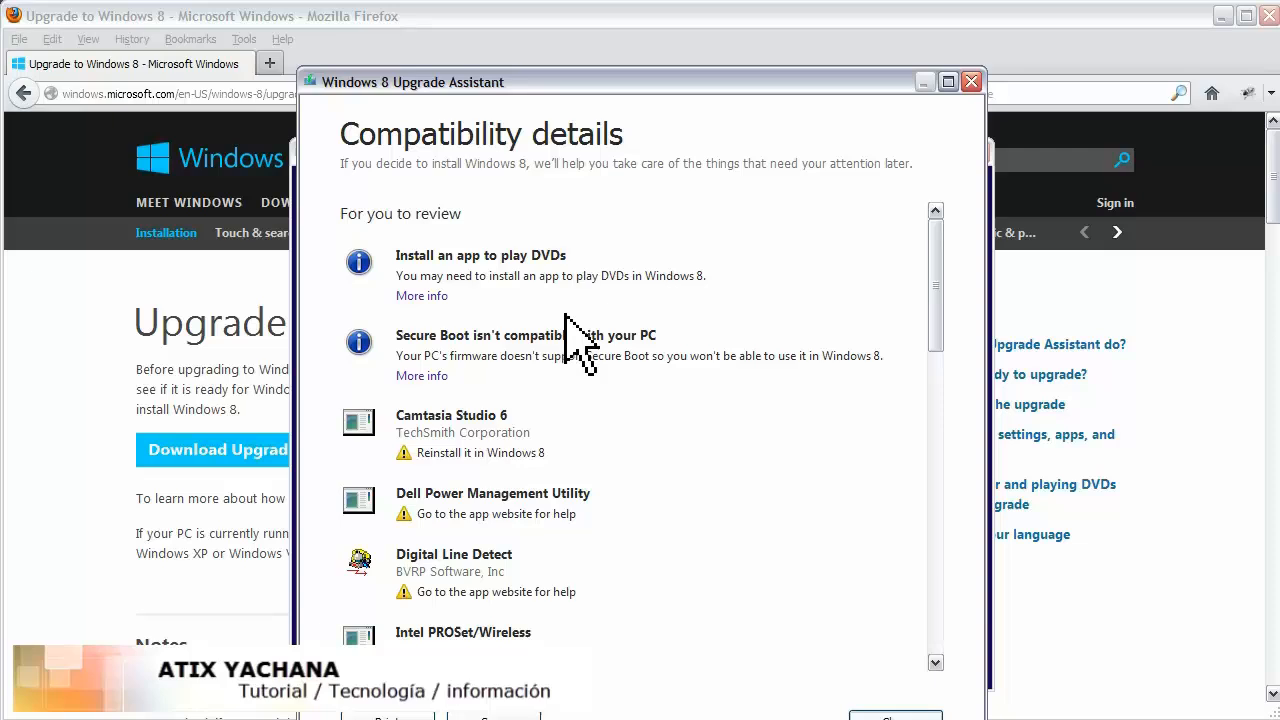
{"action": "mouse_move", "coordinate": [587, 340]}
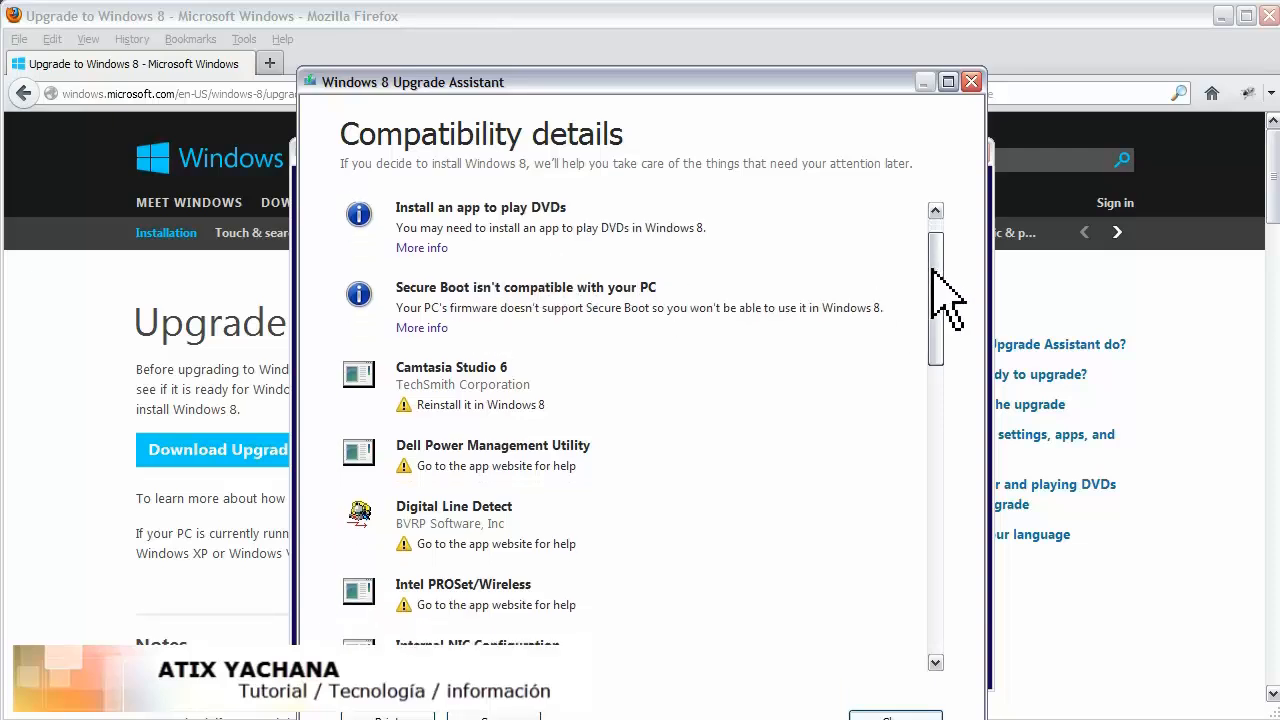
{"action": "scroll", "scroll_direction": "down", "scroll_amount": 3}
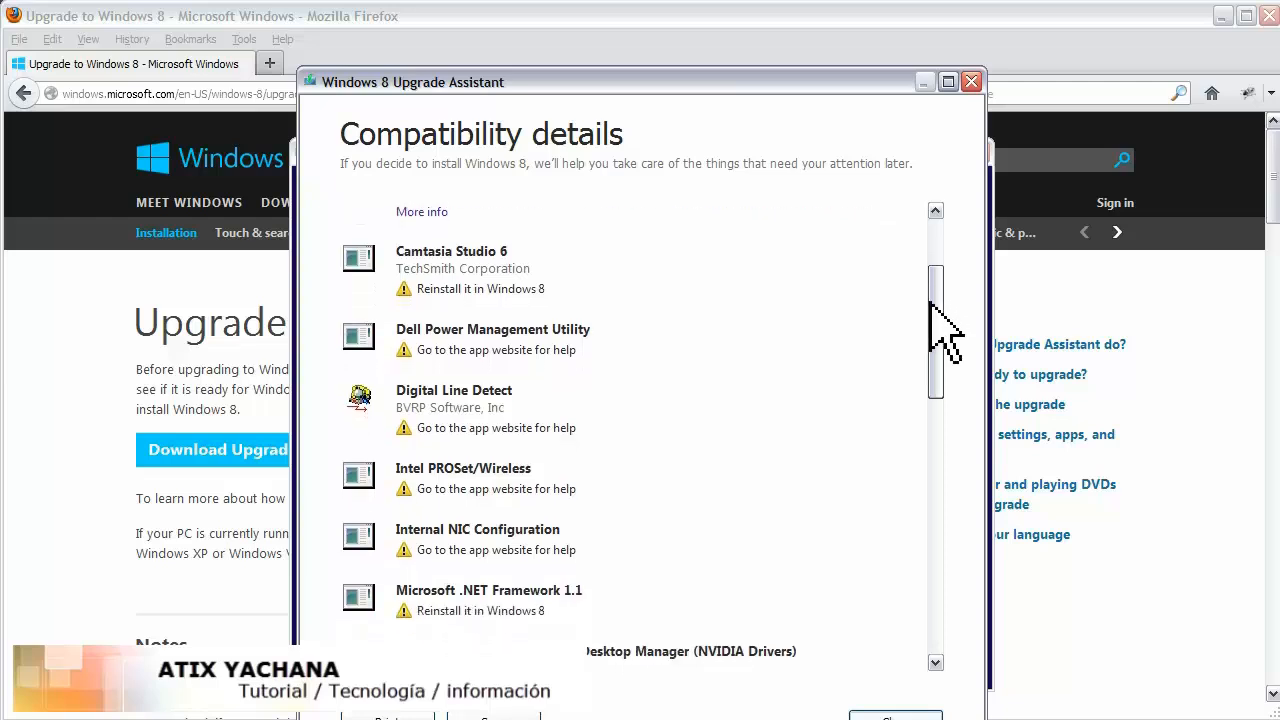
{"action": "scroll", "scroll_direction": "down", "scroll_amount": 3}
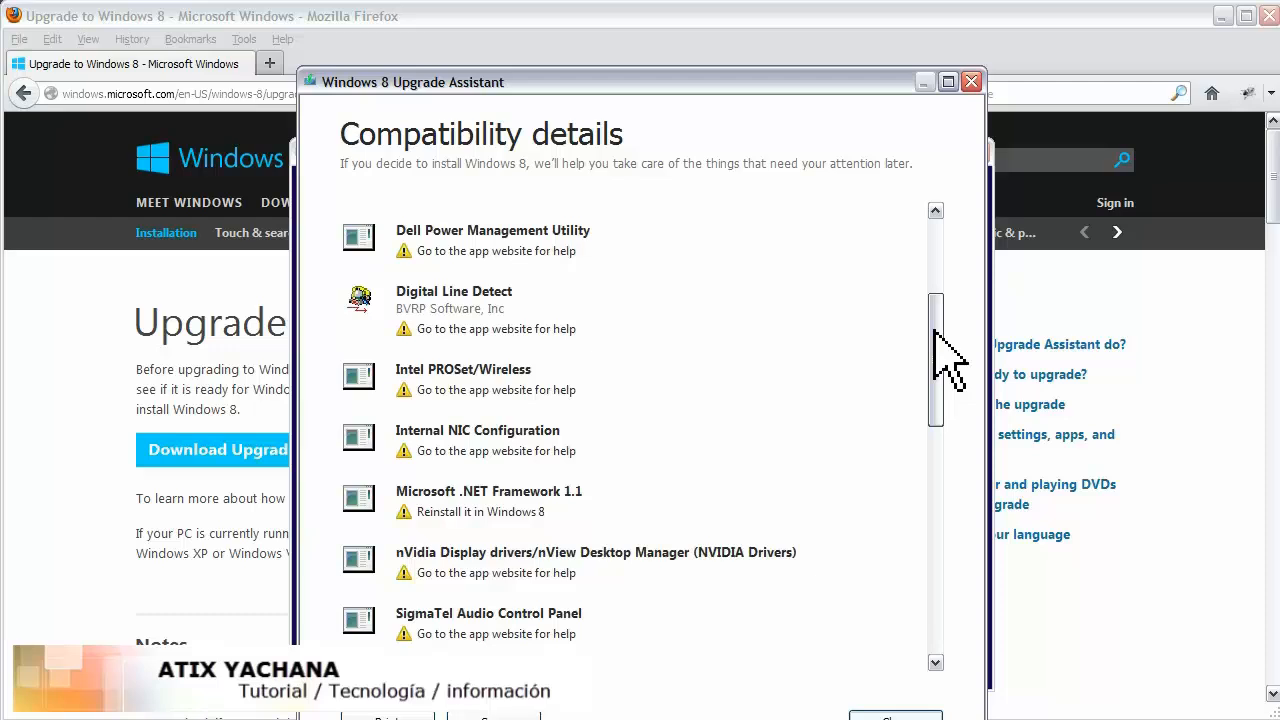
{"action": "mouse_move", "coordinate": [445, 220]}
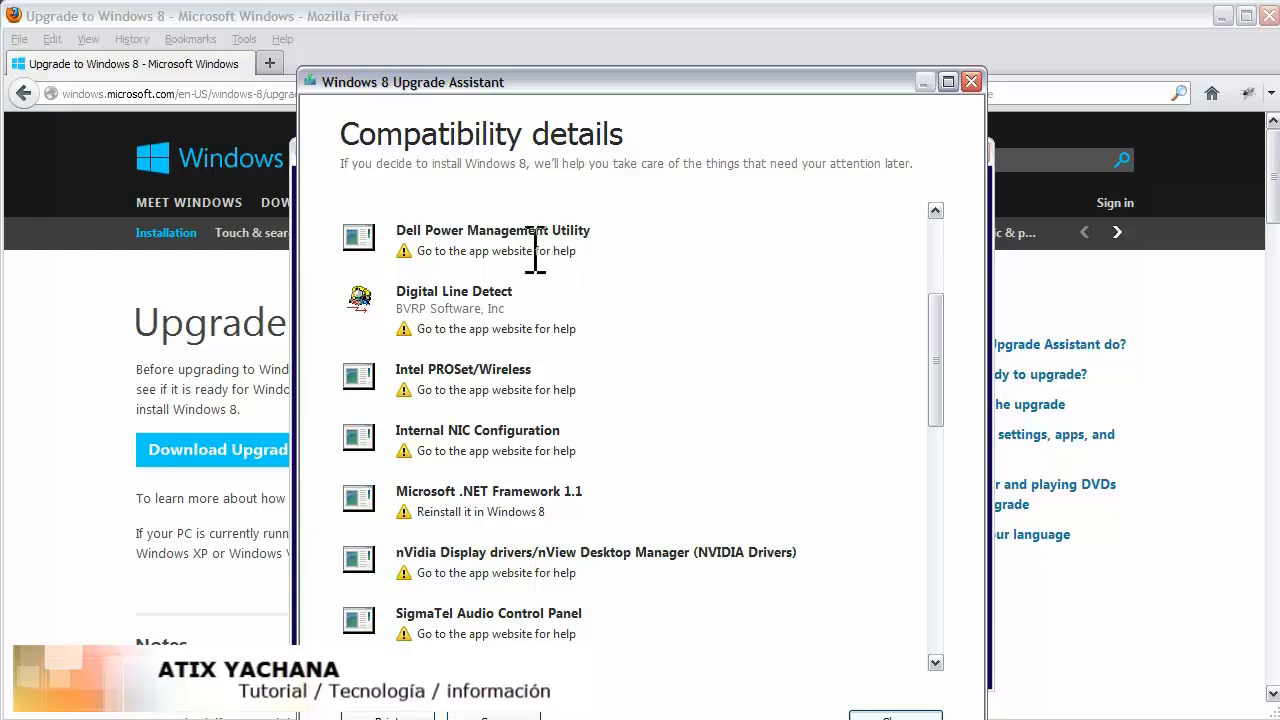
{"action": "mouse_move", "coordinate": [462, 300]}
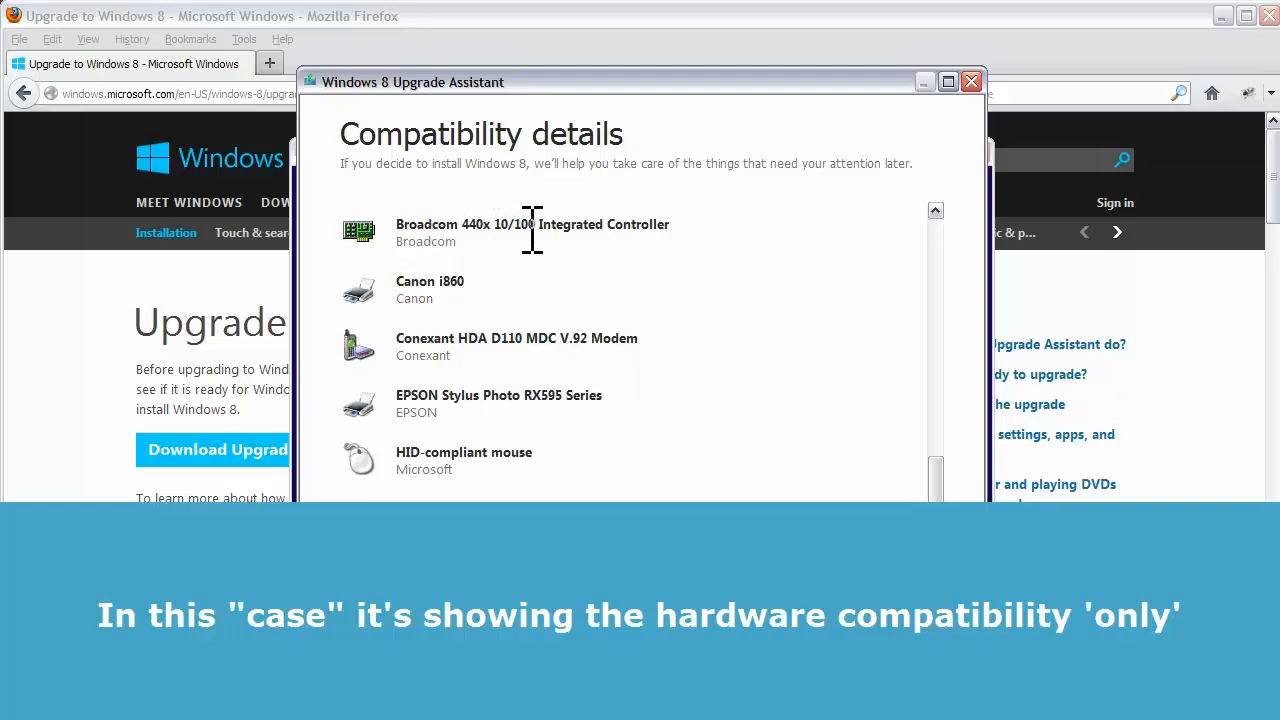
{"action": "mouse_move", "coordinate": [485, 290]}
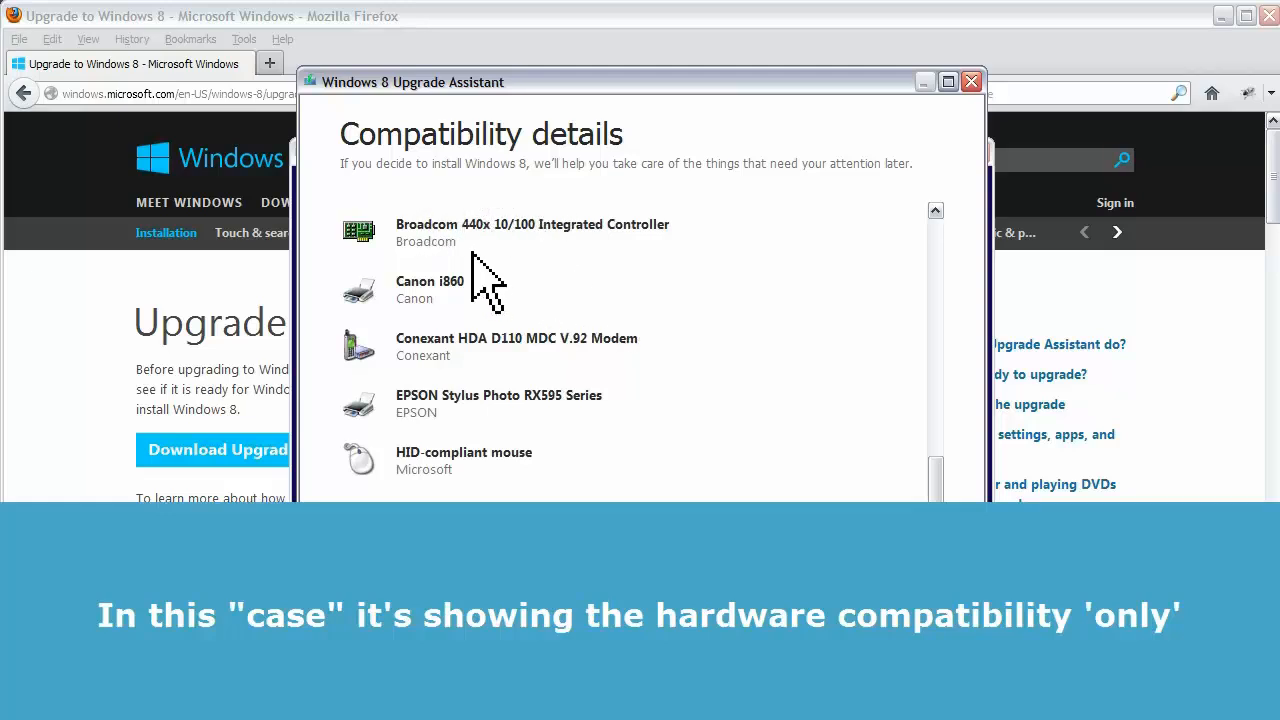
{"action": "mouse_move", "coordinate": [460, 355]}
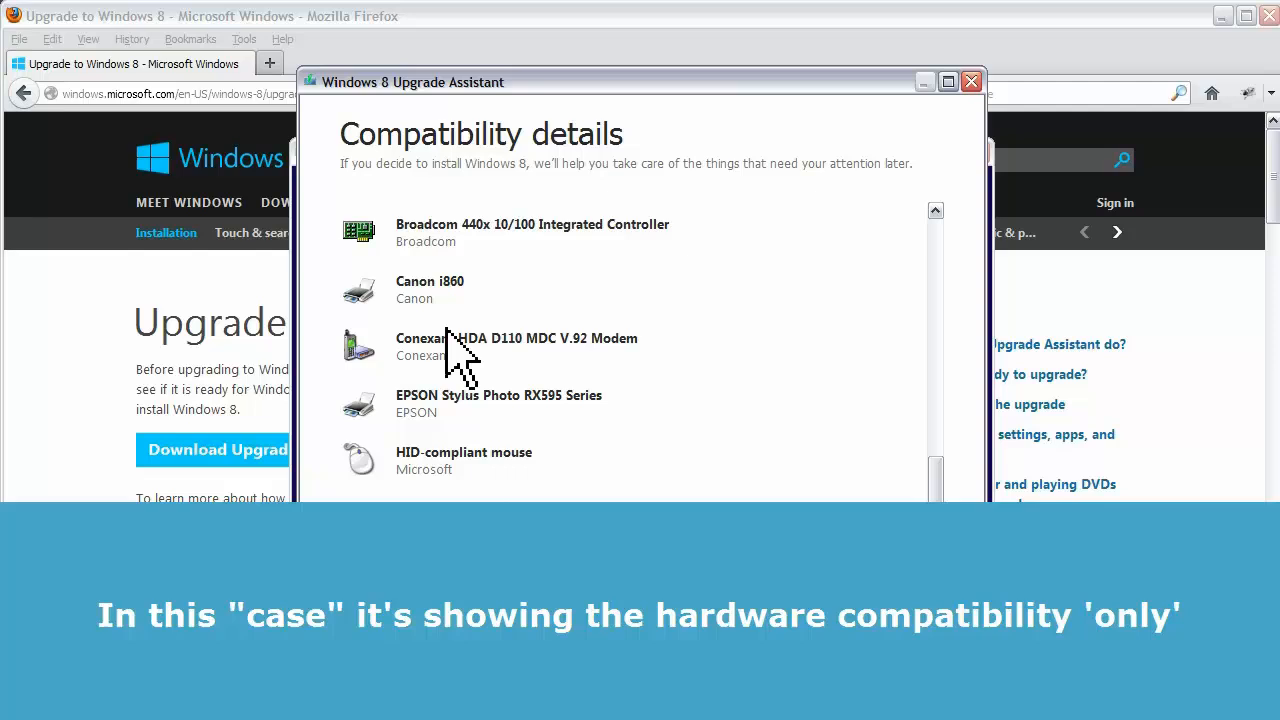
{"action": "mouse_move", "coordinate": [420, 290]}
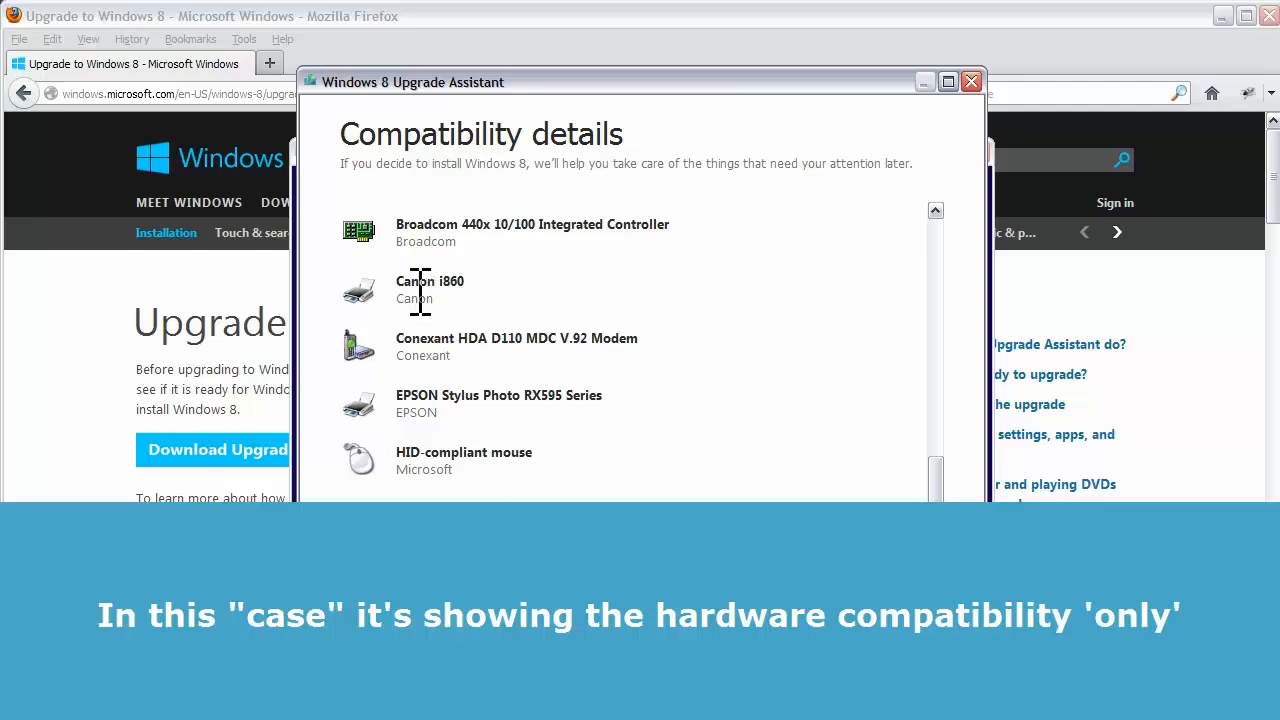
{"action": "scroll", "scroll_direction": "down", "scroll_amount": 3}
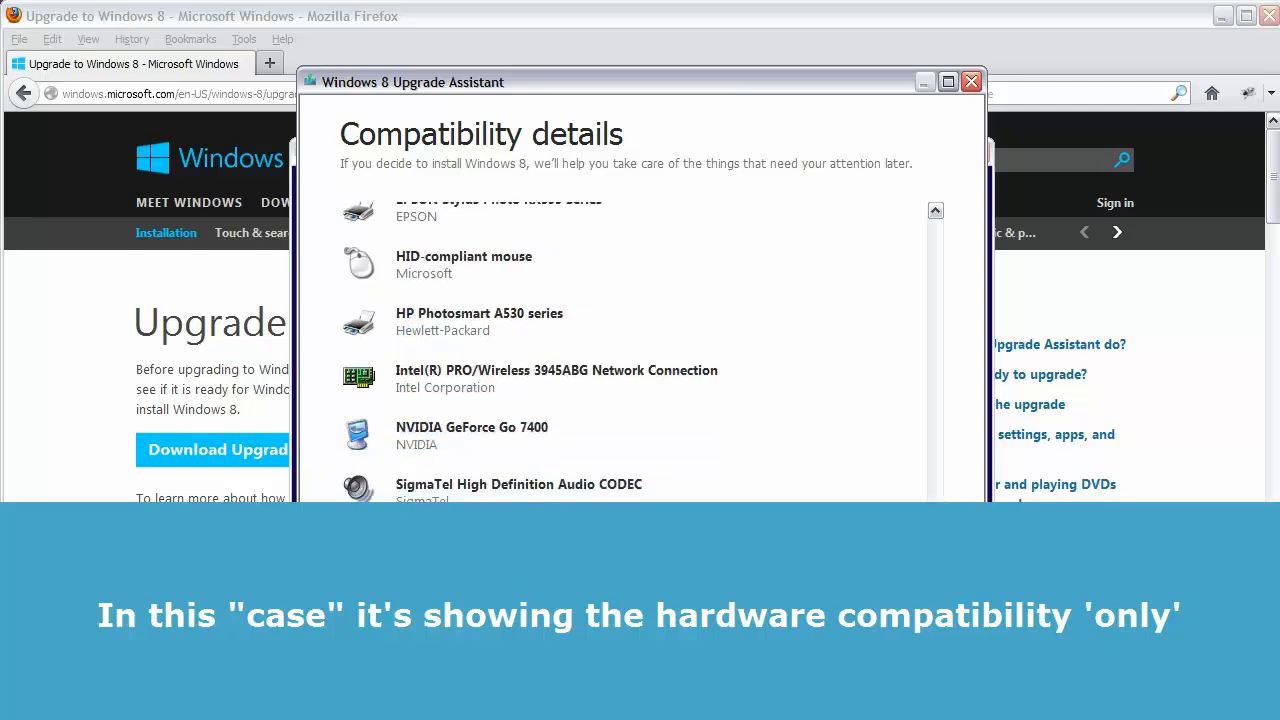
{"action": "mouse_move", "coordinate": [442, 483]}
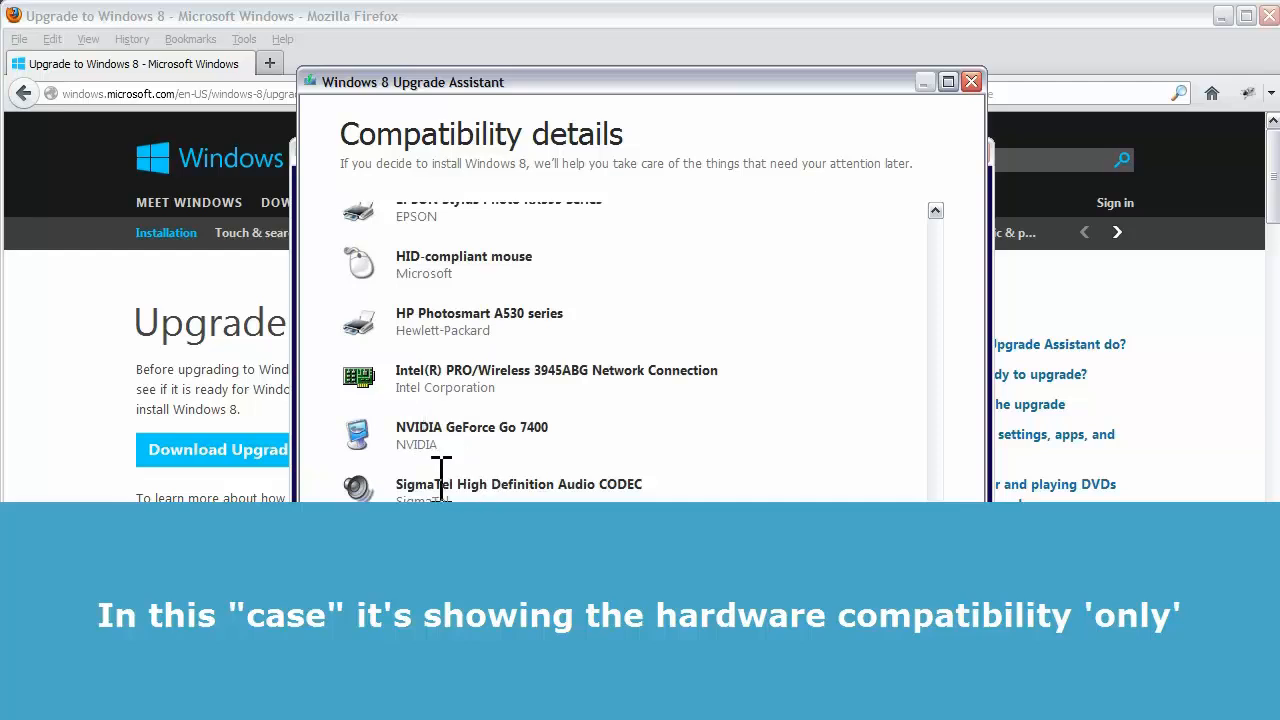
{"action": "scroll", "scroll_direction": "down", "scroll_amount": 3}
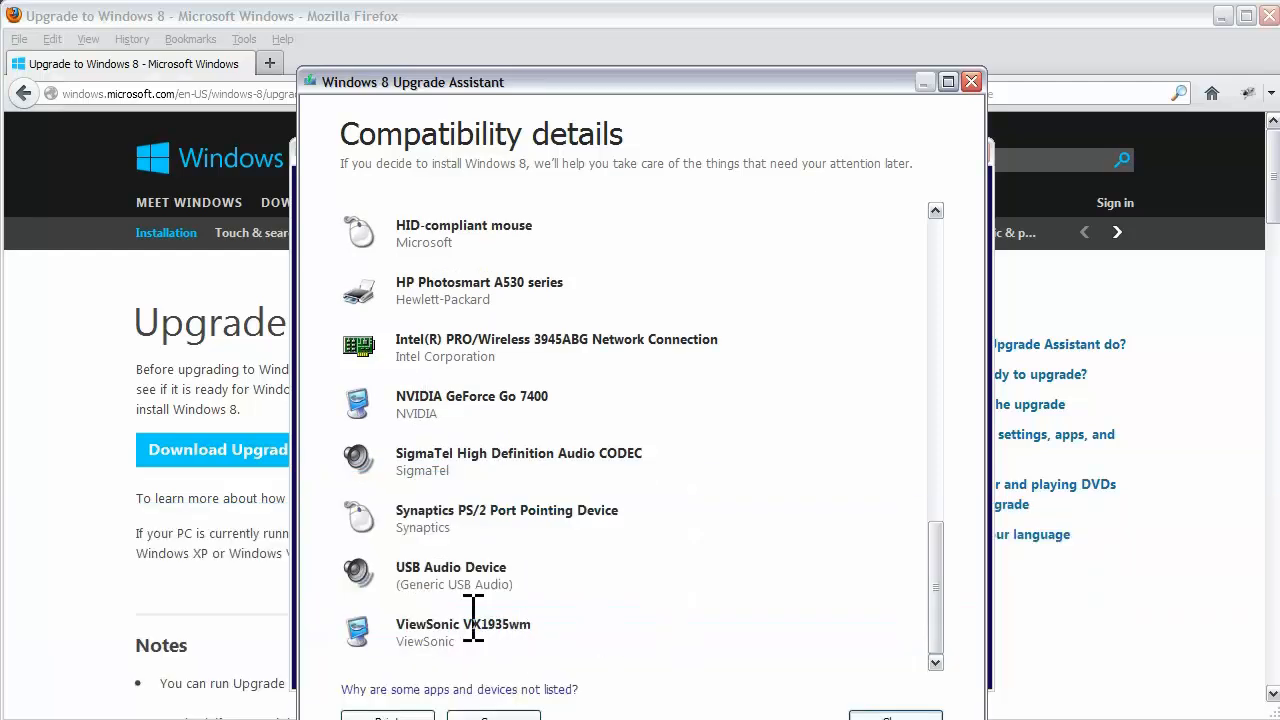
{"action": "mouse_move", "coordinate": [615, 670]}
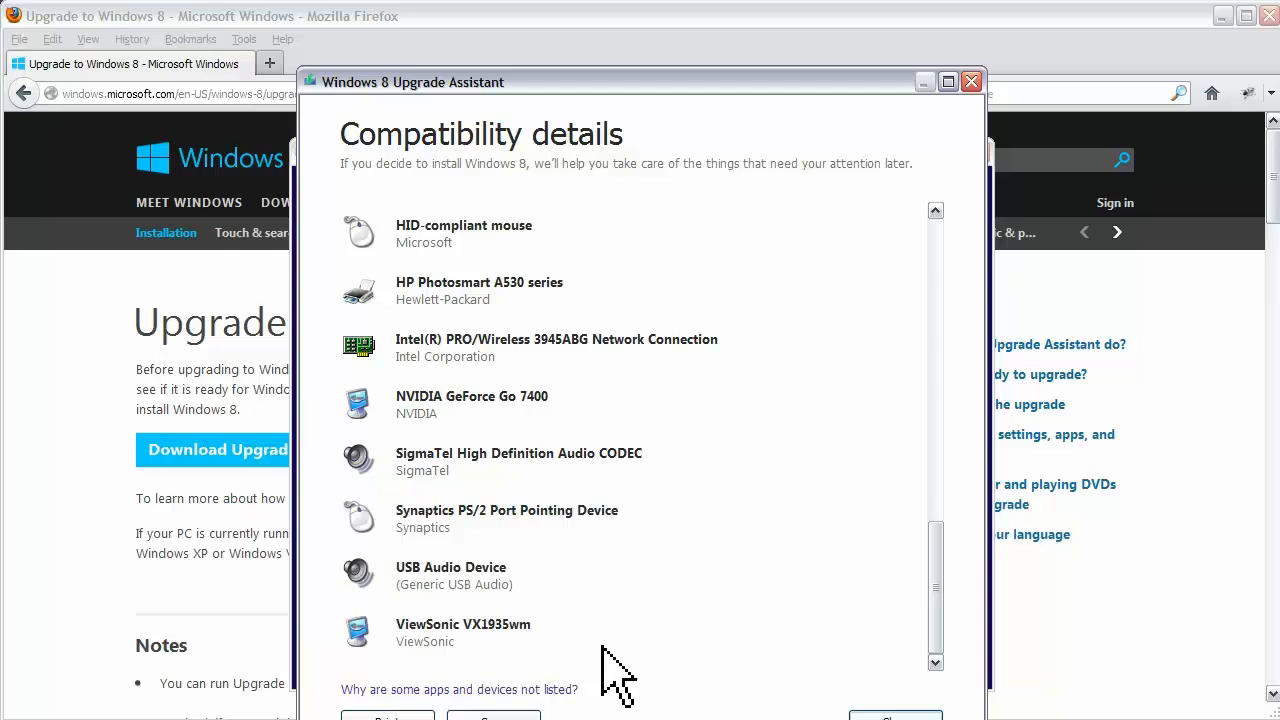
{"action": "mouse_move", "coordinate": [625, 690]}
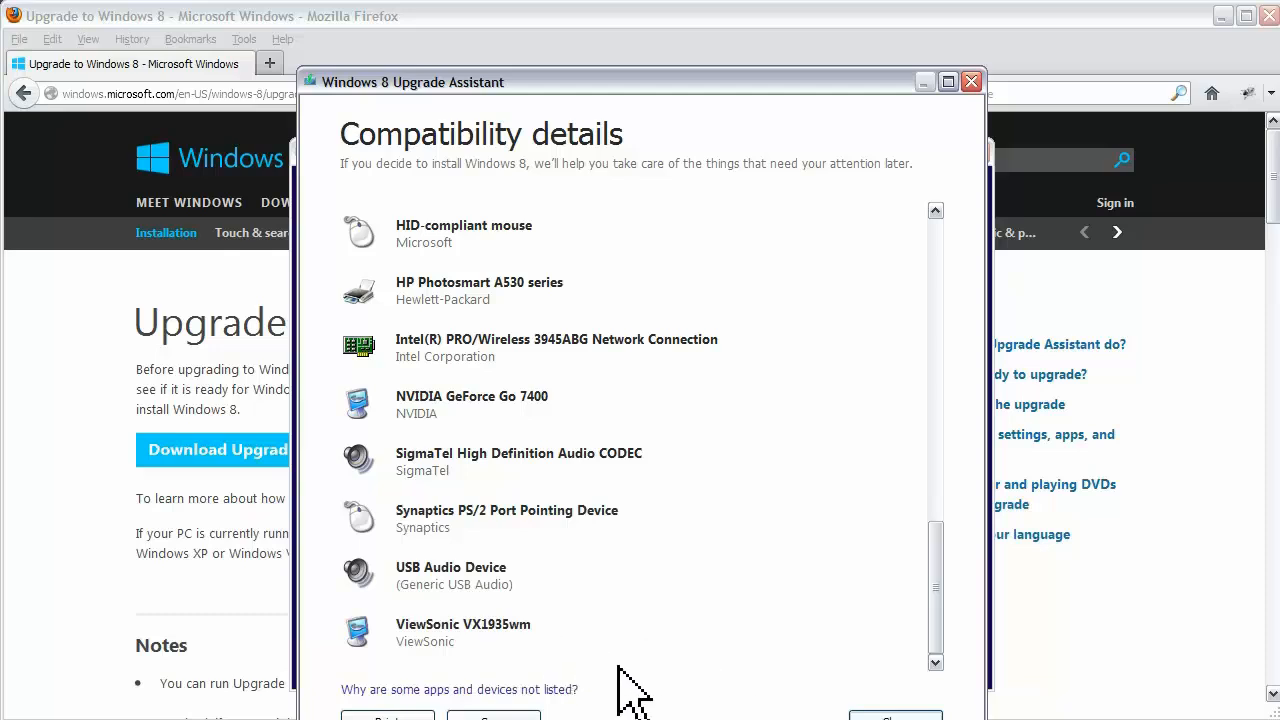
{"action": "mouse_move", "coordinate": [405, 705]}
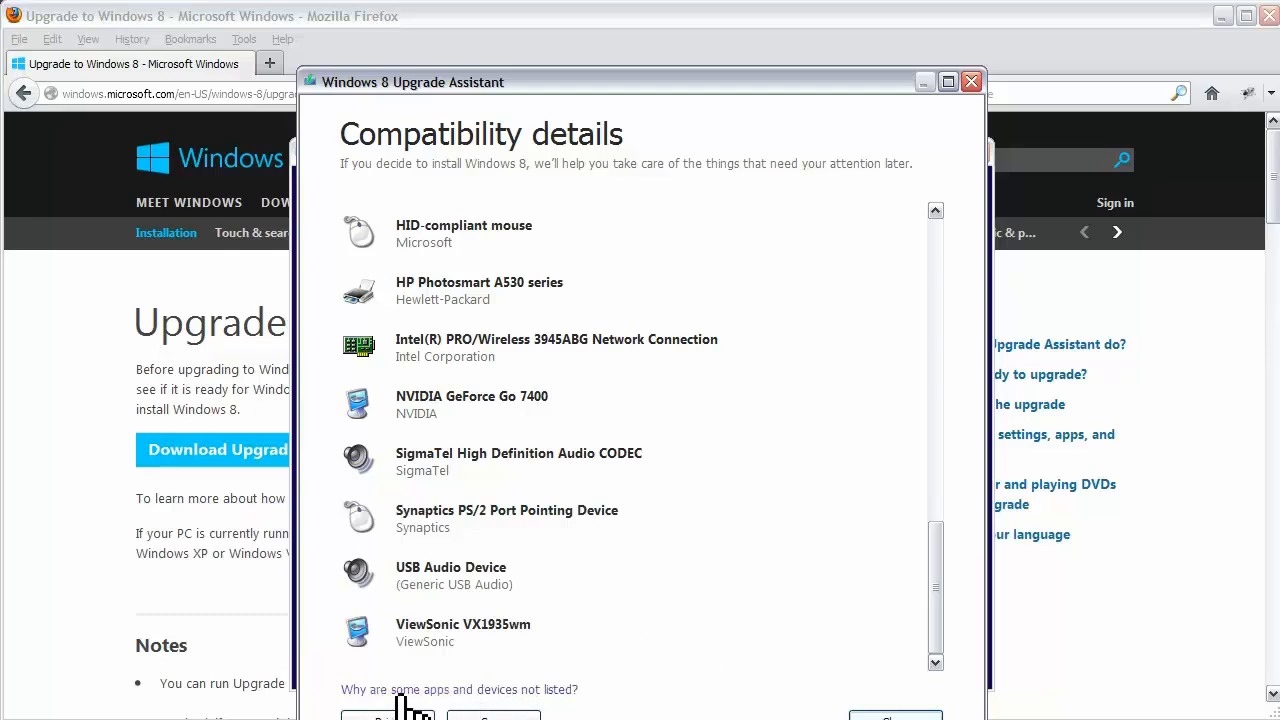
{"action": "mouse_move", "coordinate": [520, 700]}
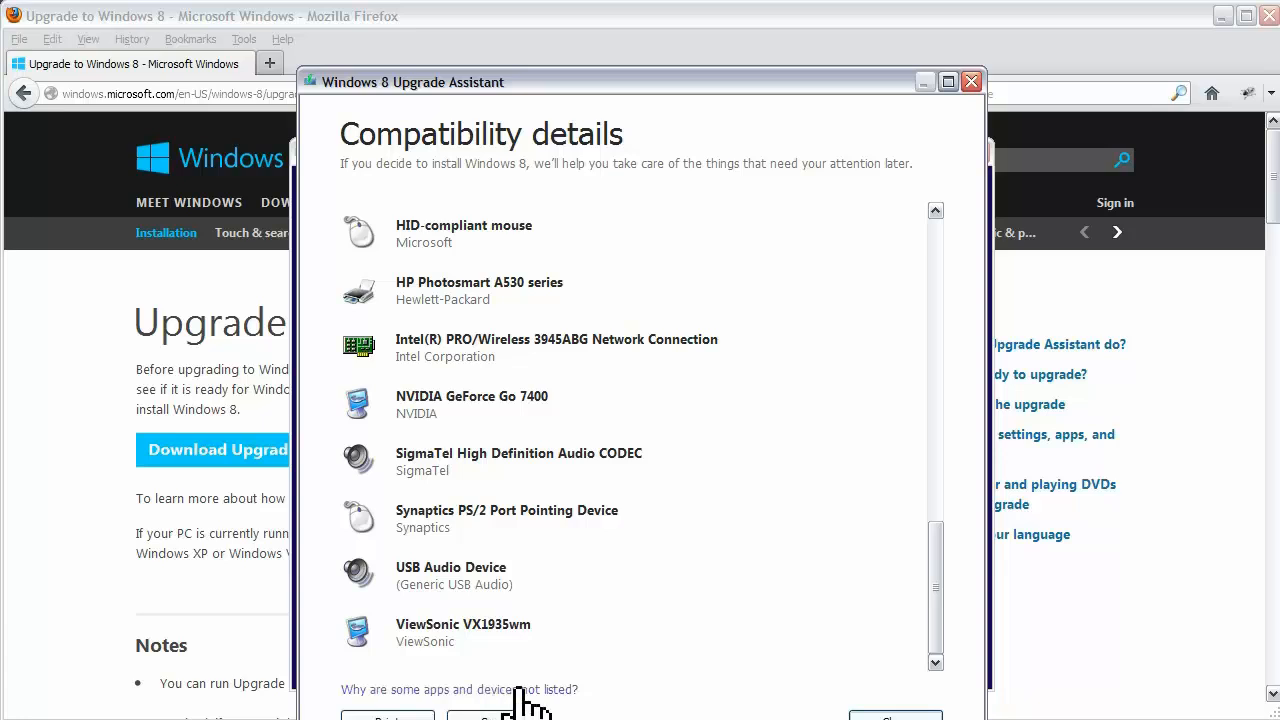
{"action": "left_click", "coordinate": [458, 689]}
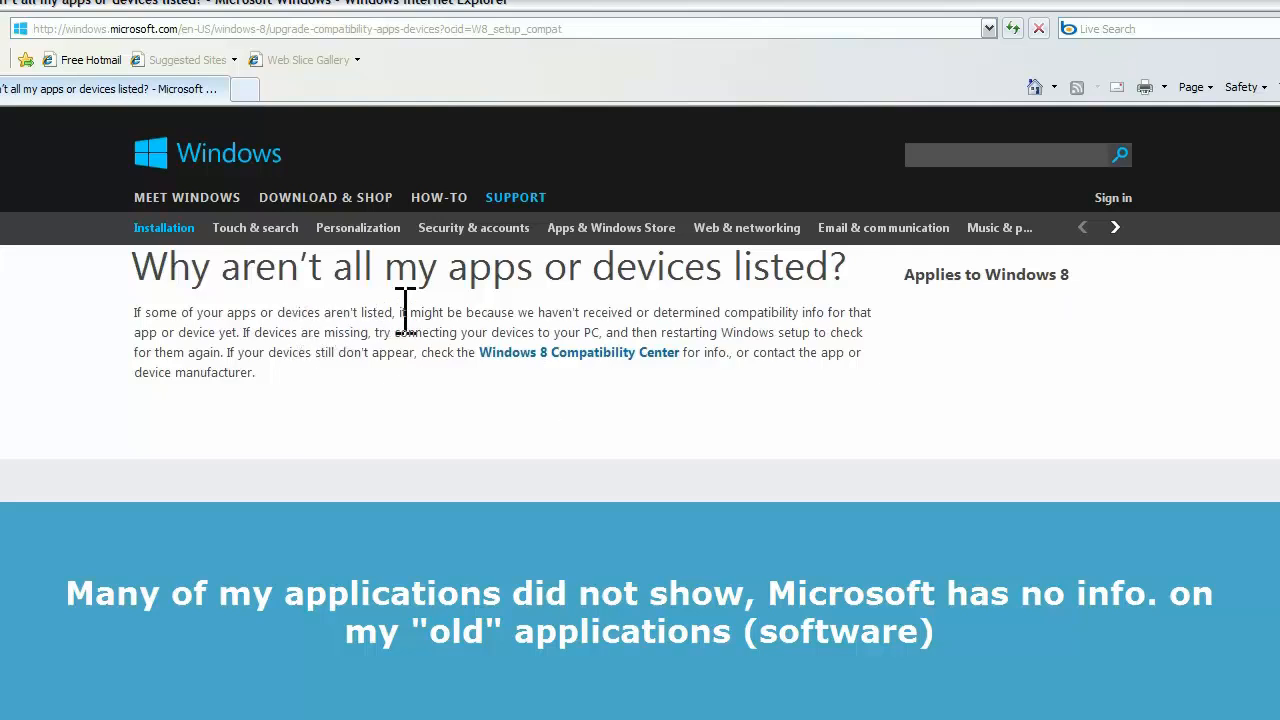
{"action": "mouse_move", "coordinate": [670, 315]}
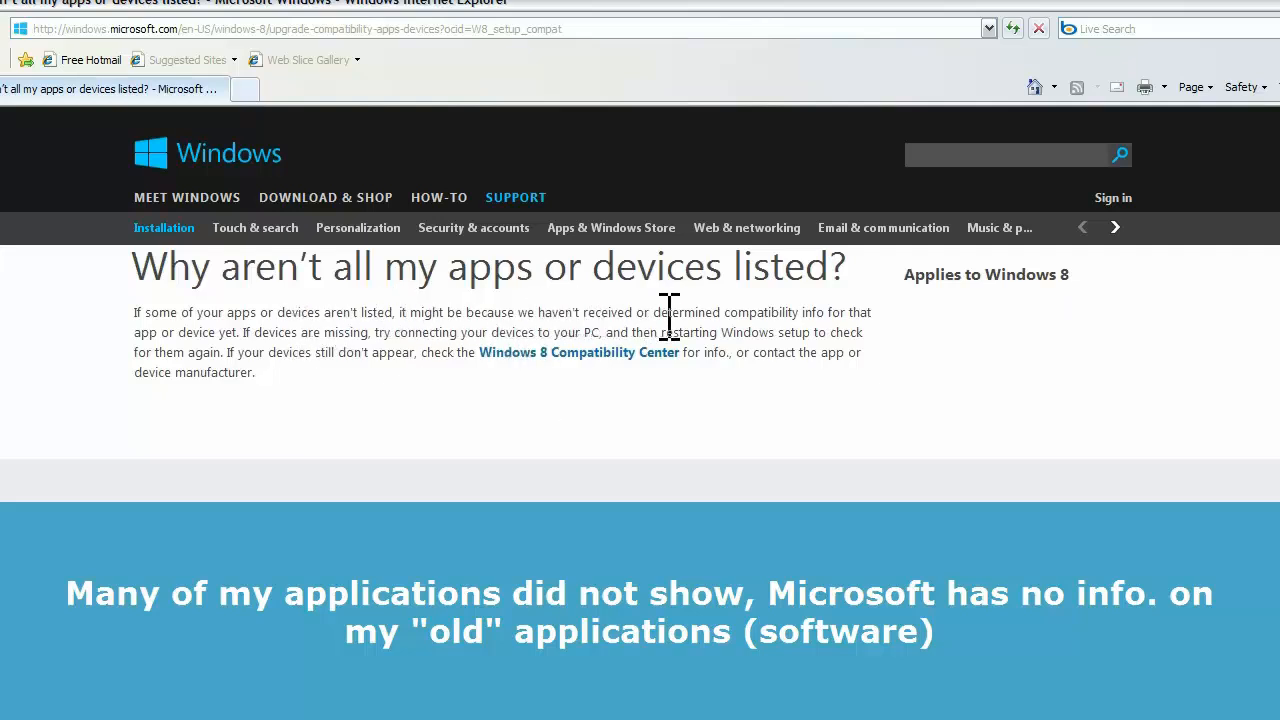
{"action": "mouse_move", "coordinate": [770, 360]}
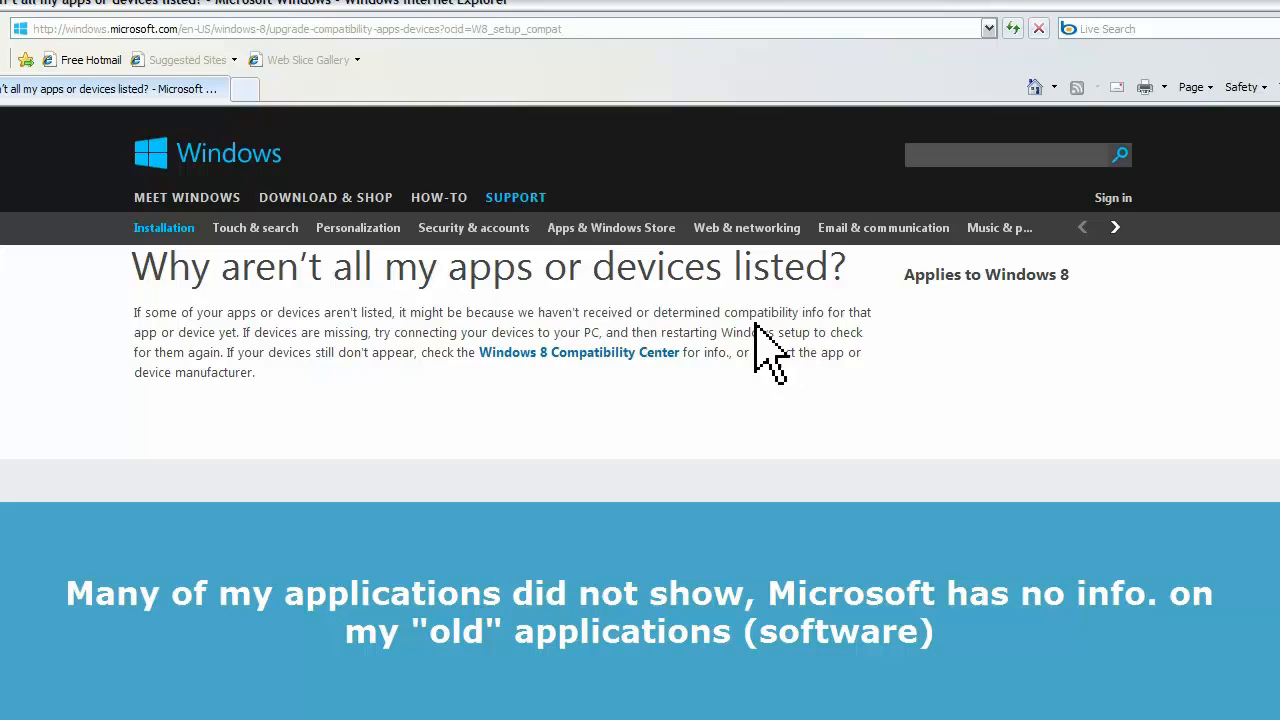
{"action": "mouse_move", "coordinate": [270, 345]}
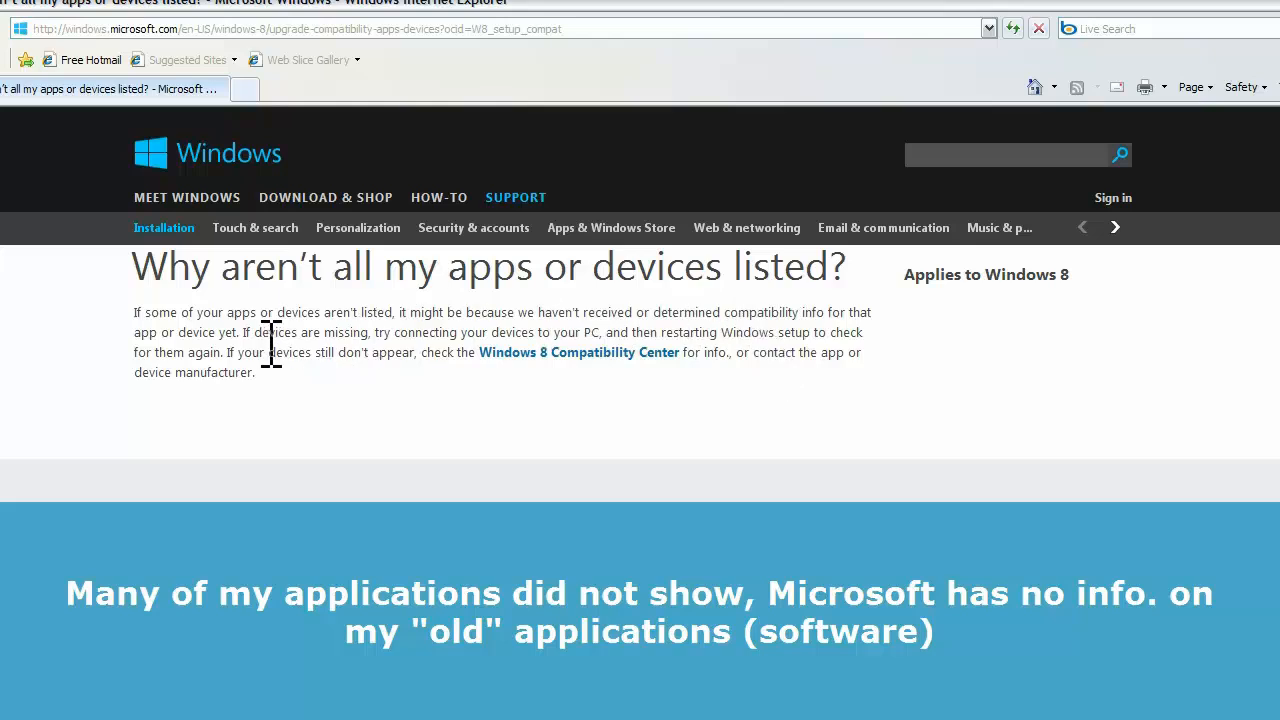
{"action": "mouse_move", "coordinate": [235, 245]}
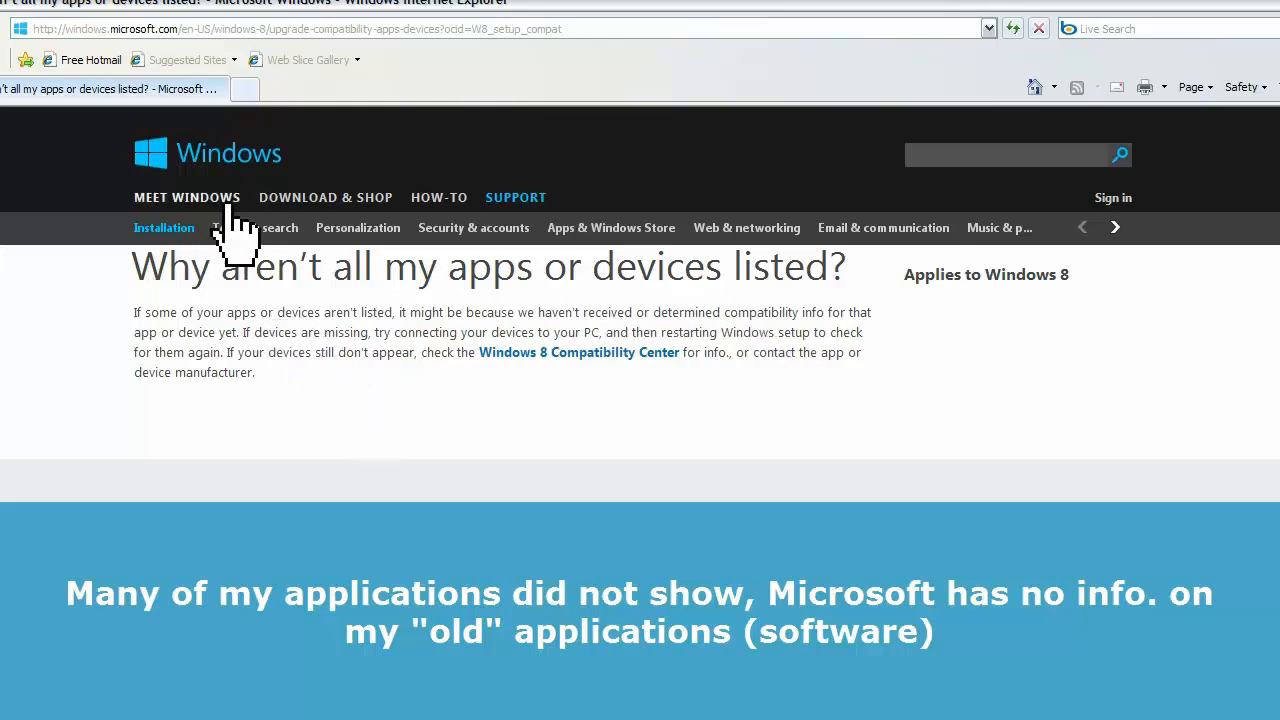
{"action": "mouse_move", "coordinate": [1005, 255]}
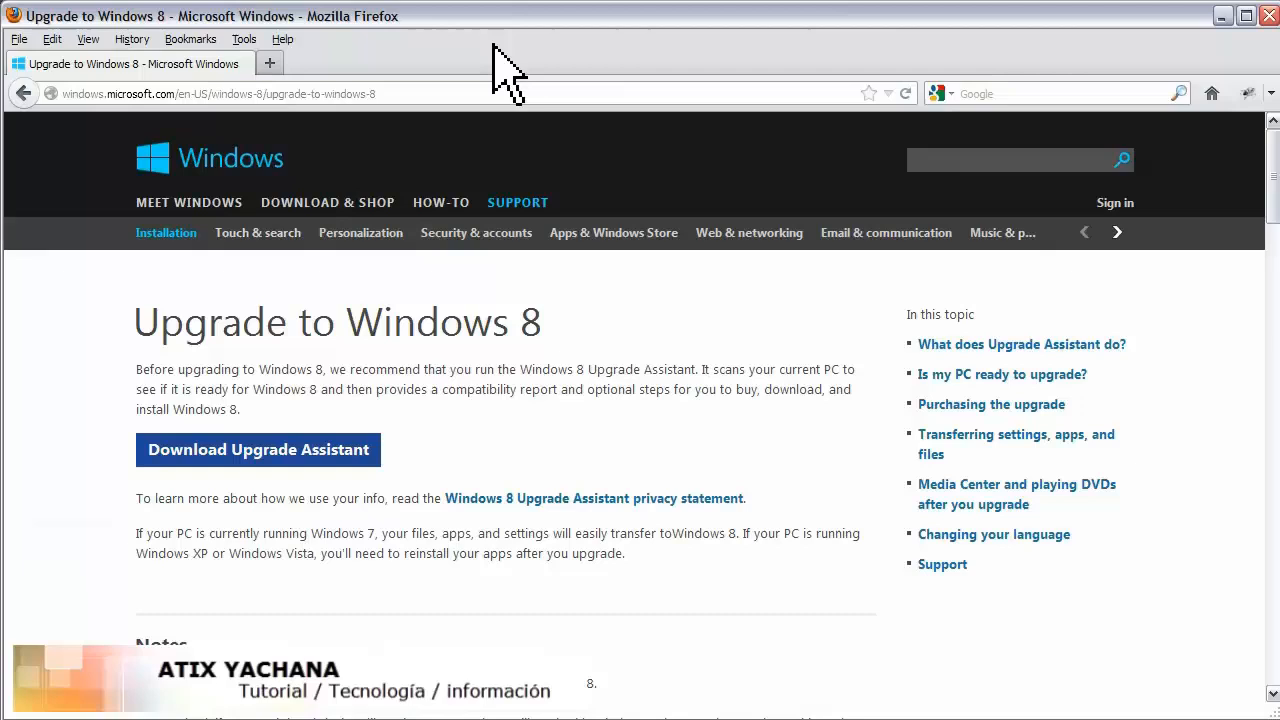
{"action": "mouse_move", "coordinate": [570, 530]}
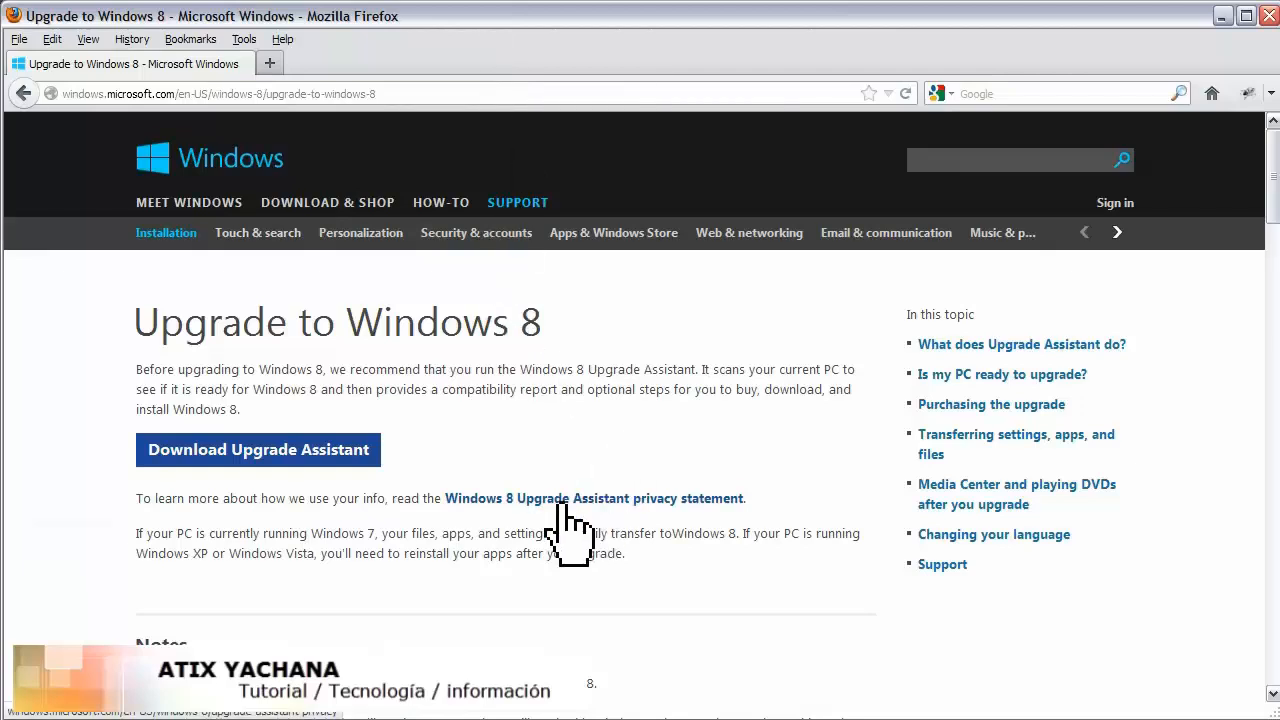
- Follow the 'Windows Compatibility Center' link from the Upgrade to Windows 8 page
{"action": "scroll", "scroll_direction": "down", "scroll_amount": 3}
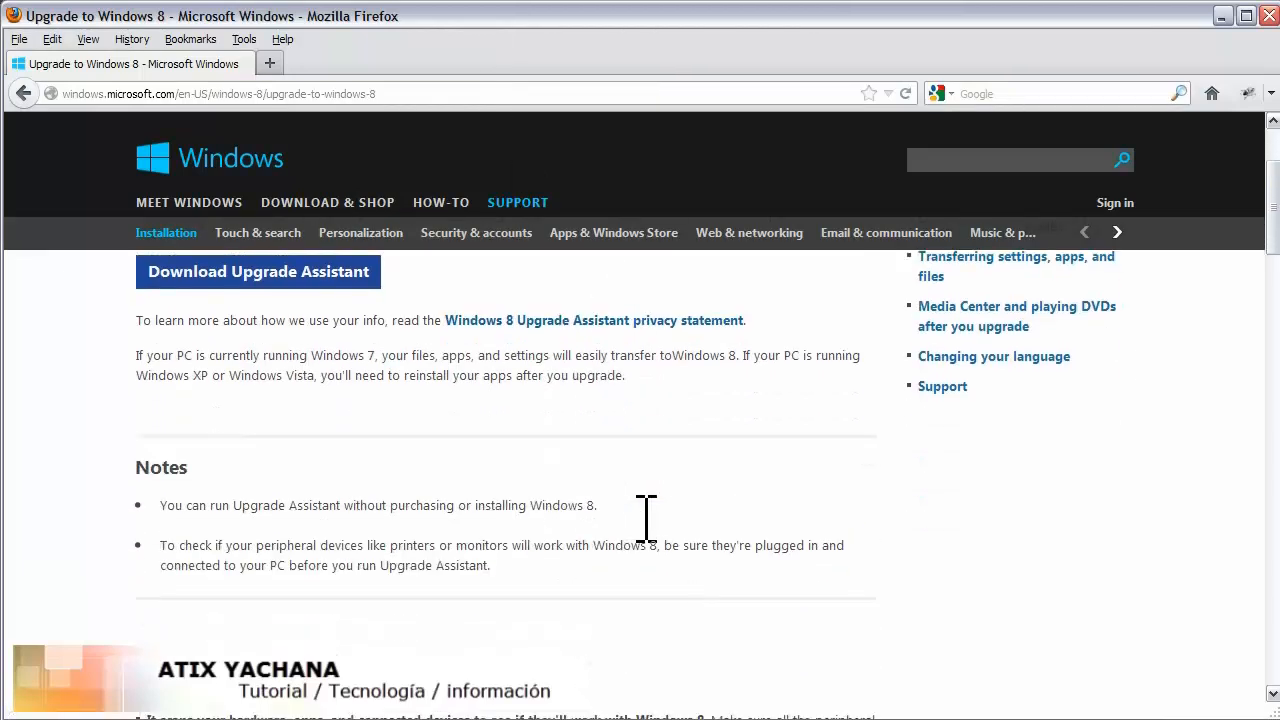
{"action": "scroll", "scroll_direction": "up", "scroll_amount": 3}
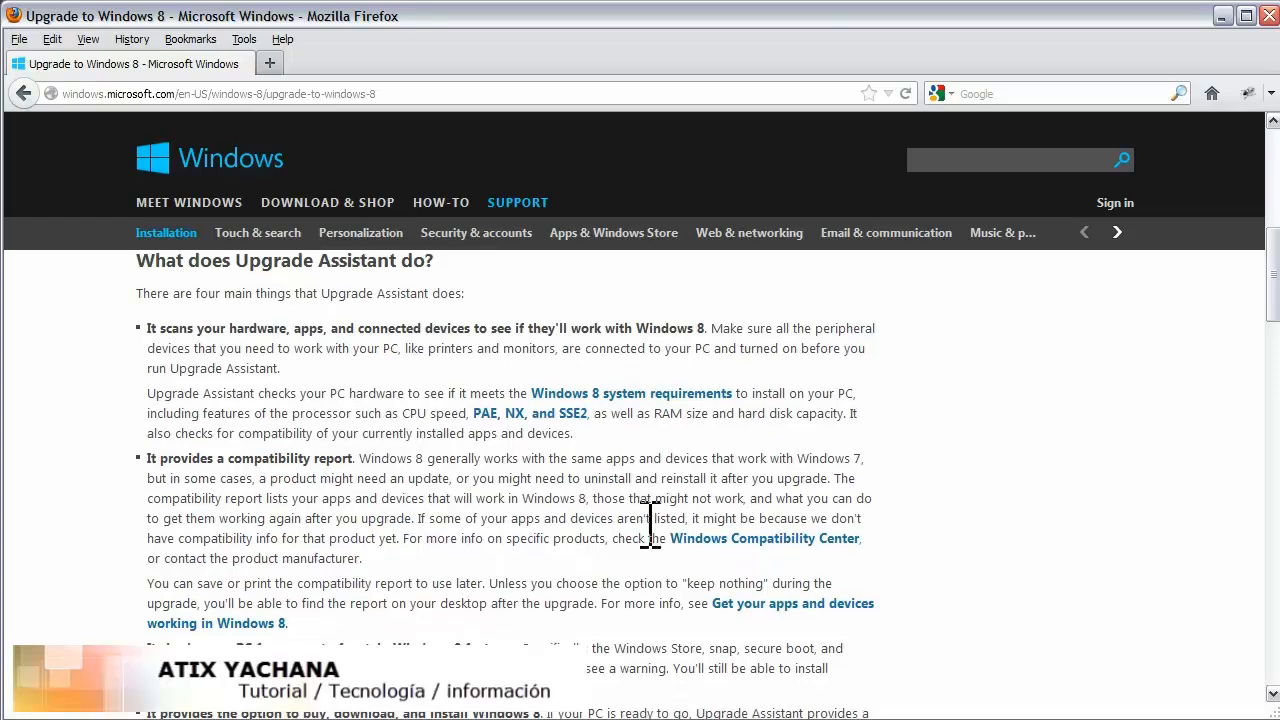
{"action": "mouse_move", "coordinate": [755, 570]}
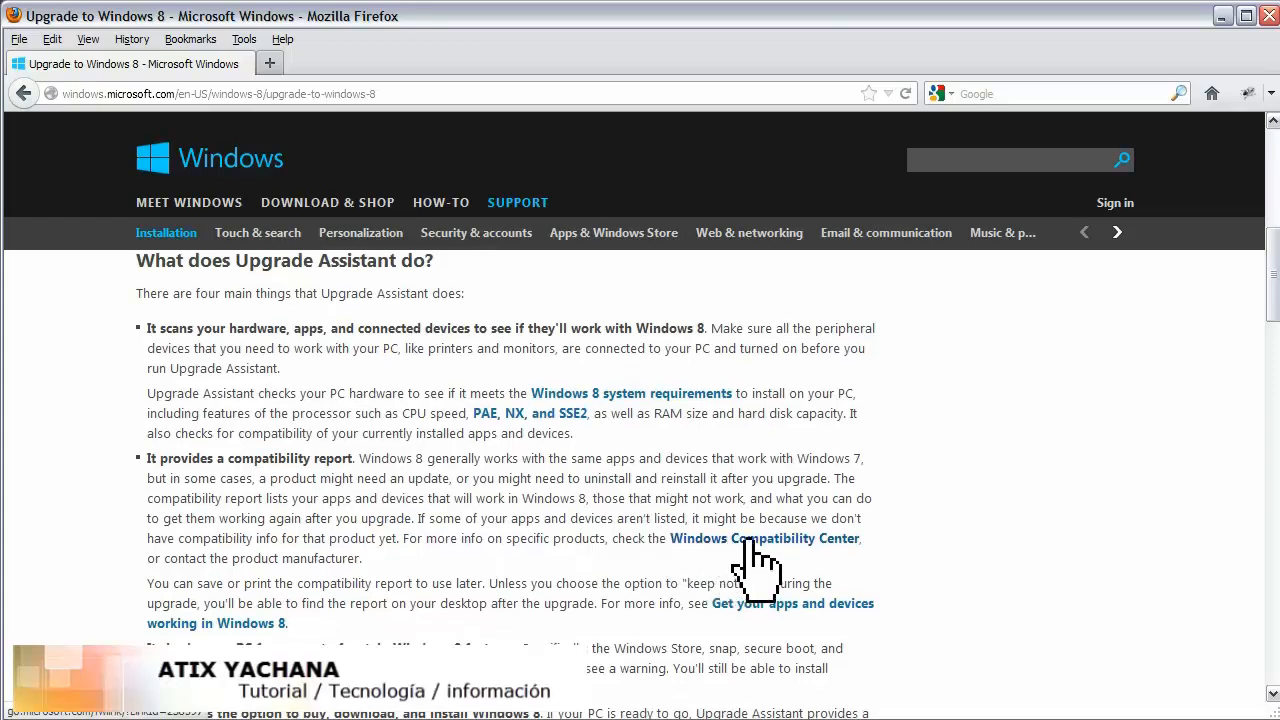
{"action": "mouse_move", "coordinate": [808, 570]}
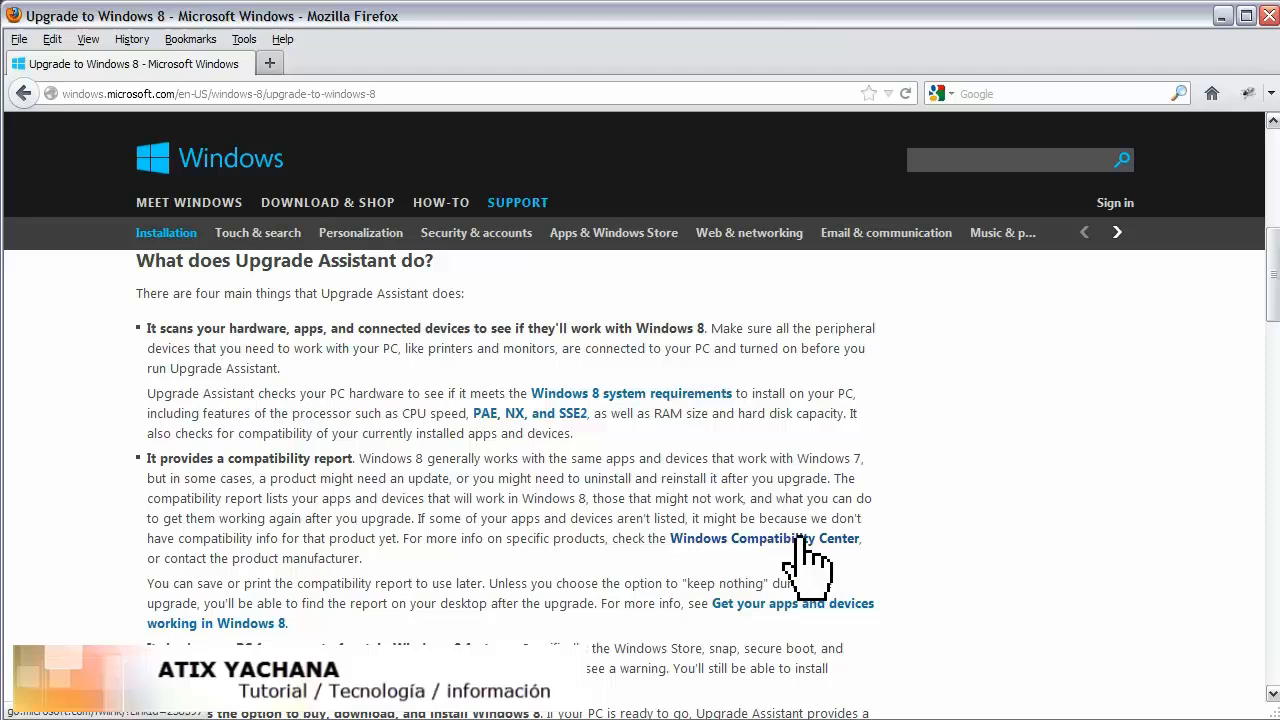
{"action": "left_click", "coordinate": [765, 538]}
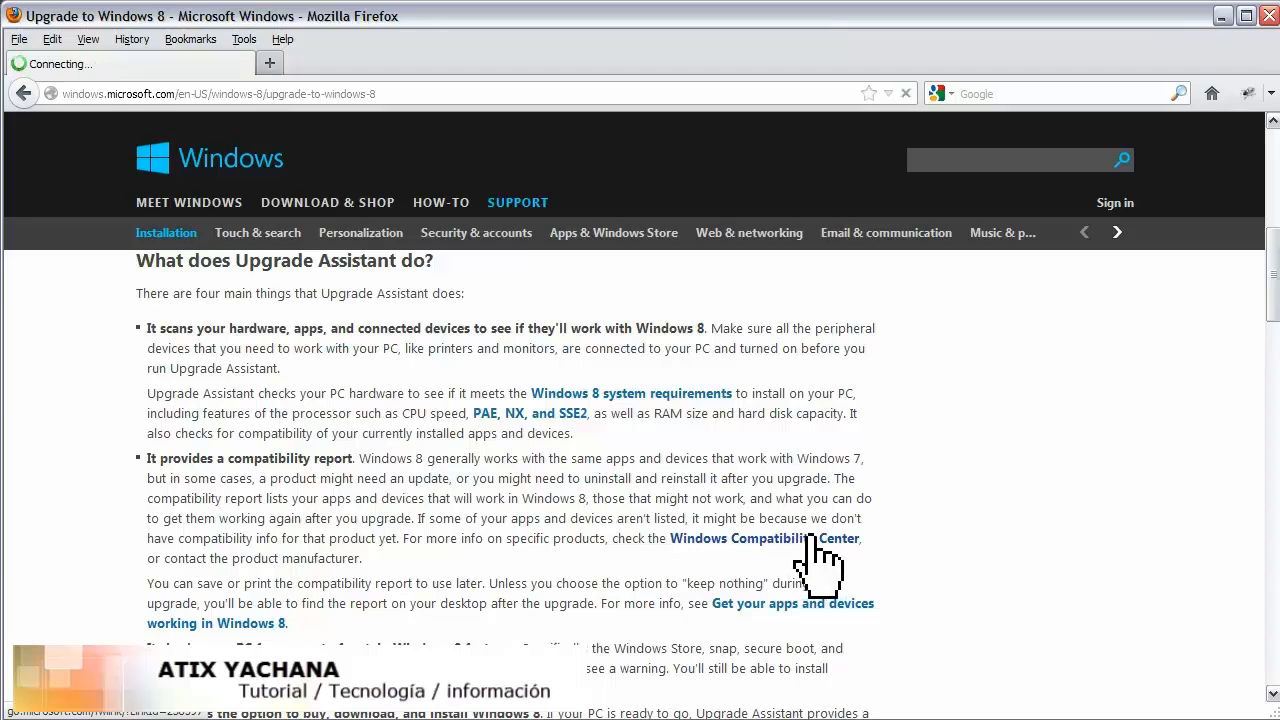
{"action": "left_click", "coordinate": [765, 538]}
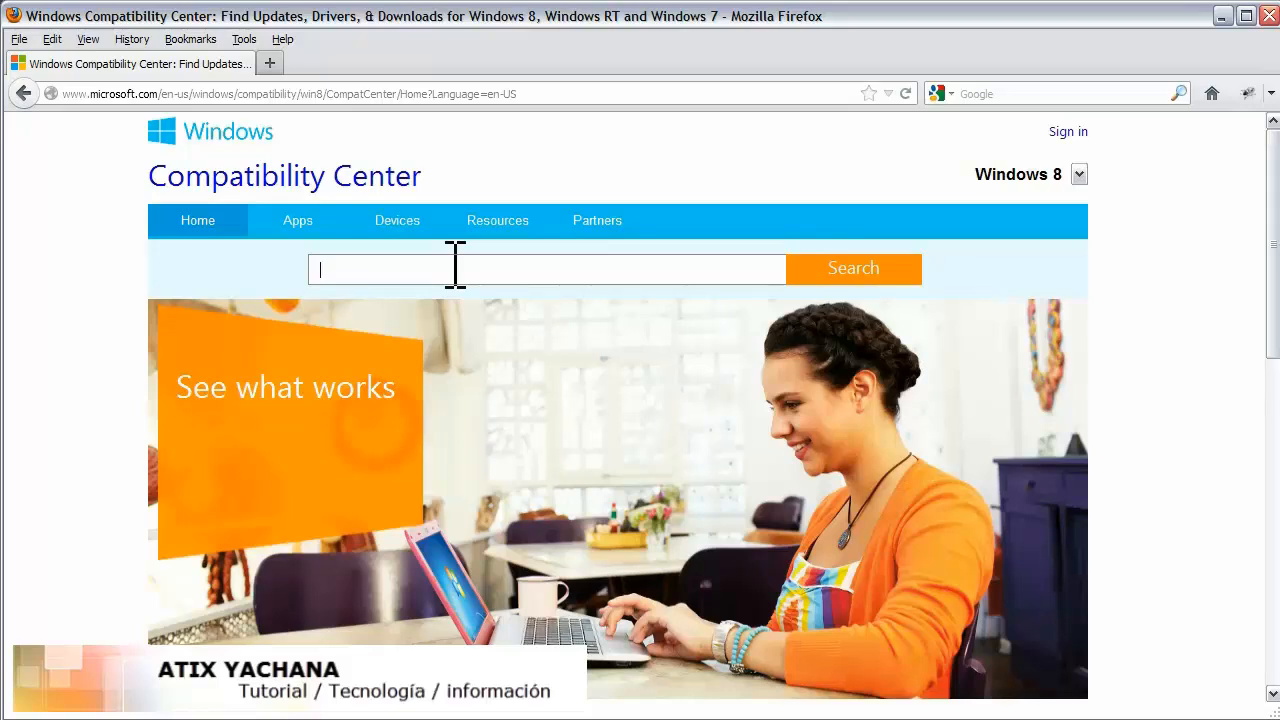
- Search the Windows Compatibility Center for 'camtasia'
{"action": "type", "text": "cam"}
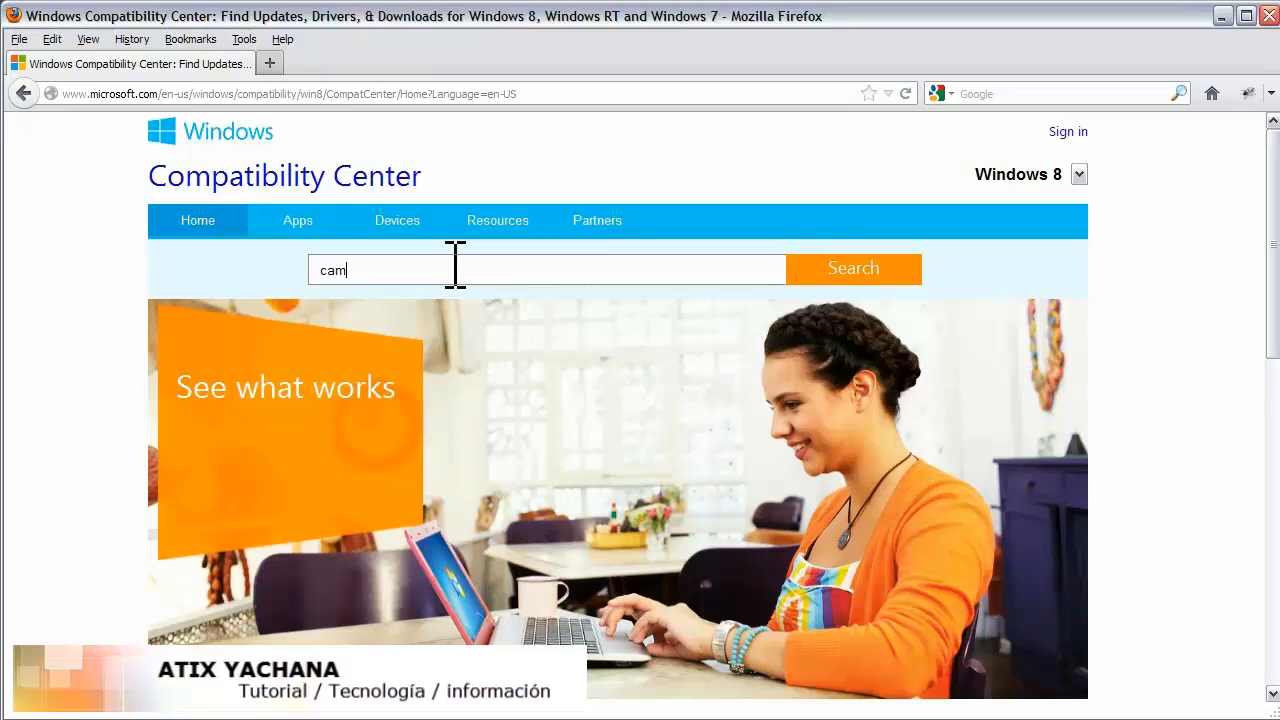
{"action": "type", "text": "tas"}
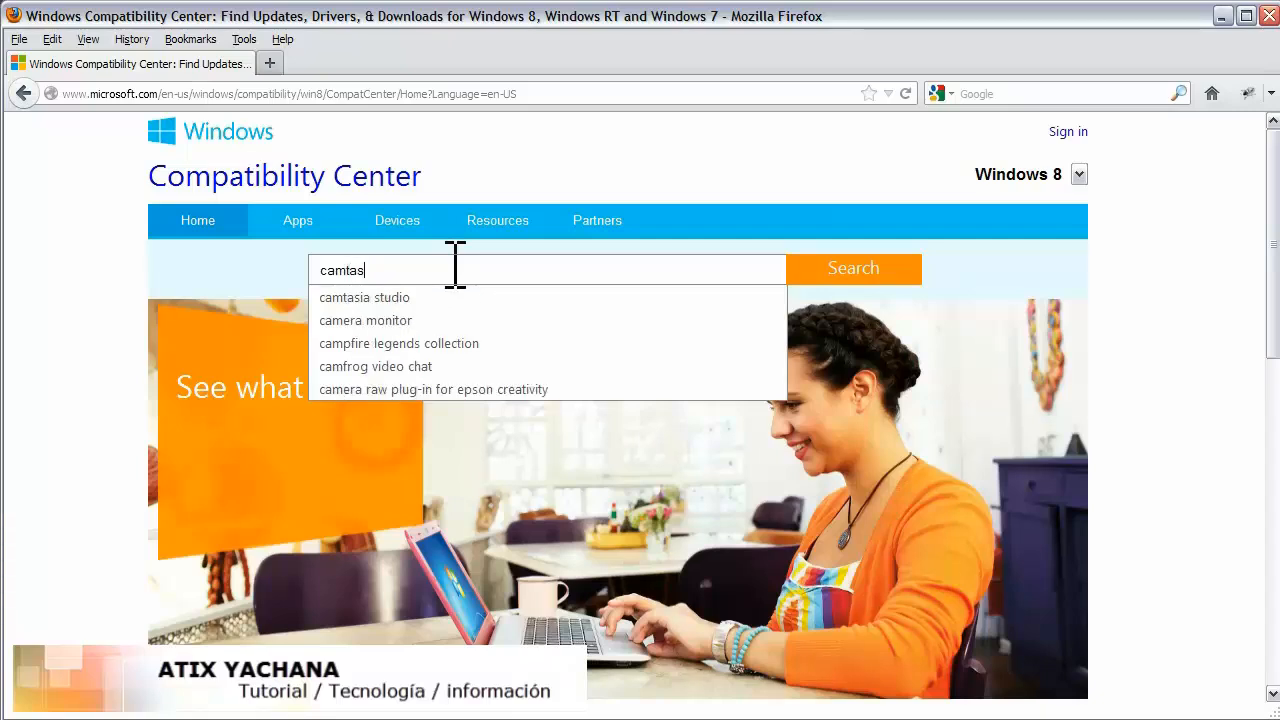
{"action": "type", "text": "ia"}
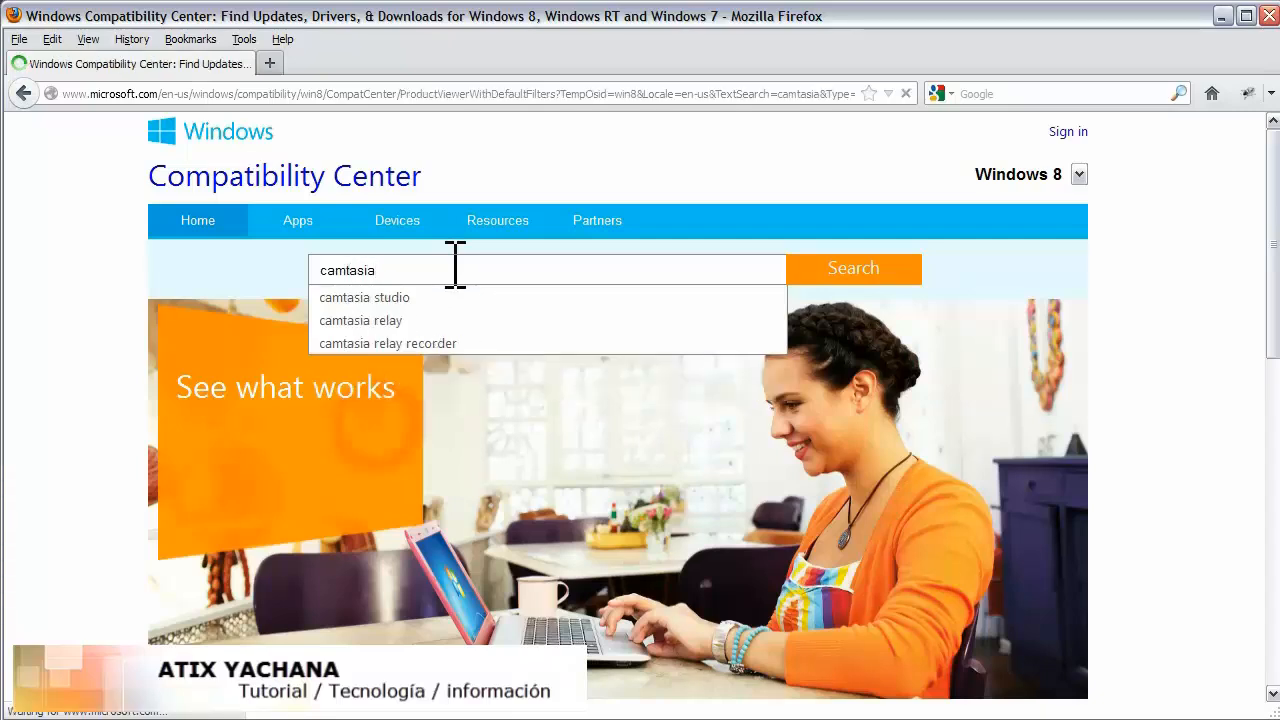
{"action": "left_click", "coordinate": [852, 268]}
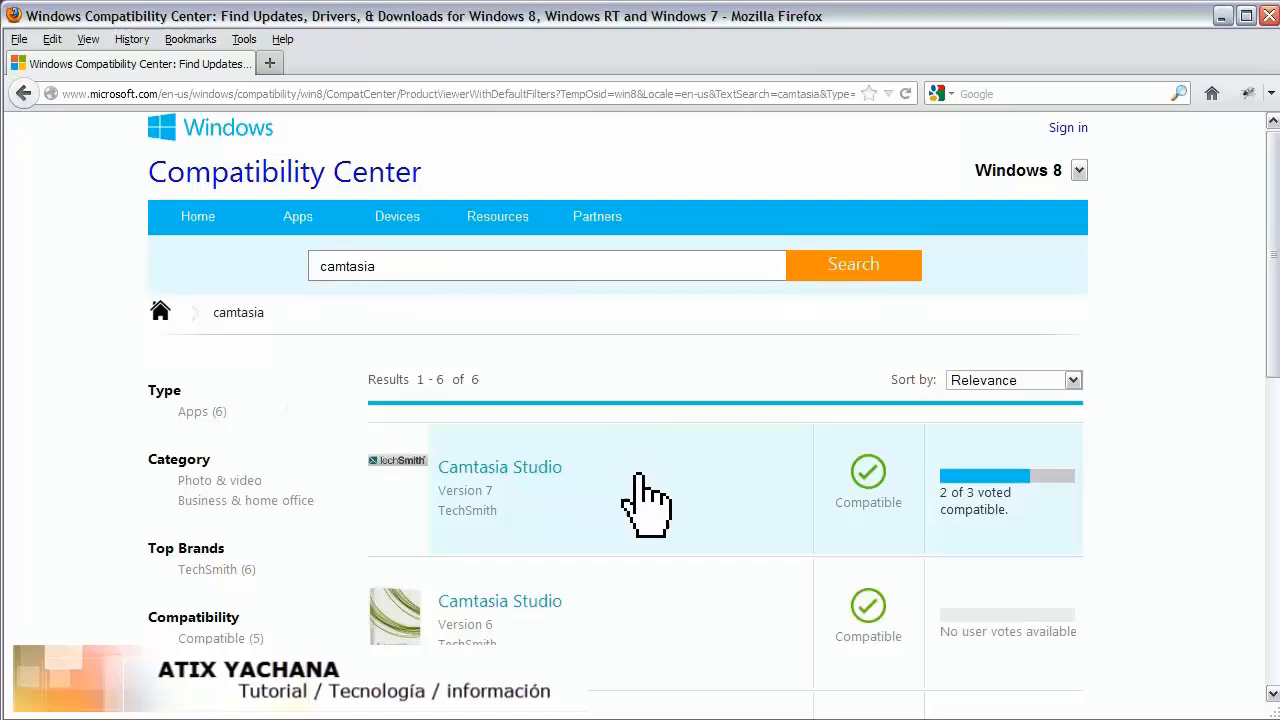
- Scroll the six compatible TechSmith results, then select the search term
{"action": "scroll", "scroll_direction": "down", "scroll_amount": 3}
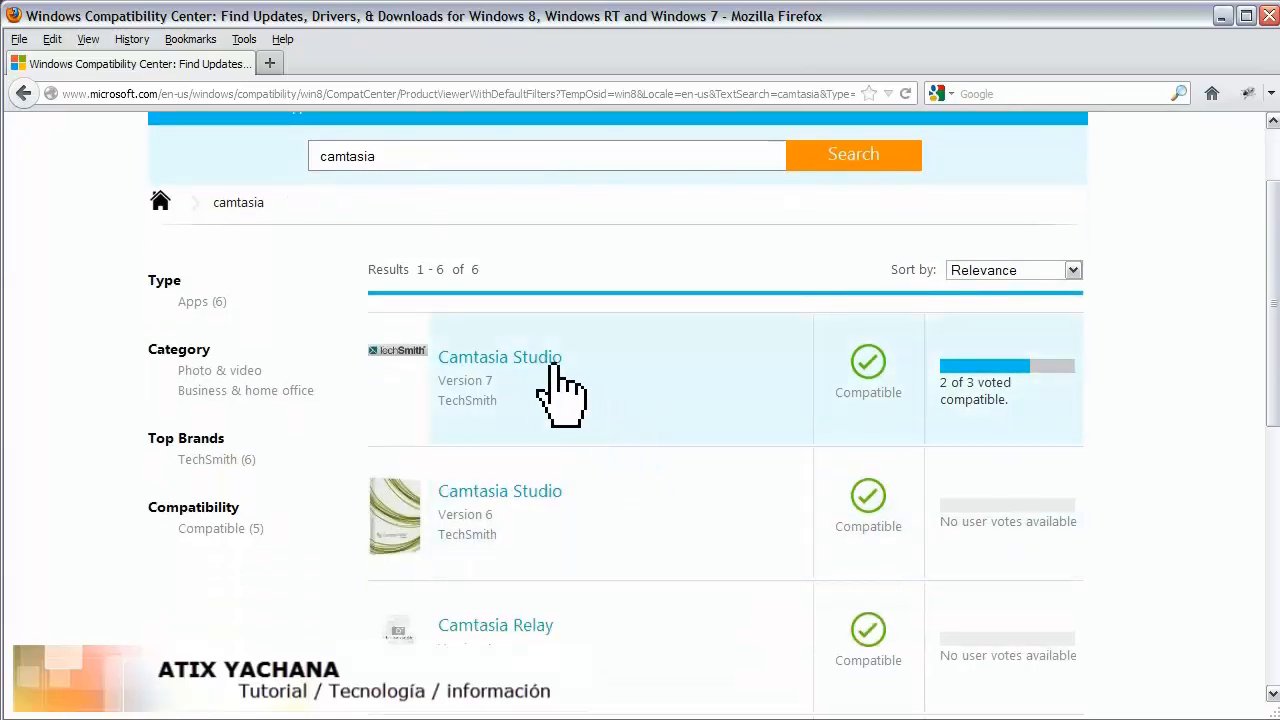
{"action": "mouse_move", "coordinate": [567, 527]}
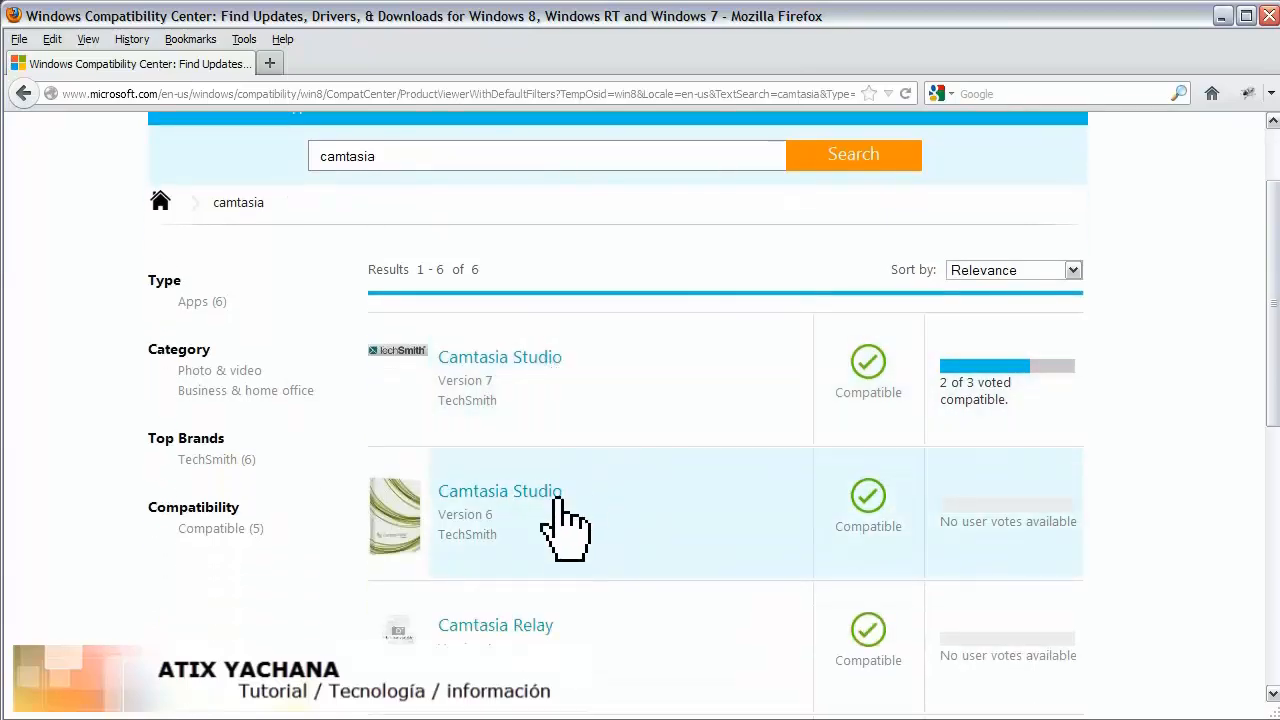
{"action": "mouse_move", "coordinate": [515, 555]}
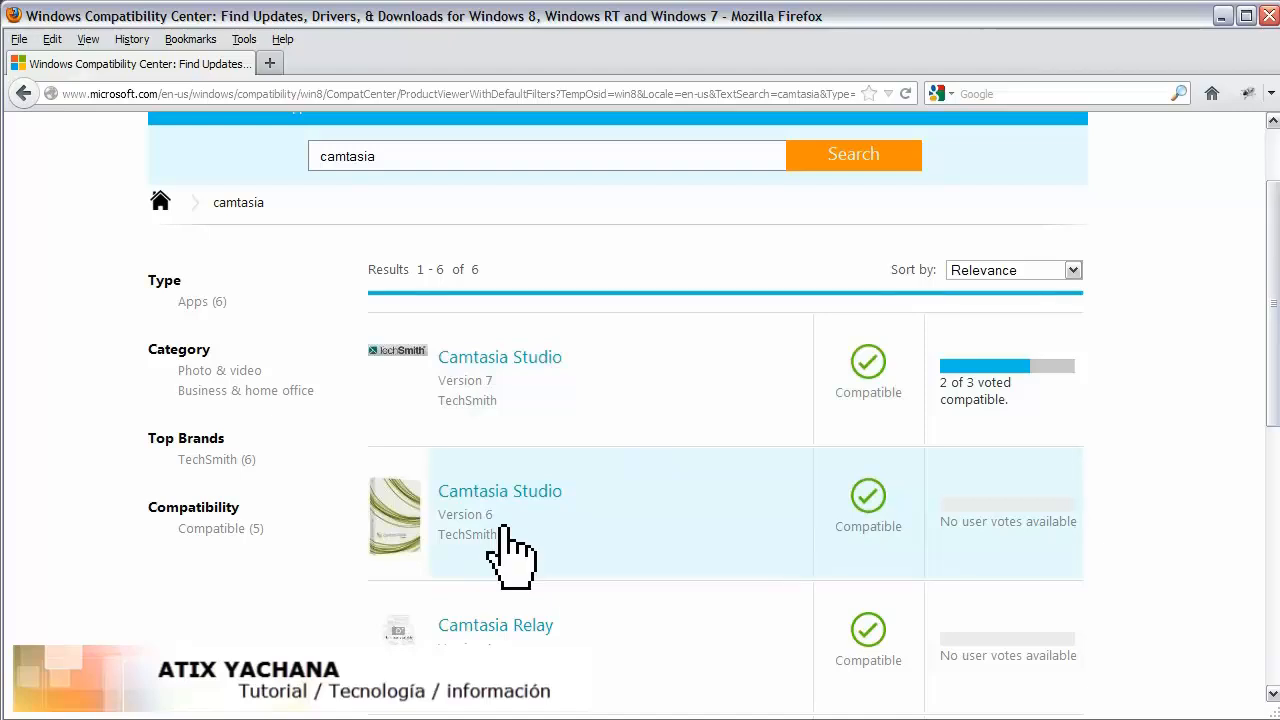
{"action": "scroll", "scroll_direction": "down", "scroll_amount": 3}
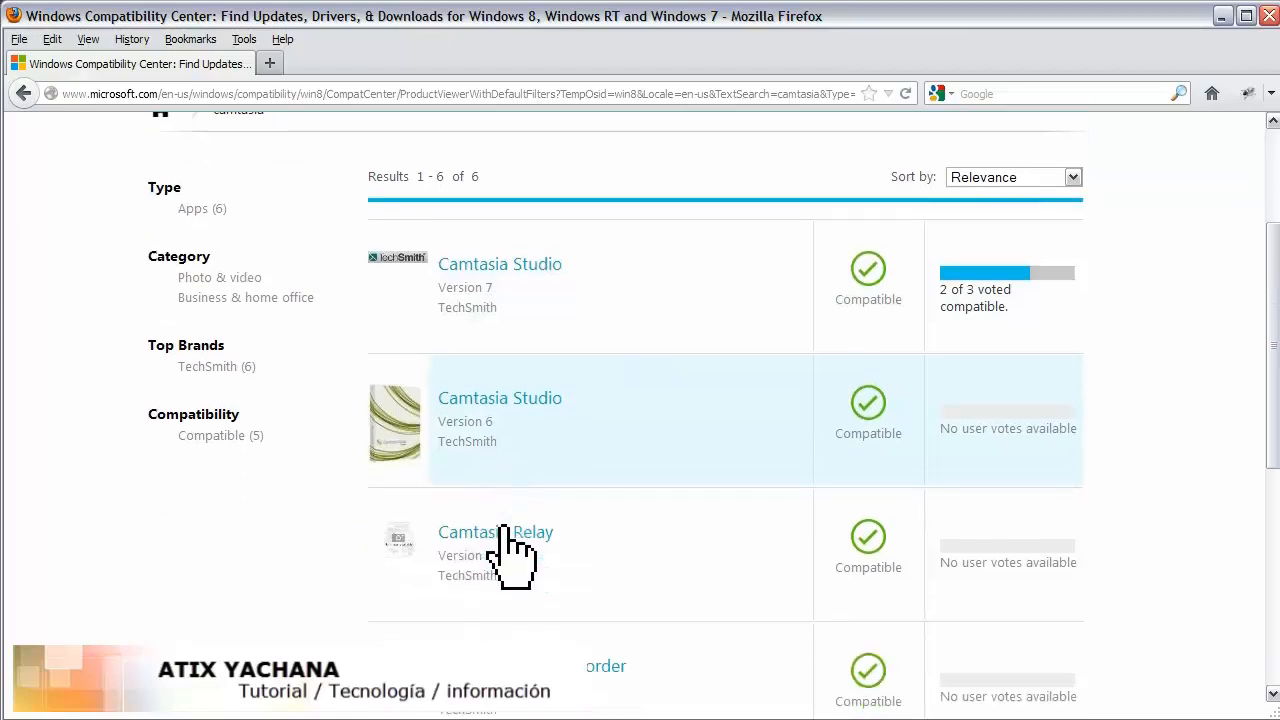
{"action": "scroll", "scroll_direction": "up", "scroll_amount": 3}
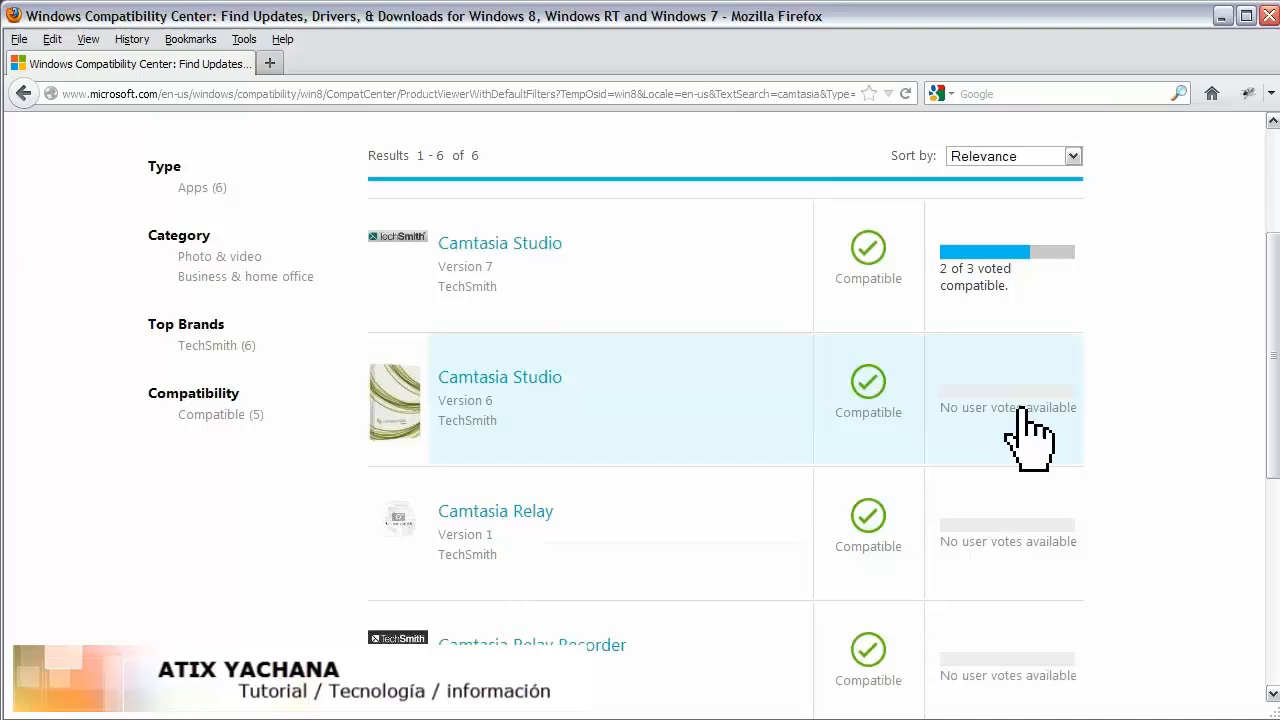
{"action": "mouse_move", "coordinate": [1000, 345]}
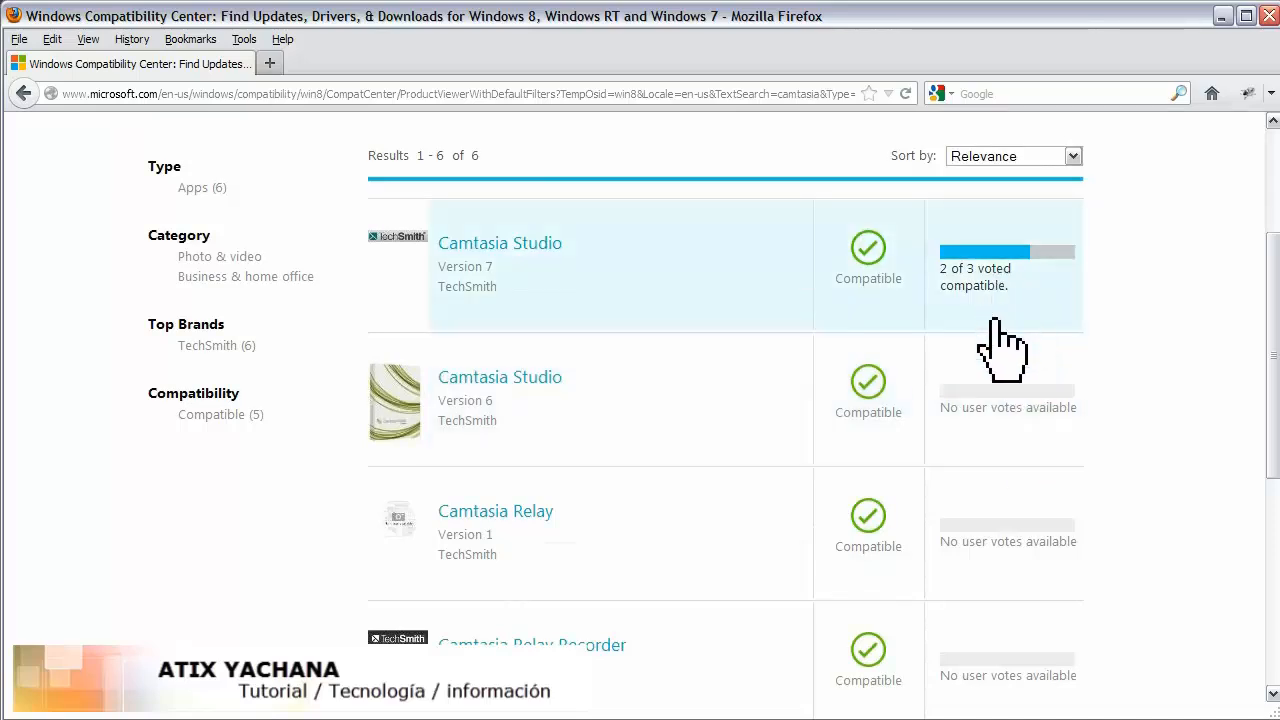
{"action": "scroll", "scroll_direction": "down", "scroll_amount": 3}
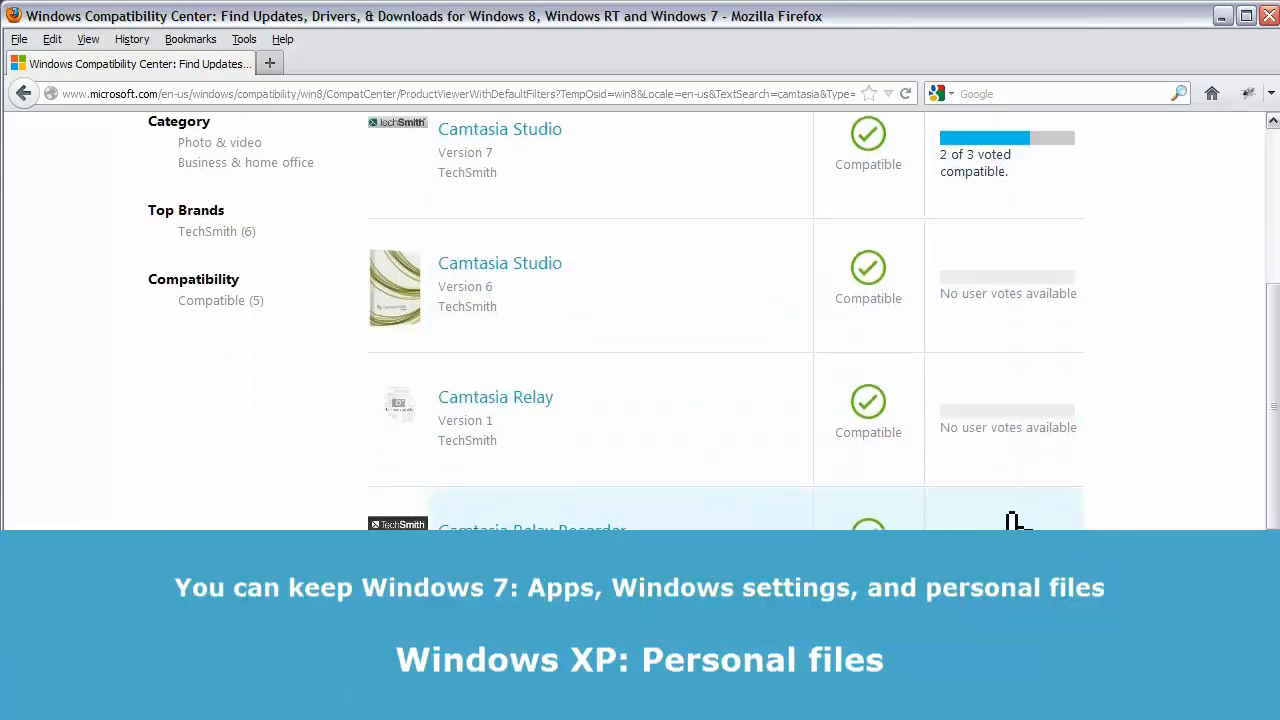
{"action": "mouse_move", "coordinate": [915, 275]}
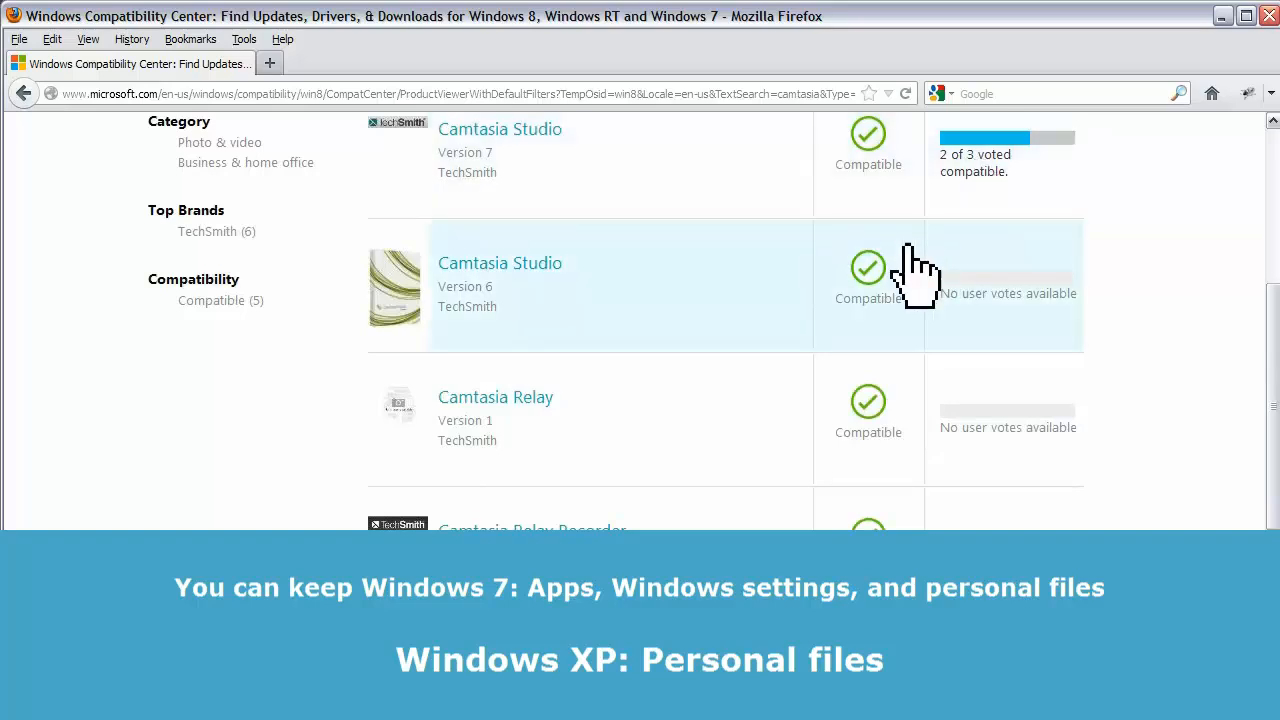
{"action": "mouse_move", "coordinate": [540, 320]}
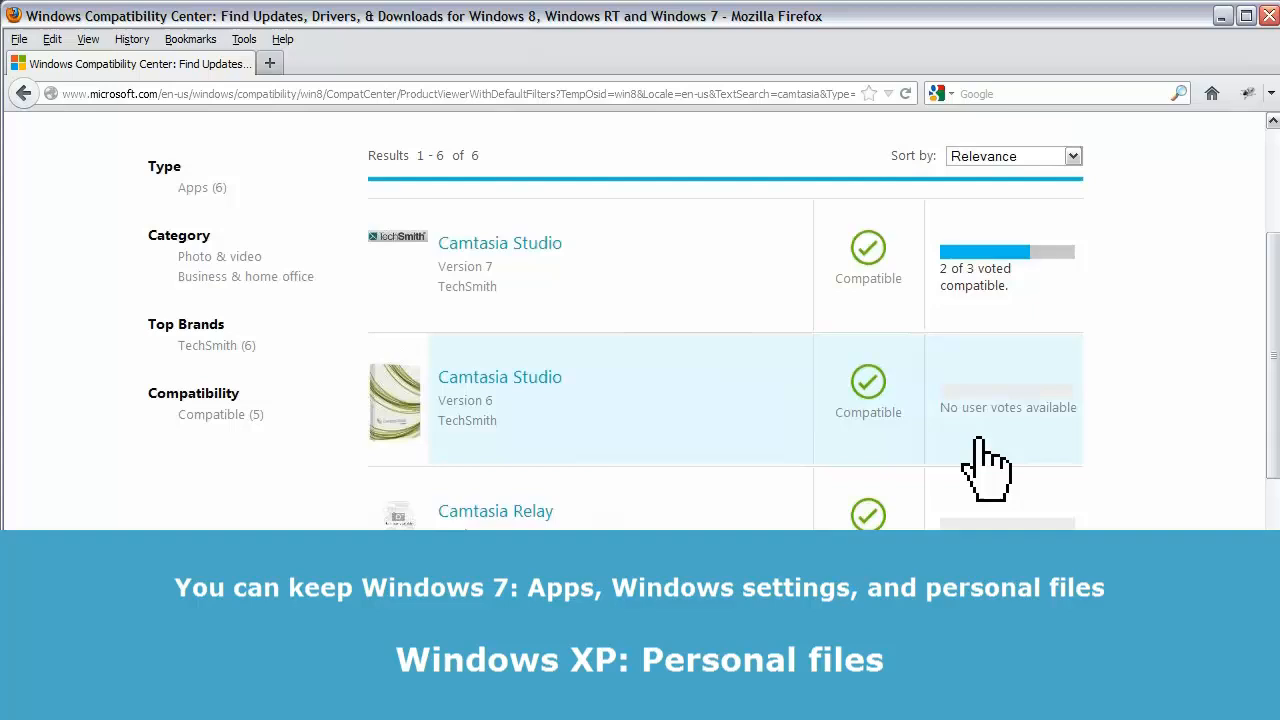
{"action": "scroll", "scroll_direction": "up", "scroll_amount": 3}
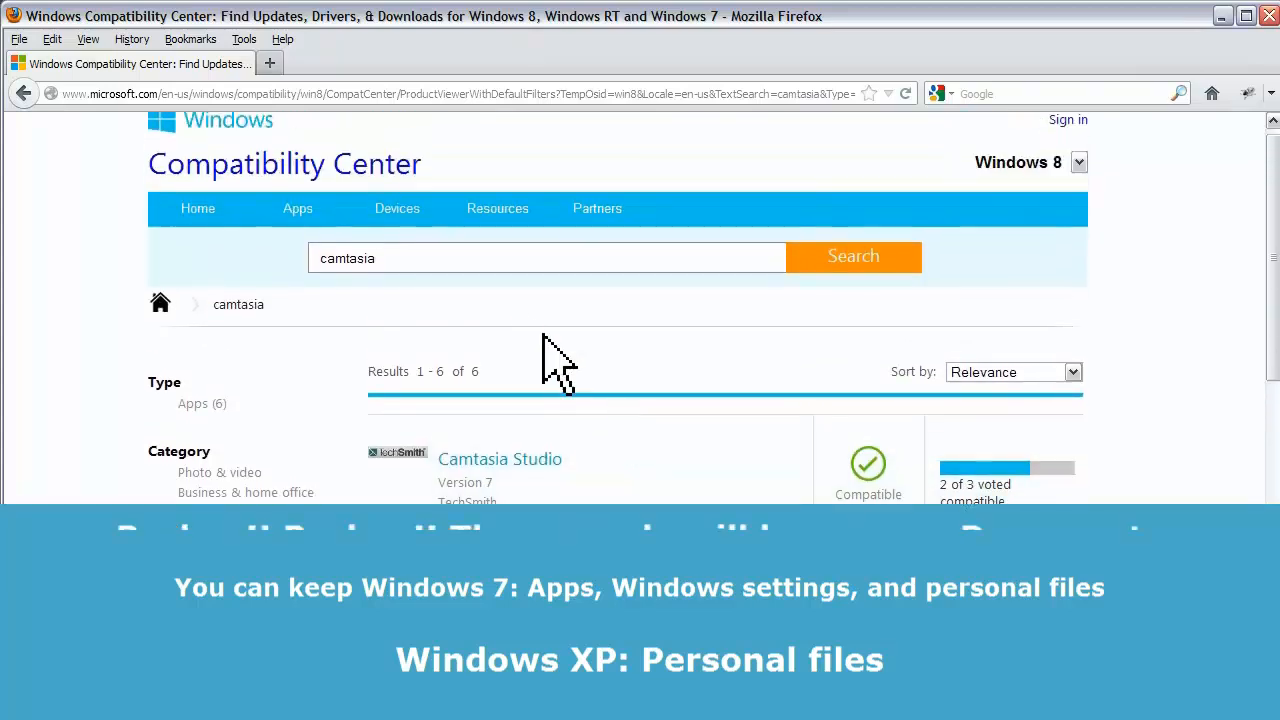
{"action": "left_click", "coordinate": [547, 270]}
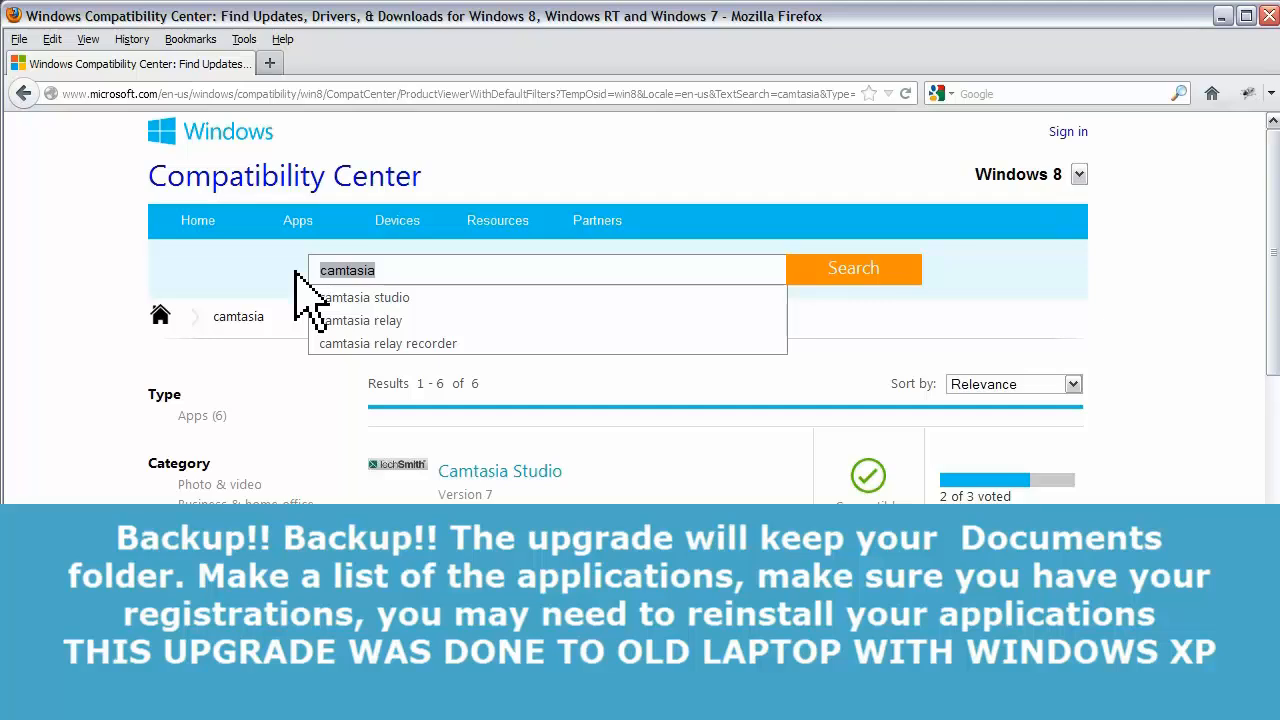
{"action": "mouse_move", "coordinate": [415, 270]}
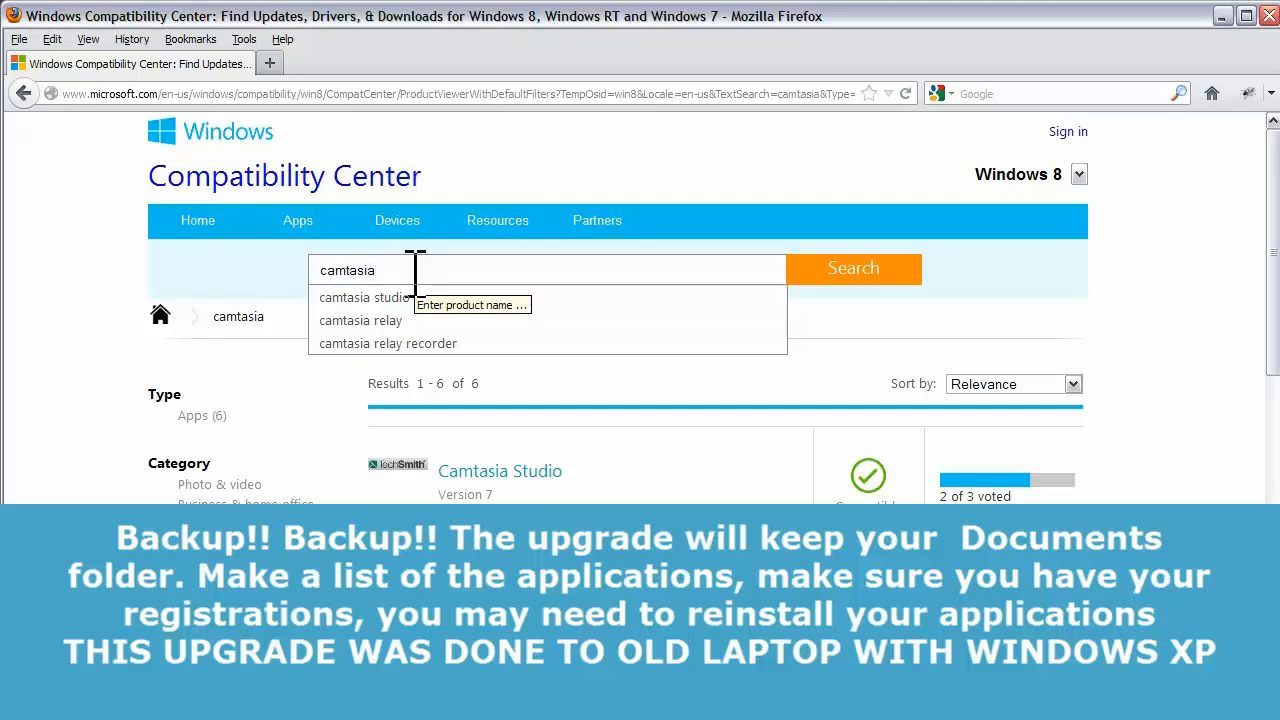
{"action": "left_click", "coordinate": [397, 220]}
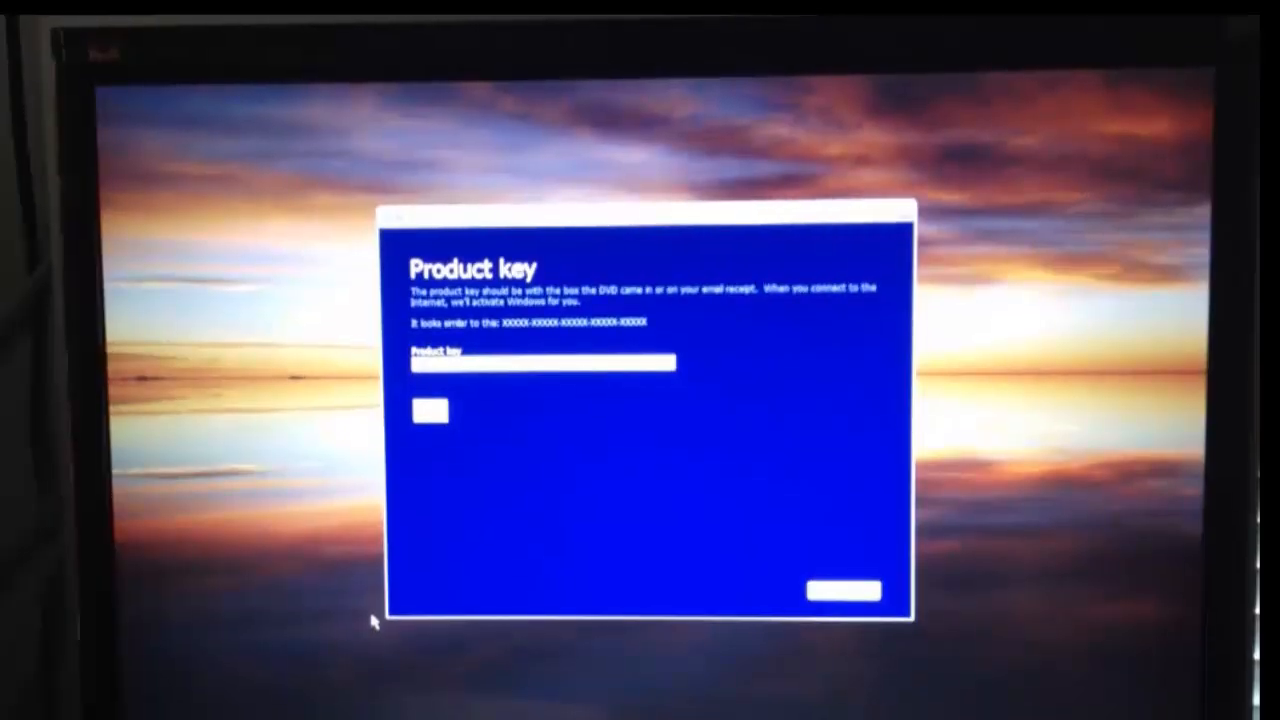
- Skip the product key screen, scroll the license terms, and accept them
{"action": "left_click", "coordinate": [842, 590]}
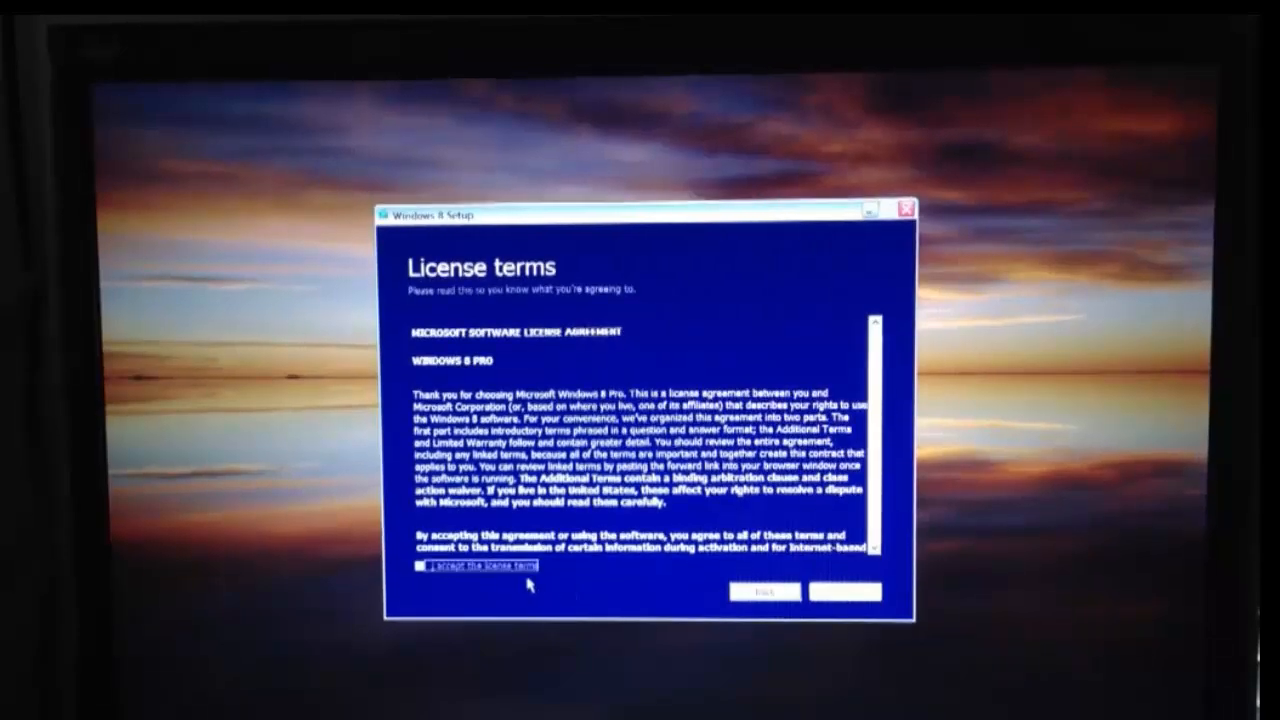
{"action": "scroll", "scroll_direction": "down", "scroll_amount": 3}
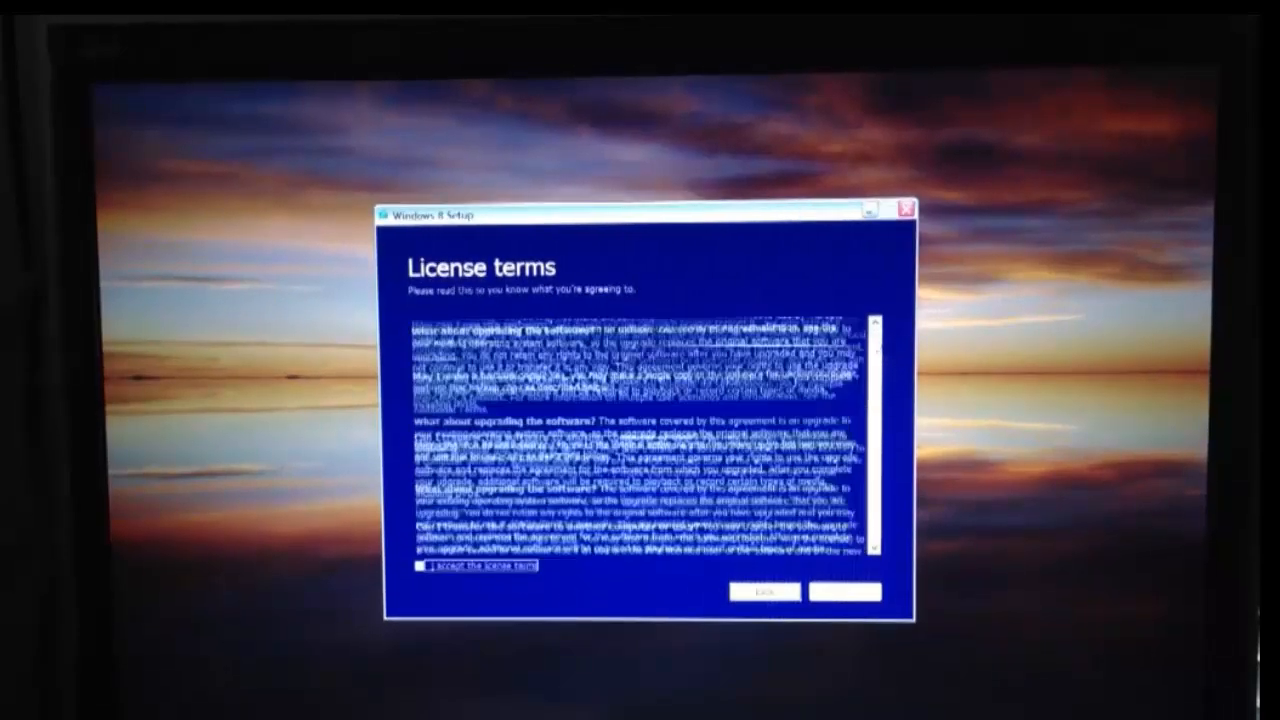
{"action": "scroll", "scroll_direction": "down", "scroll_amount": 3}
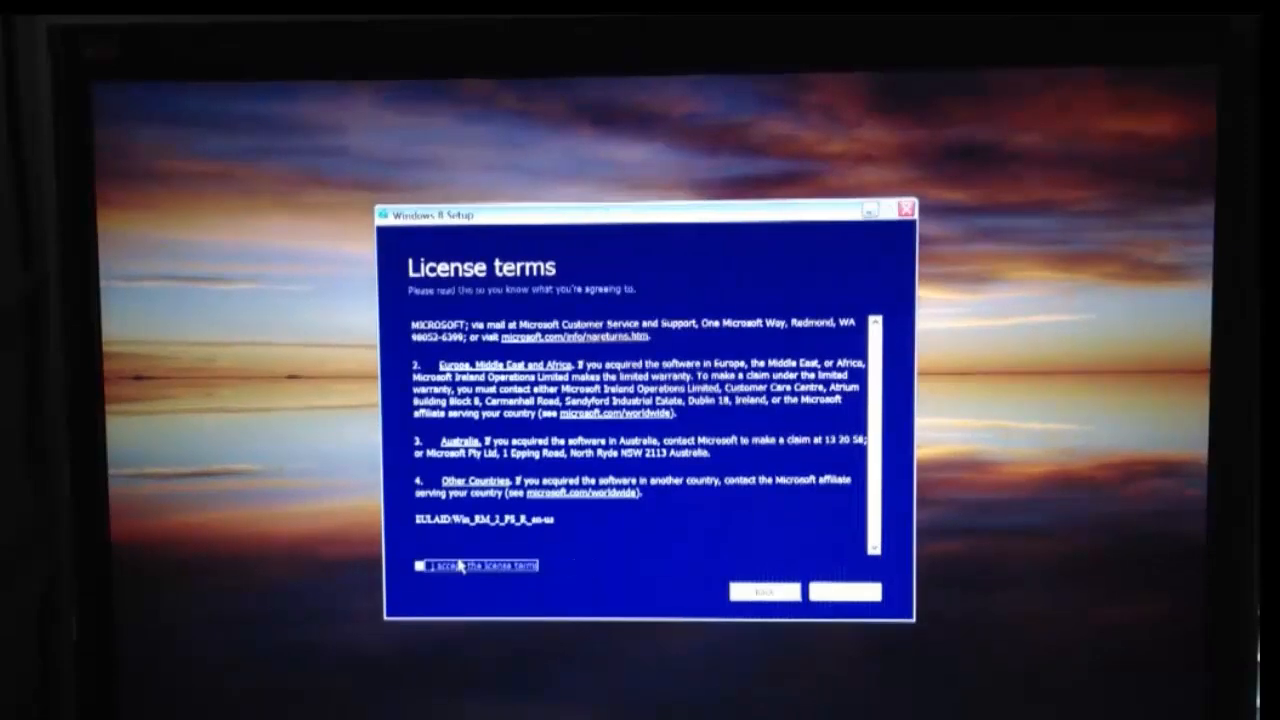
{"action": "left_click", "coordinate": [843, 591]}
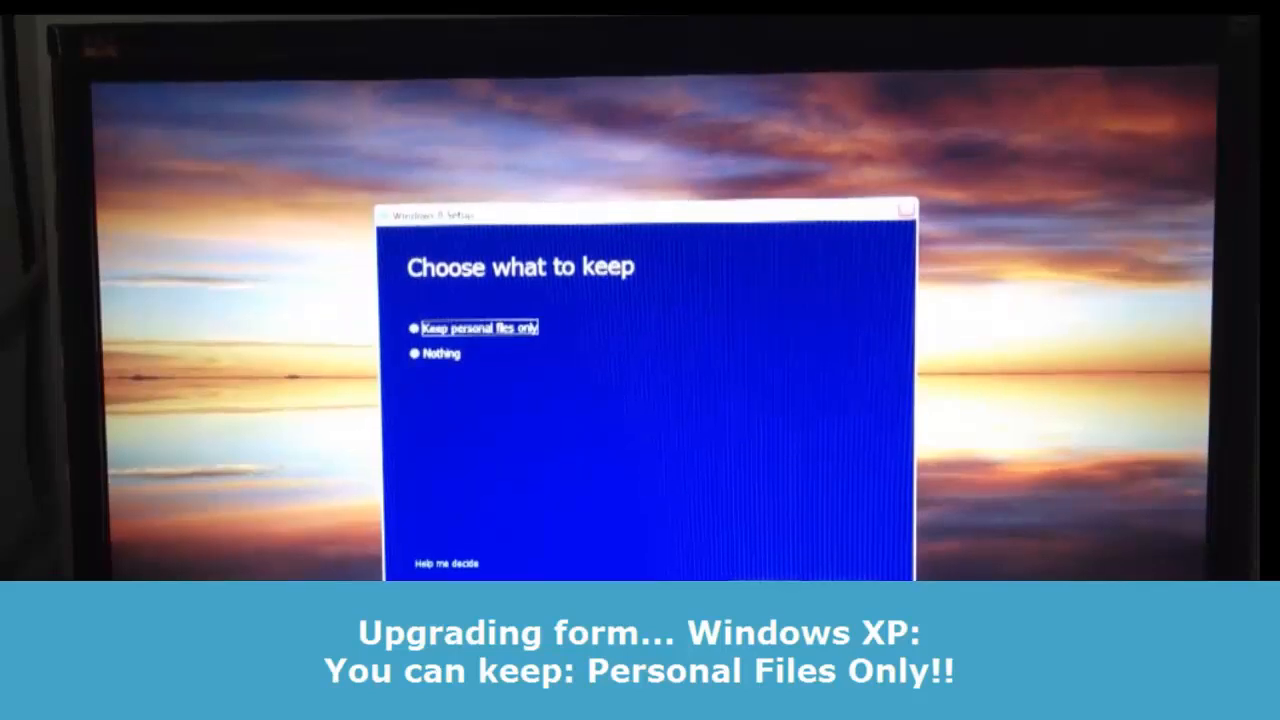
- Choose 'Keep personal files only' and continue to Ready to install
{"action": "left_click", "coordinate": [446, 563]}
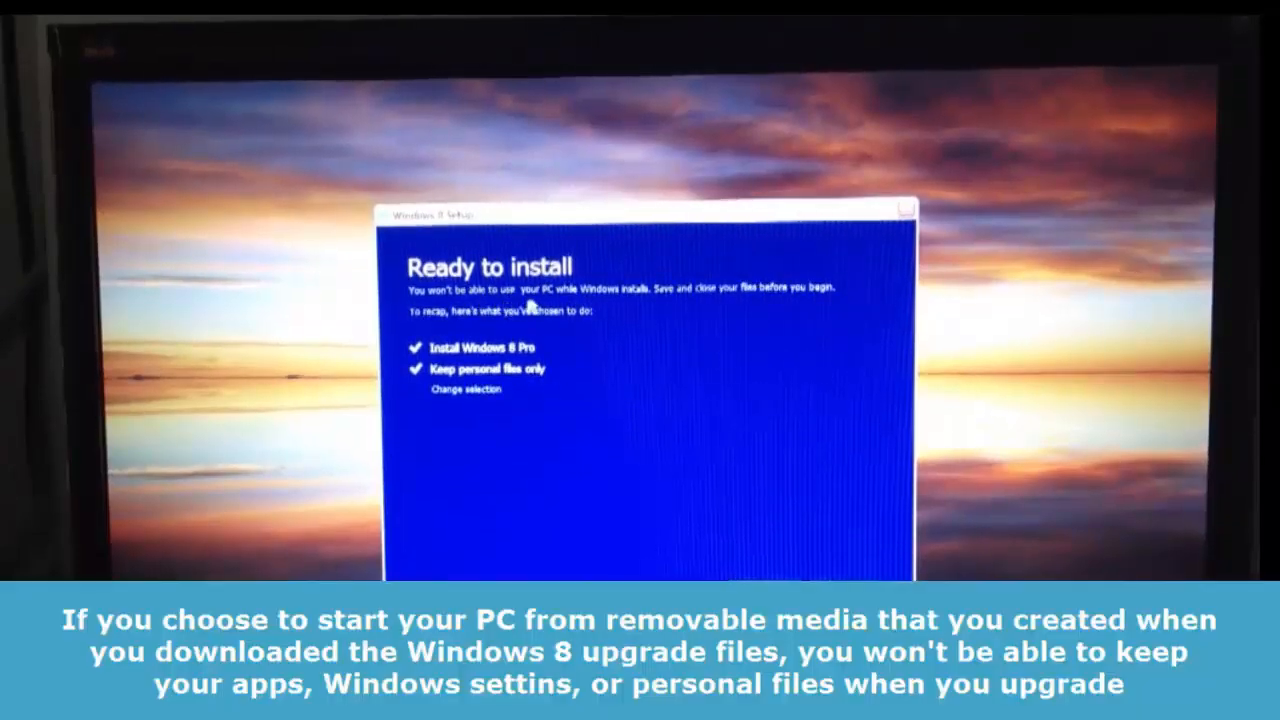
{"action": "mouse_move", "coordinate": [760, 310]}
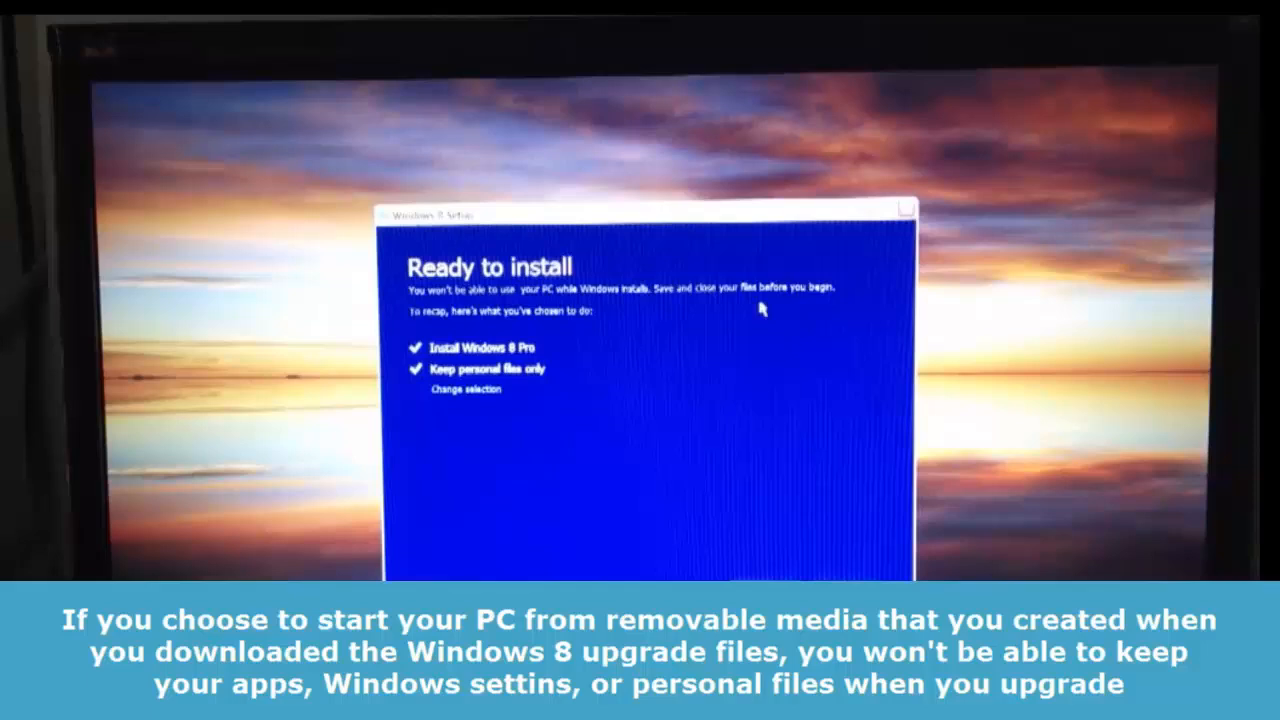
{"action": "mouse_move", "coordinate": [547, 330]}
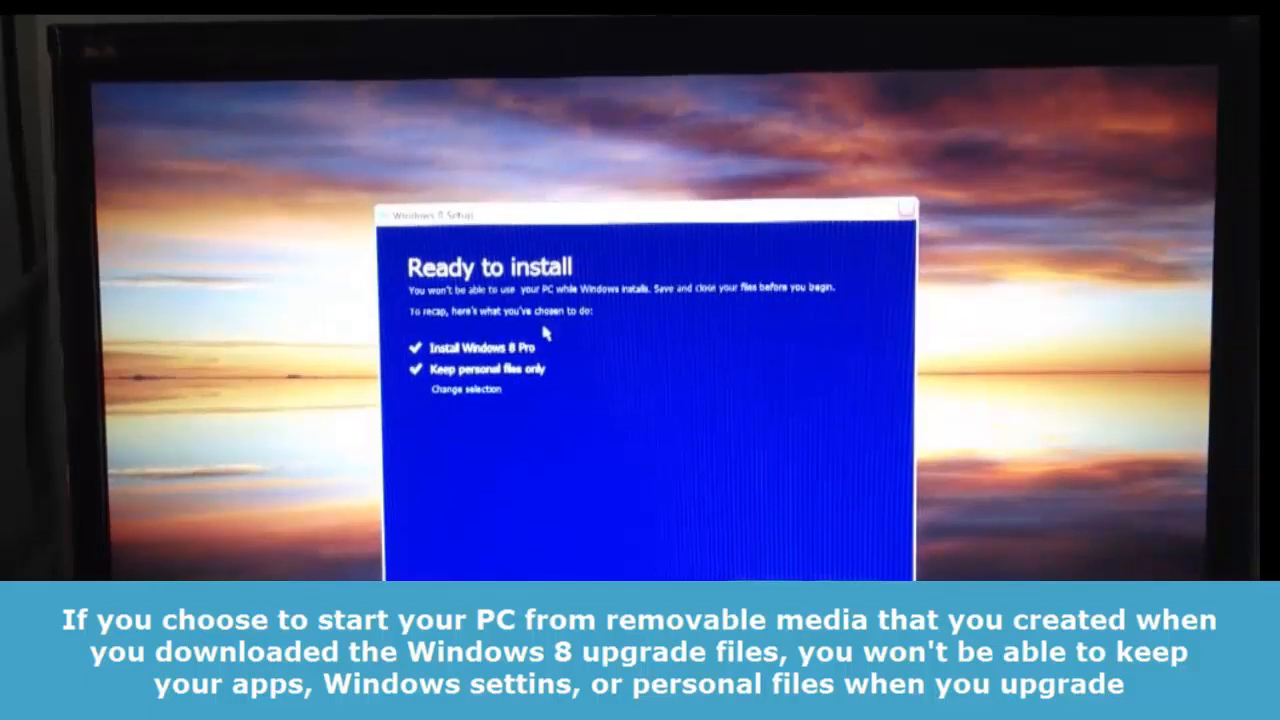